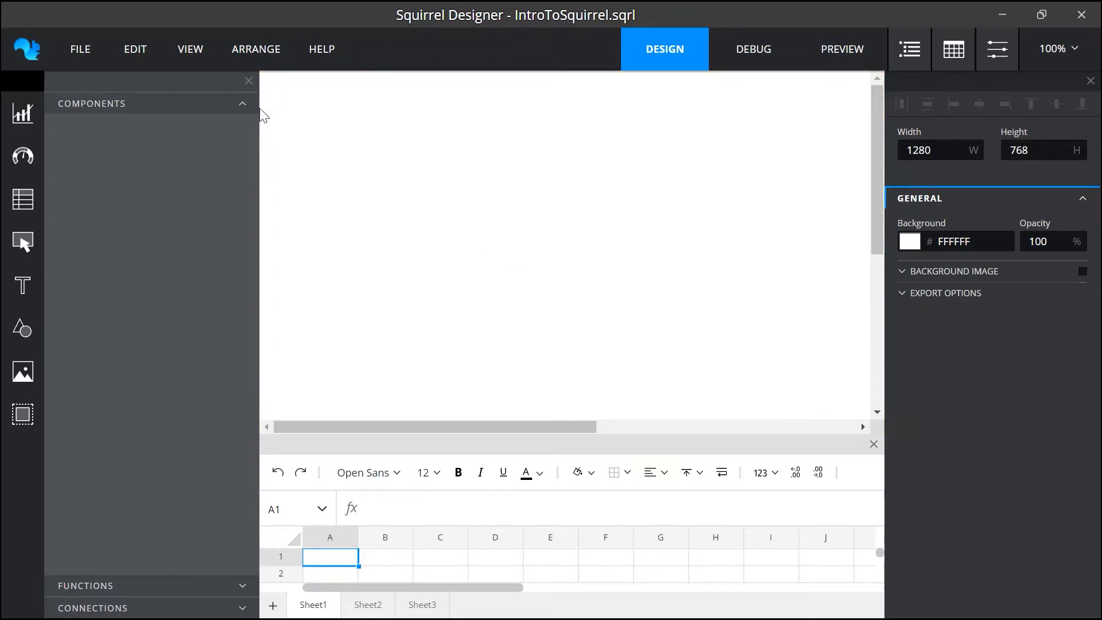
Step: Close the Components panel, spreadsheet pane and Properties panel, leaving only the canvas
{"action": "left_click", "coordinate": [248, 80]}
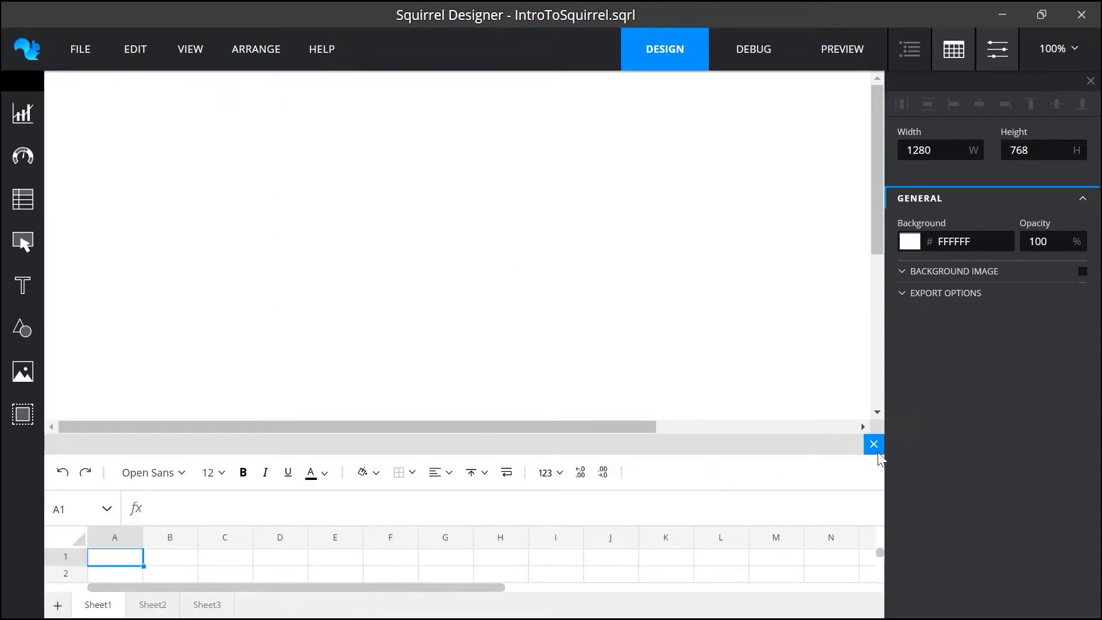
{"action": "left_click", "coordinate": [874, 443]}
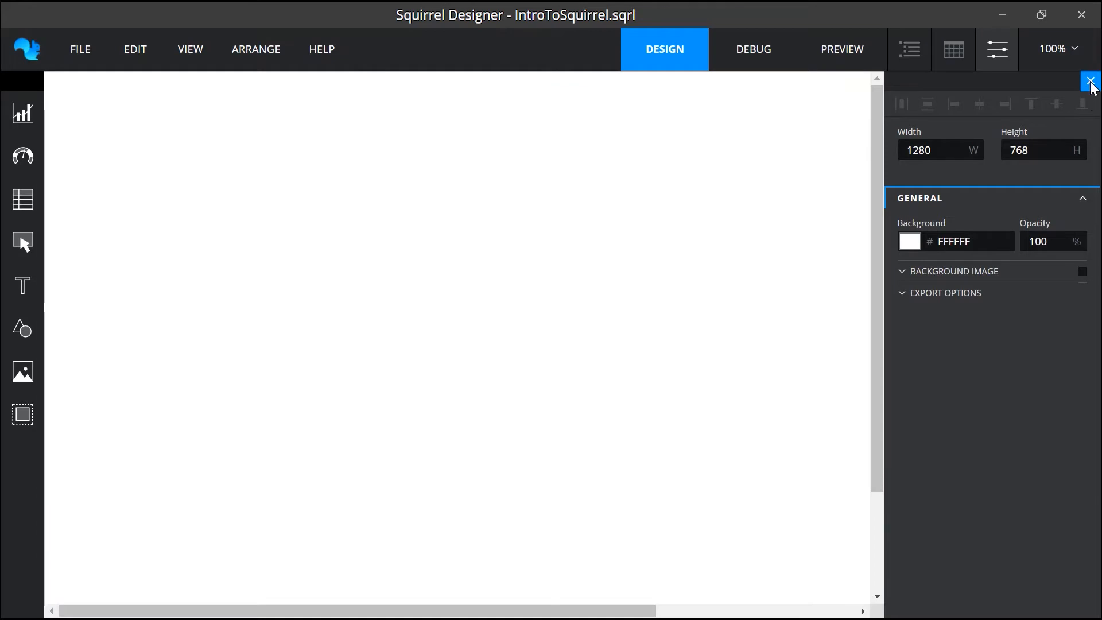
{"action": "left_click", "coordinate": [1090, 82]}
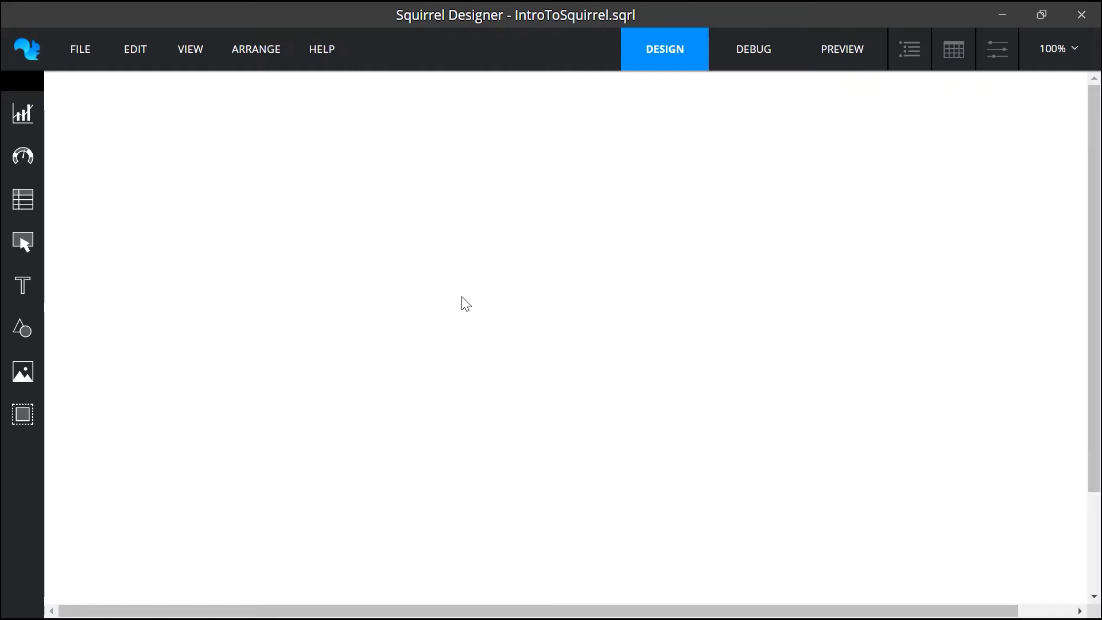
Step: Turn on the layout grid and review Layout Grid Options without changing anything
{"action": "left_click", "coordinate": [190, 50]}
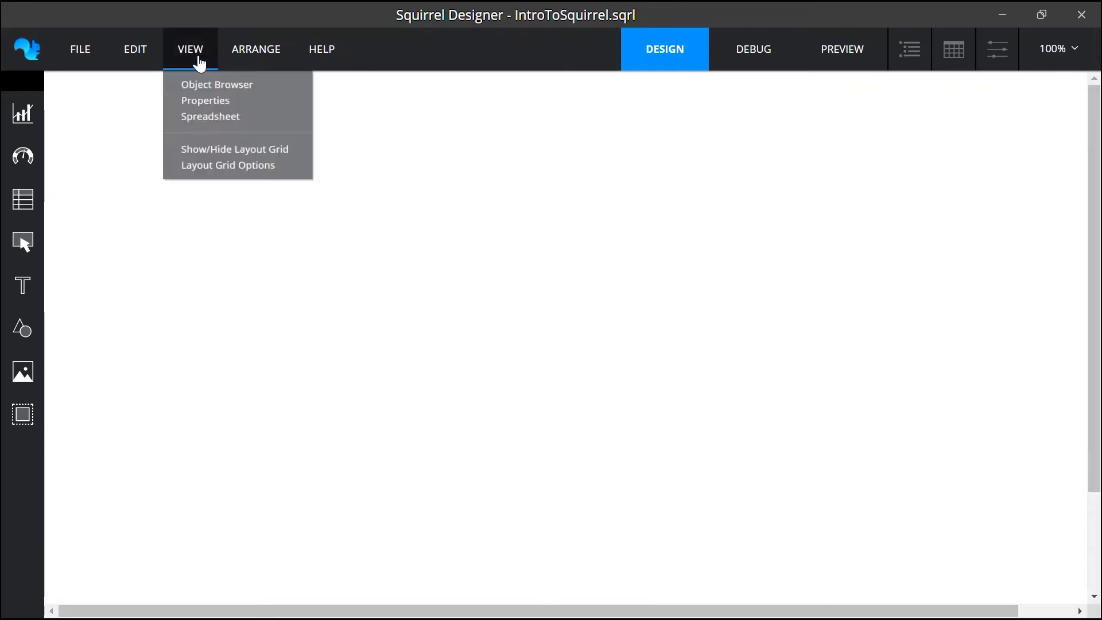
{"action": "left_click", "coordinate": [234, 148]}
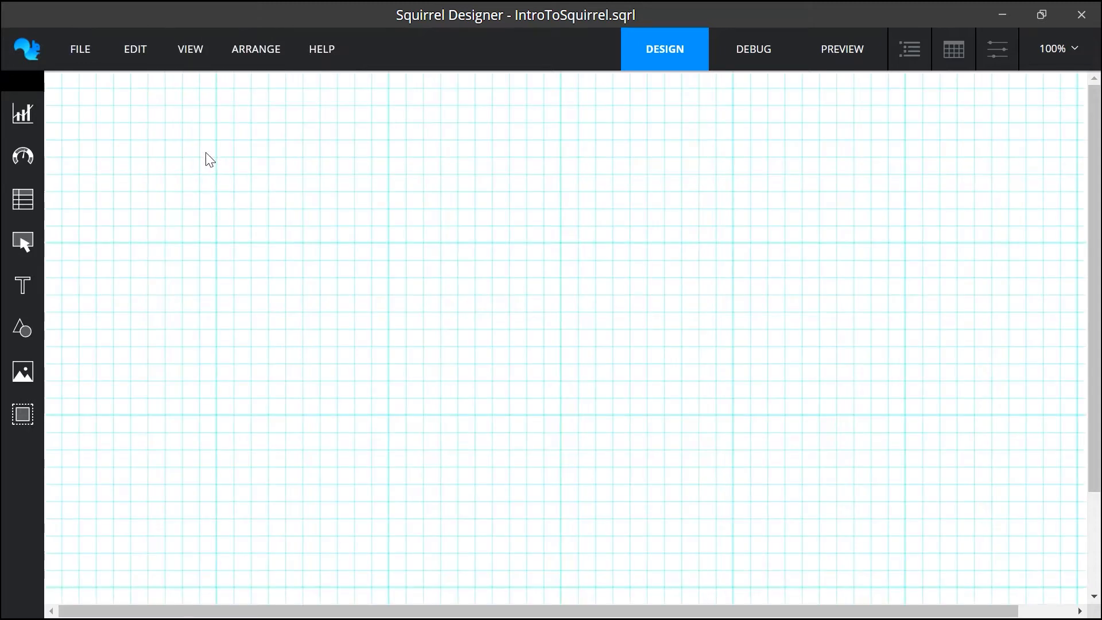
{"action": "left_click", "coordinate": [190, 48]}
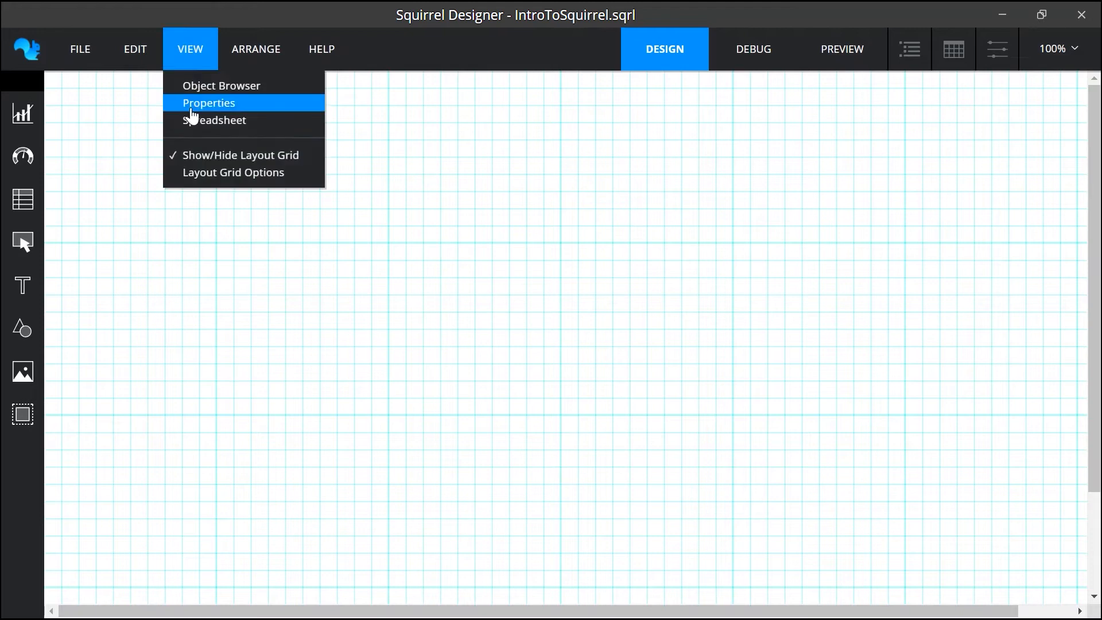
{"action": "left_click", "coordinate": [232, 172]}
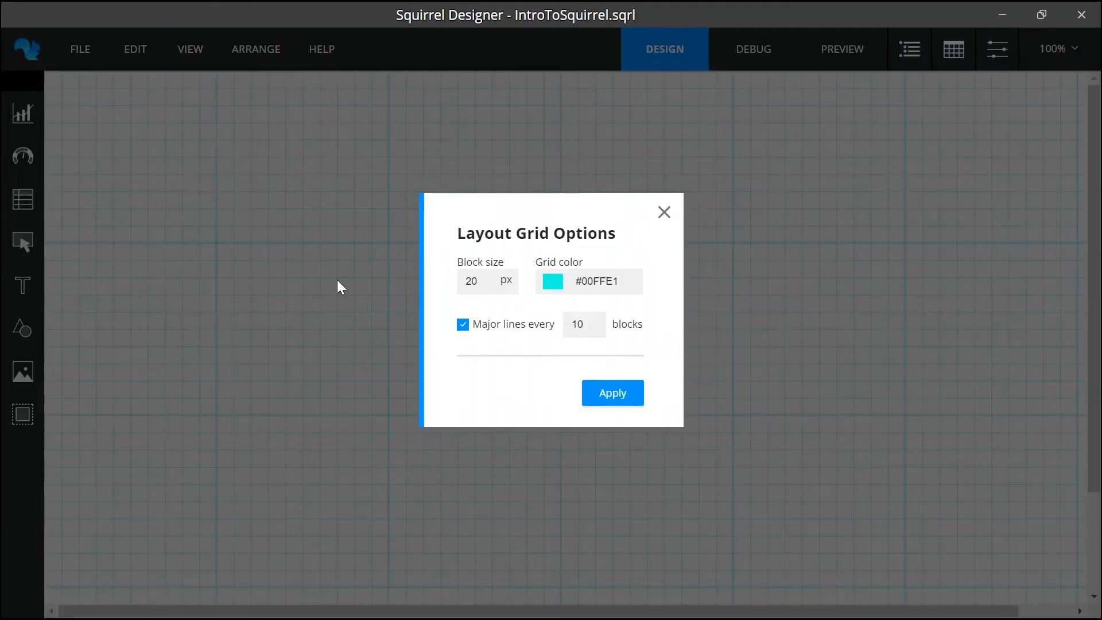
{"action": "mouse_move", "coordinate": [662, 213]}
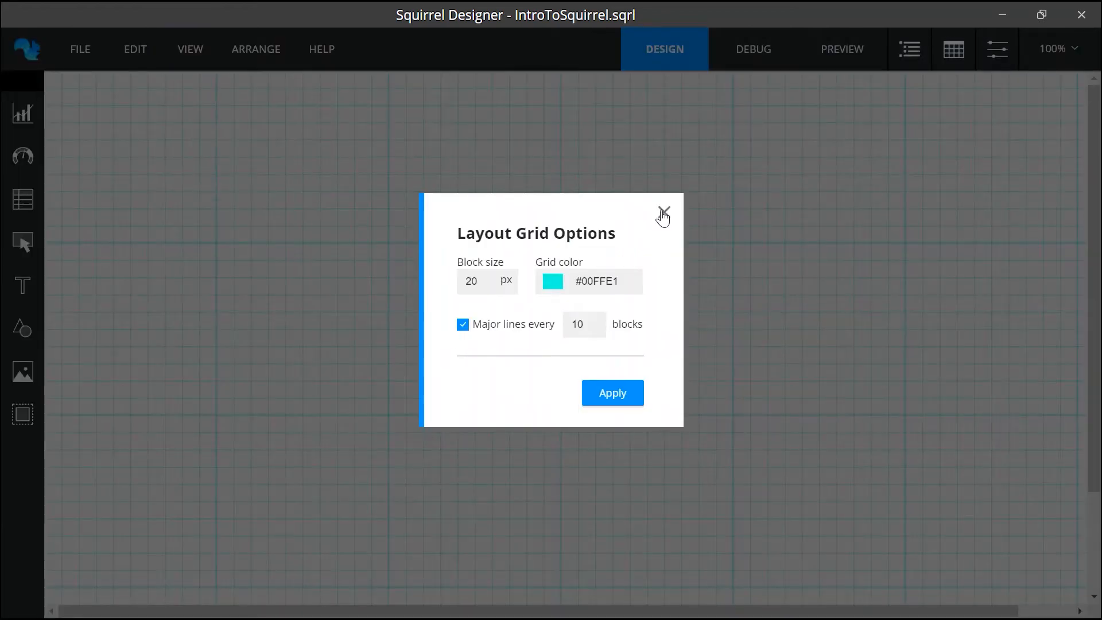
{"action": "left_click", "coordinate": [662, 214]}
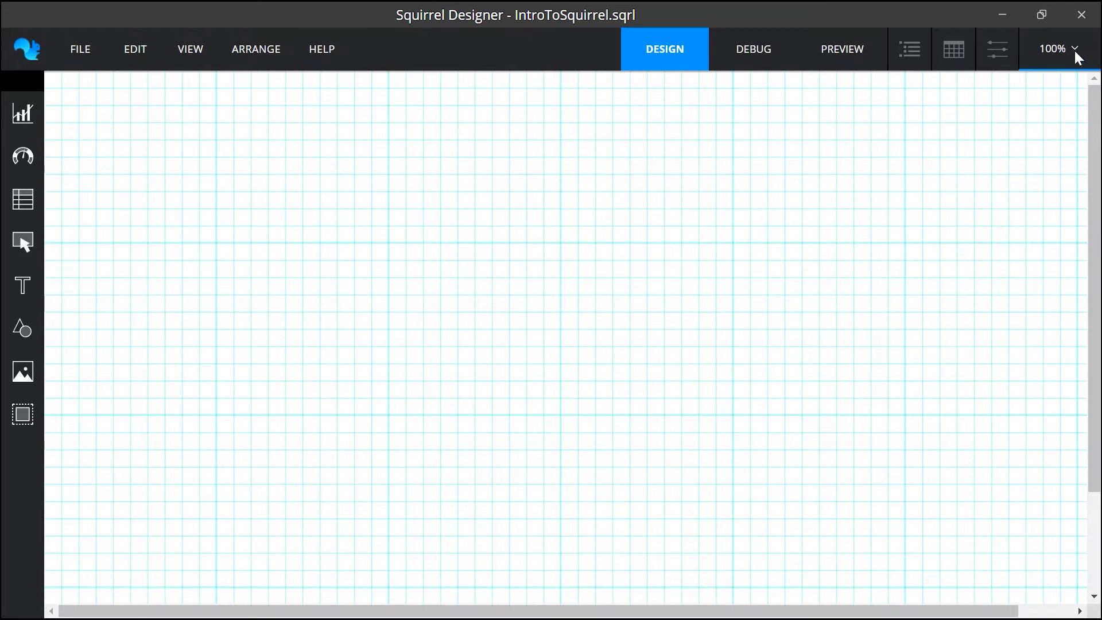
Step: Try 500% and 50% zoom, then zoom to fit the gridded canvas
{"action": "left_click", "coordinate": [1058, 50]}
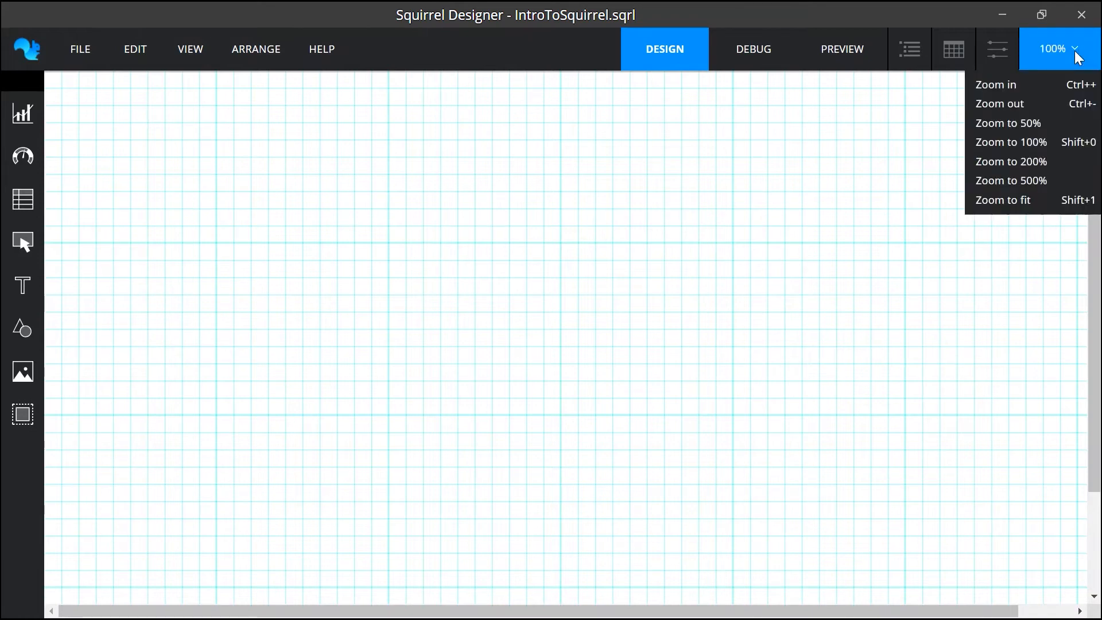
{"action": "mouse_move", "coordinate": [1010, 142]}
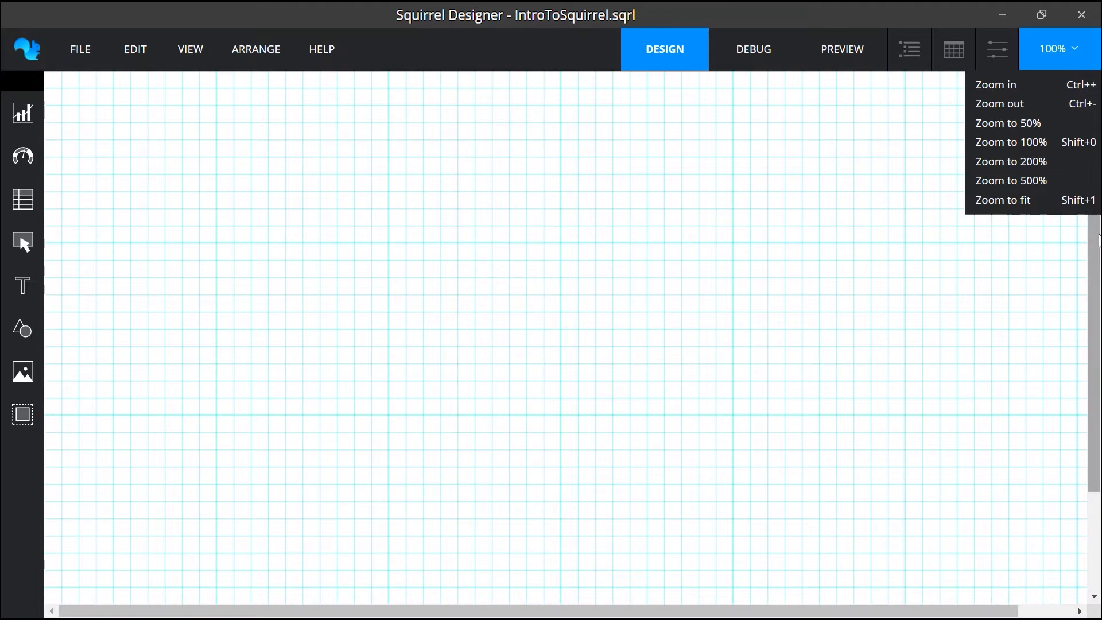
{"action": "mouse_move", "coordinate": [1010, 181]}
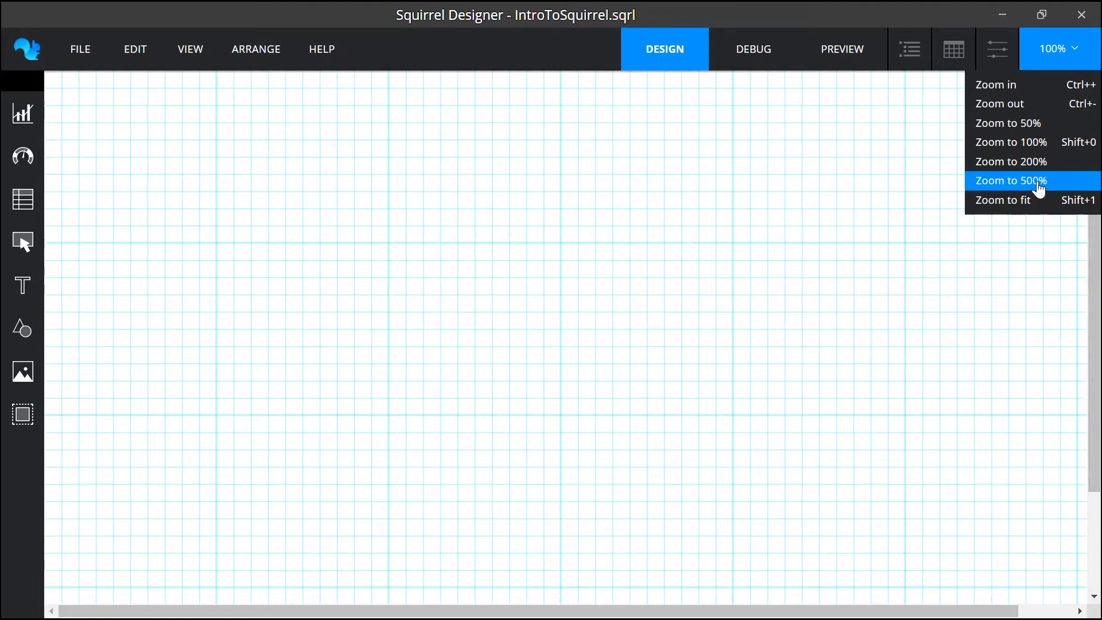
{"action": "left_click", "coordinate": [1010, 181]}
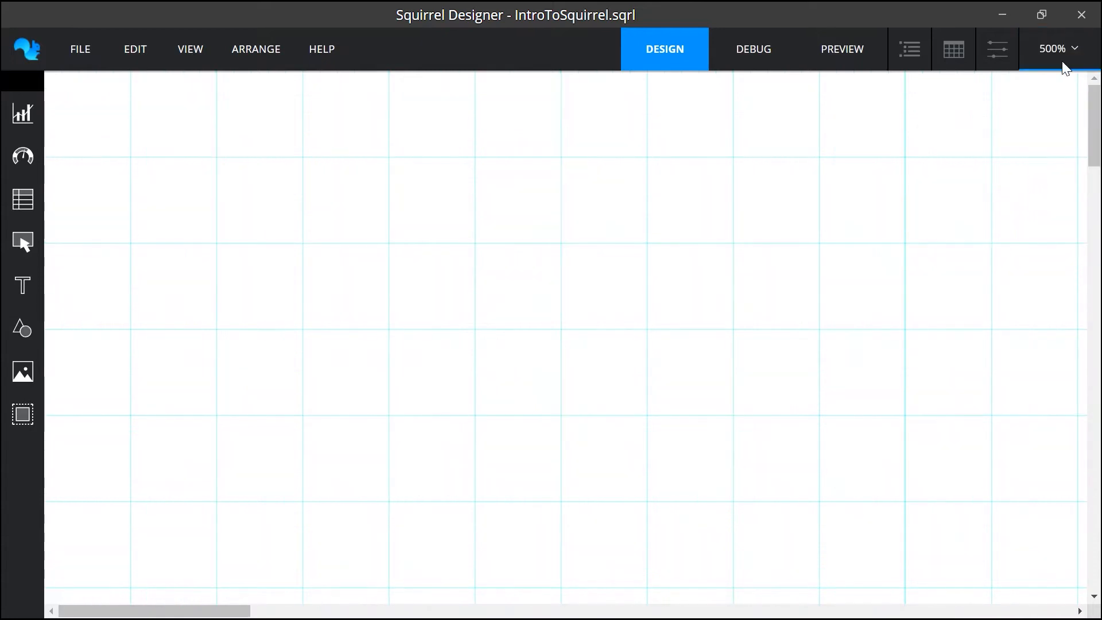
{"action": "left_click", "coordinate": [1056, 48]}
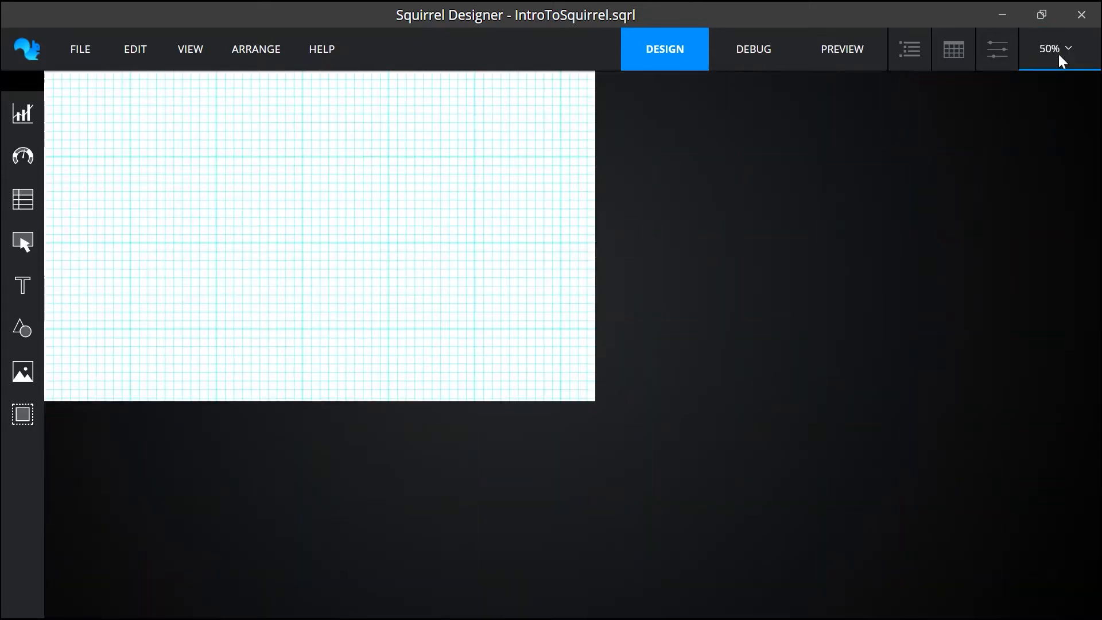
{"action": "left_click", "coordinate": [1054, 48]}
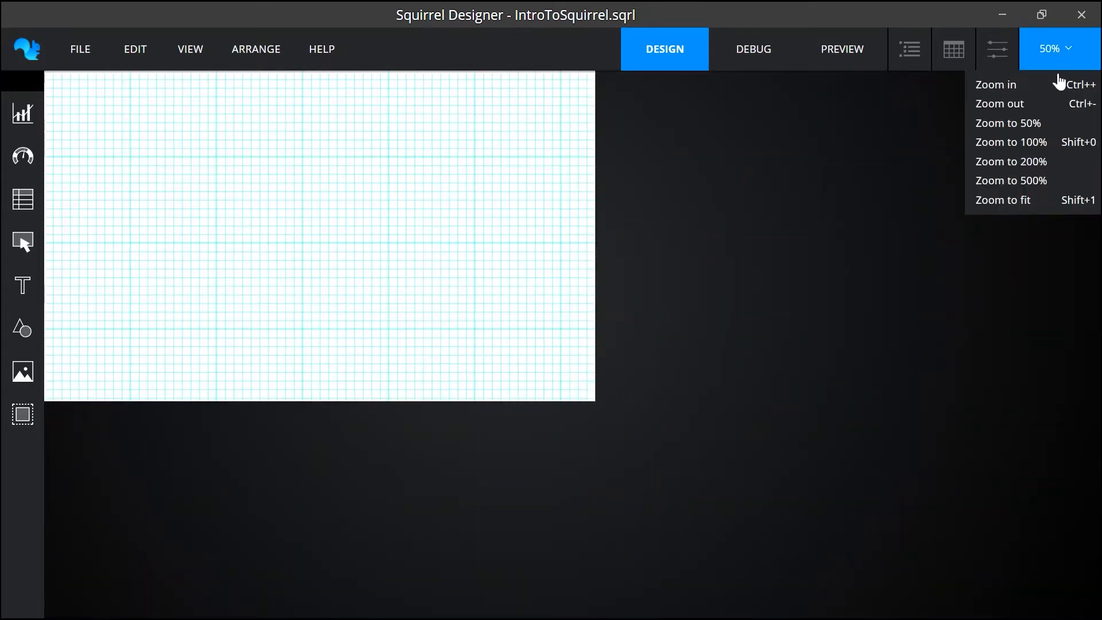
{"action": "mouse_move", "coordinate": [1003, 200]}
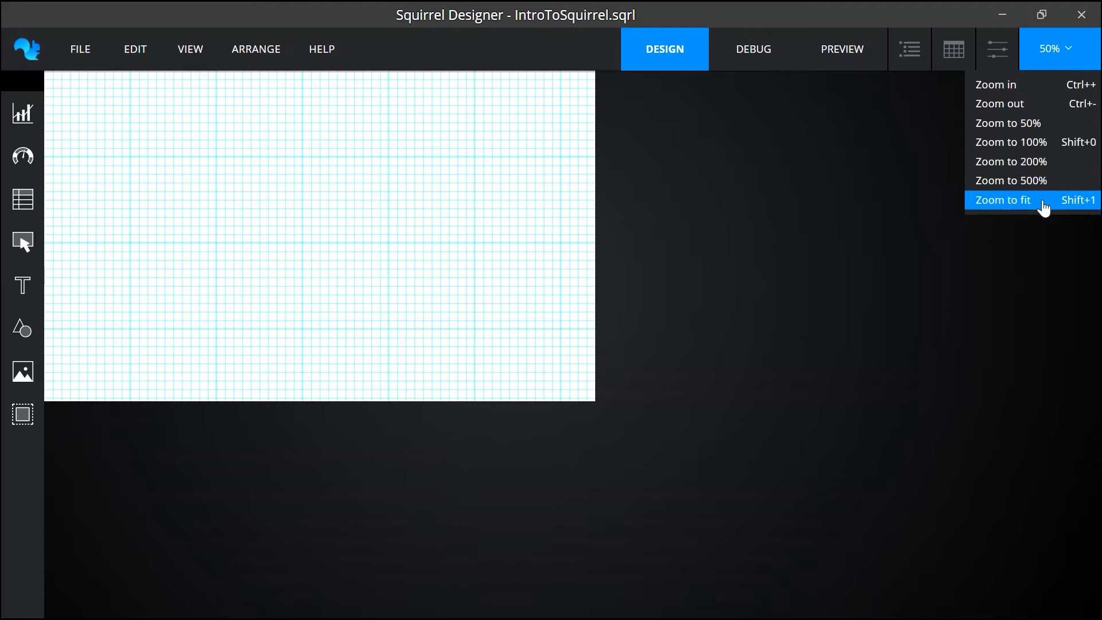
{"action": "left_click", "coordinate": [1004, 199]}
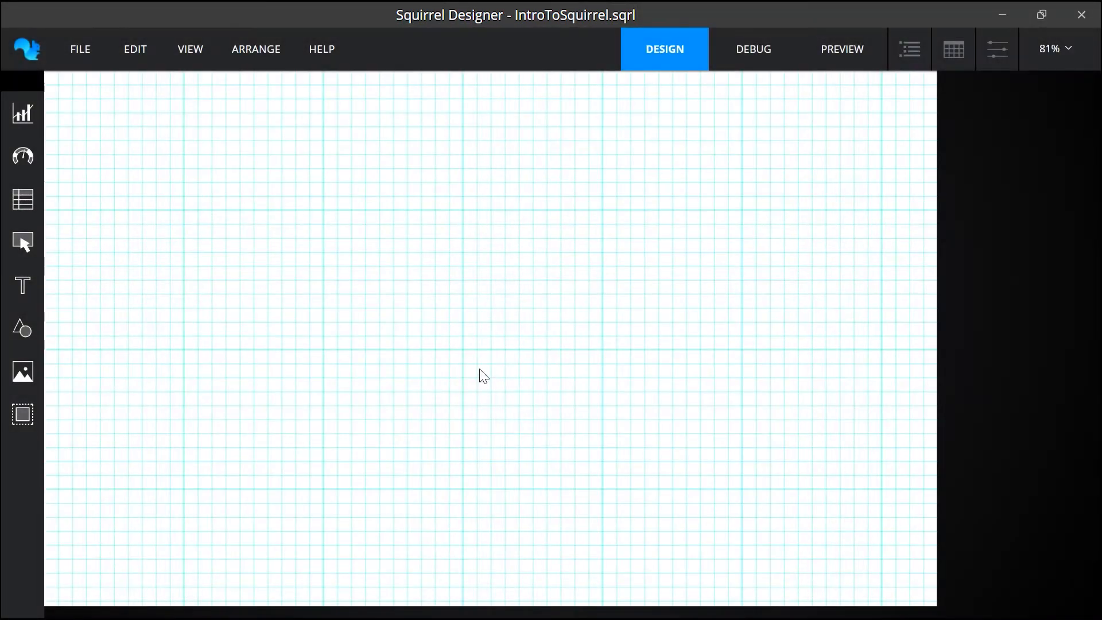
{"action": "mouse_move", "coordinate": [430, 323]}
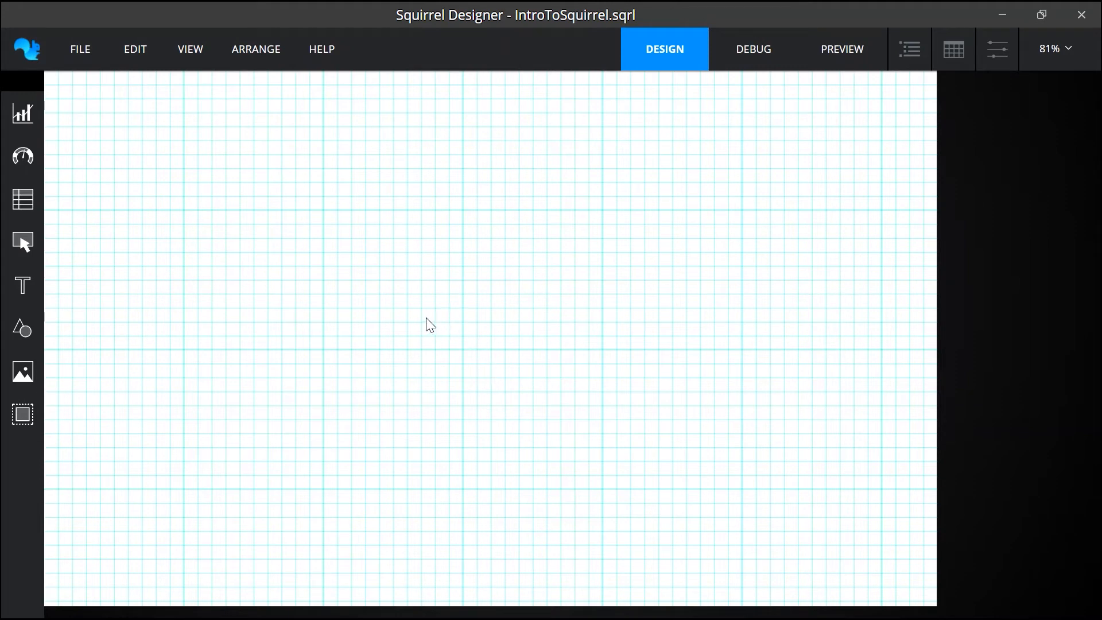
{"action": "mouse_move", "coordinate": [186, 225]}
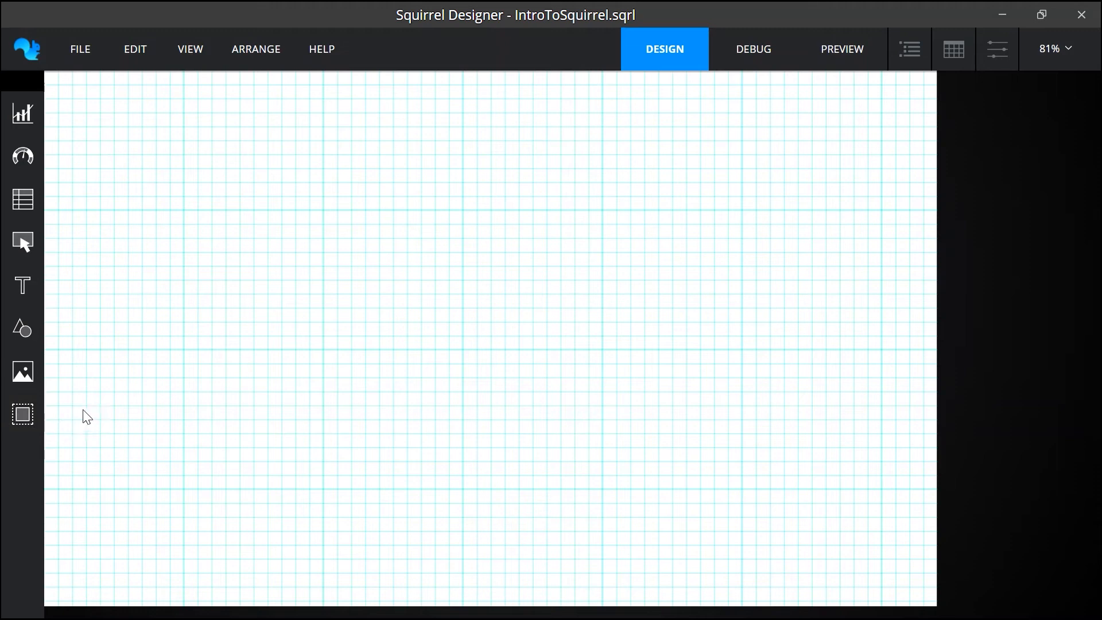
{"action": "mouse_move", "coordinate": [94, 330]}
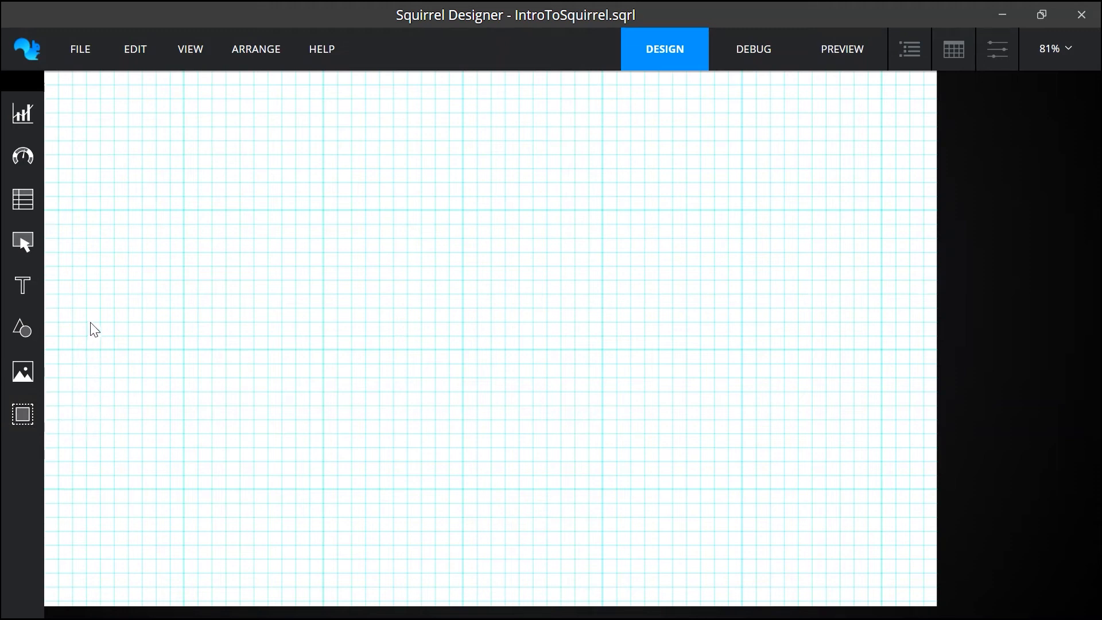
{"action": "left_click", "coordinate": [22, 113]}
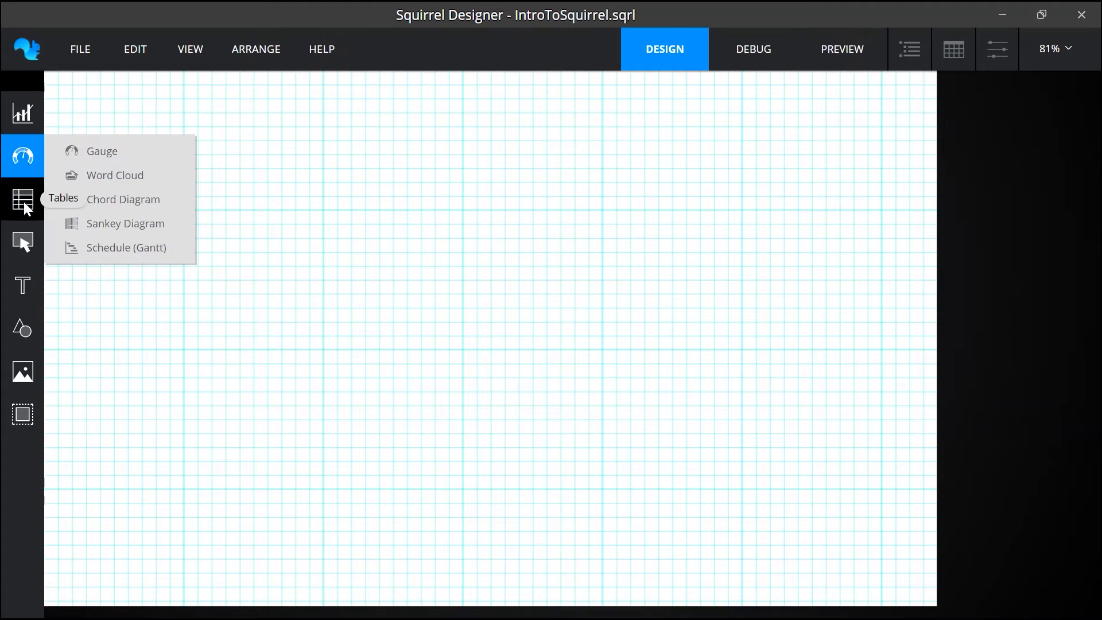
{"action": "left_click", "coordinate": [22, 242]}
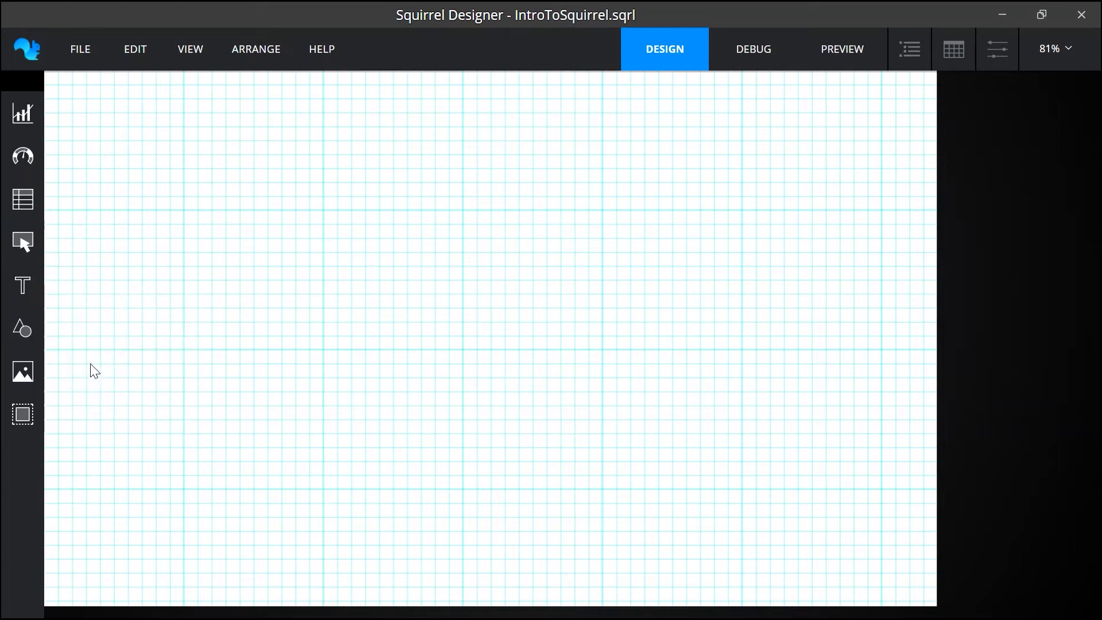
Step: Place a push button near the bottom of the canvas and stretch it wider
{"action": "left_click", "coordinate": [23, 242]}
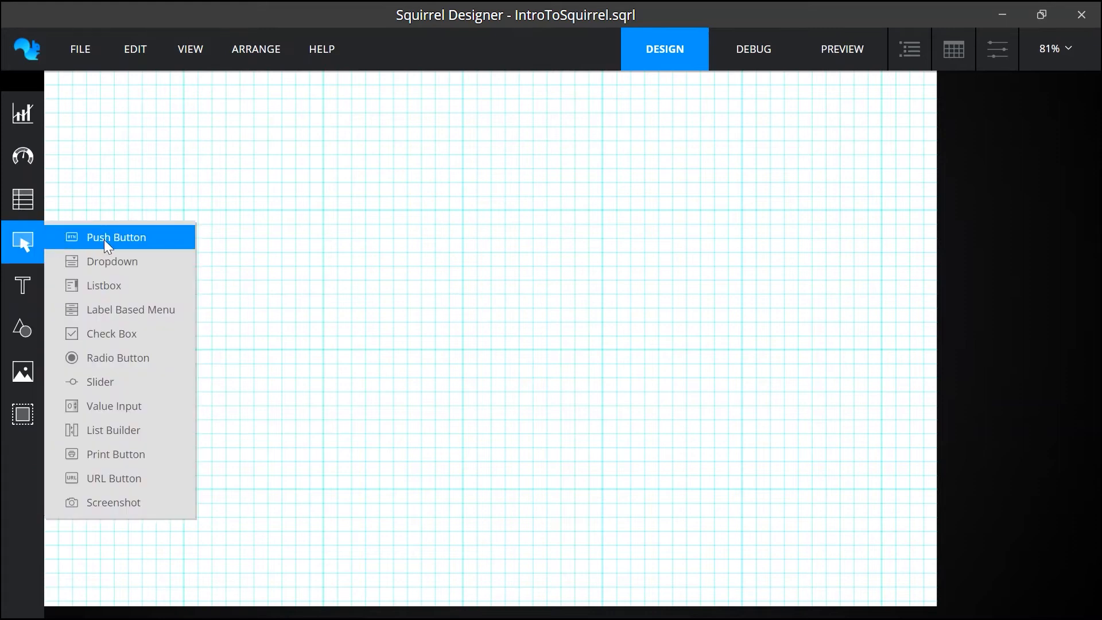
{"action": "left_click", "coordinate": [116, 237]}
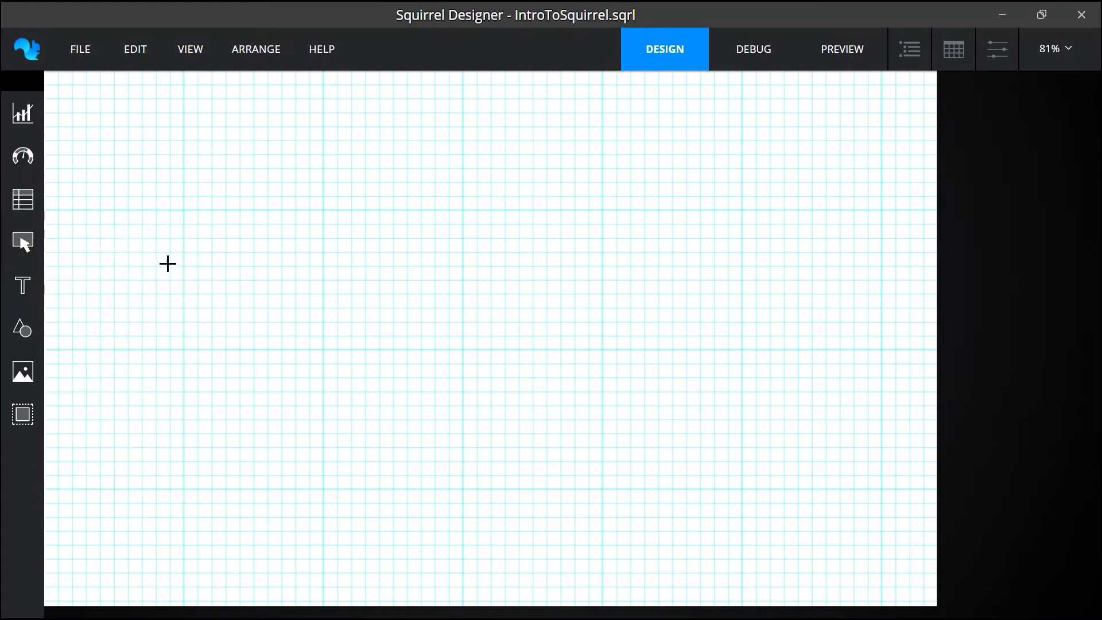
{"action": "mouse_move", "coordinate": [433, 307]}
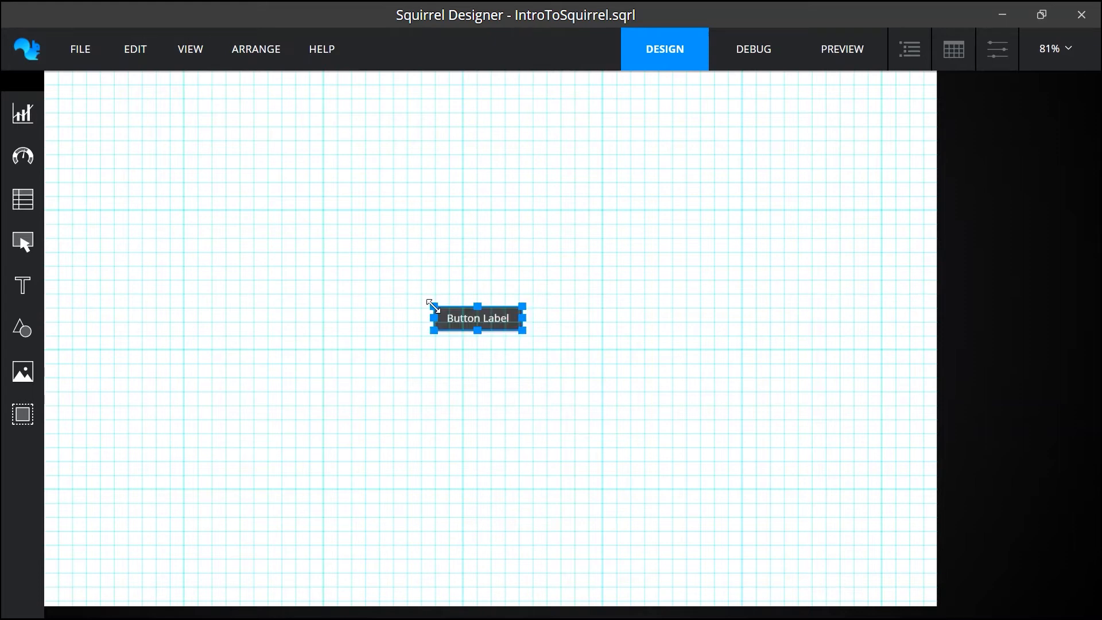
{"action": "mouse_move", "coordinate": [469, 323]}
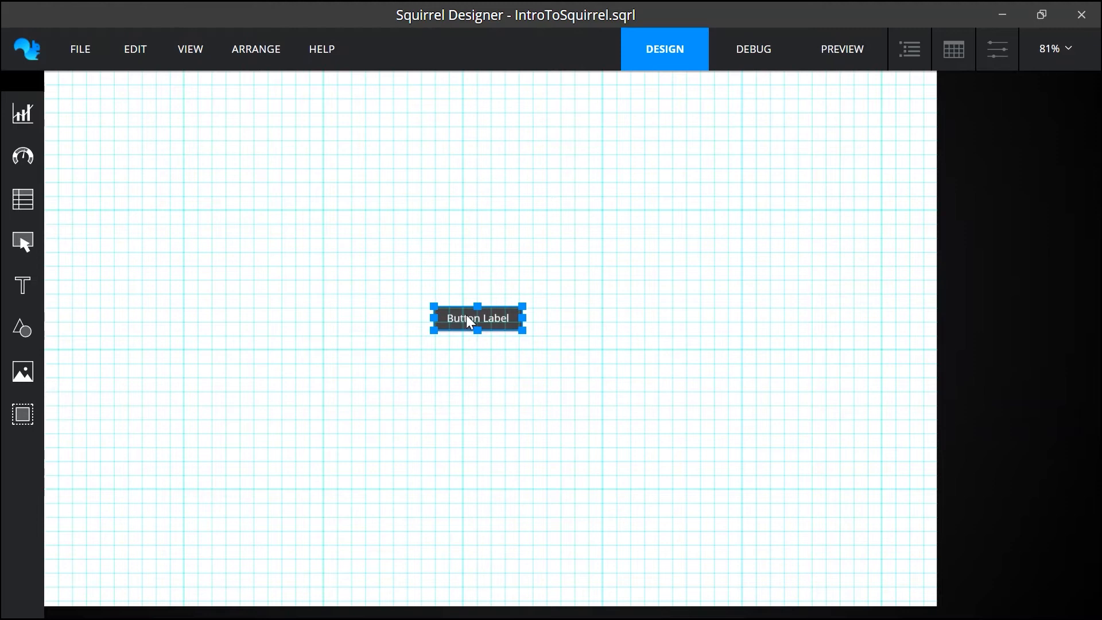
{"action": "left_click_drag", "start_coordinate": [478, 317], "coordinate": [478, 350]}
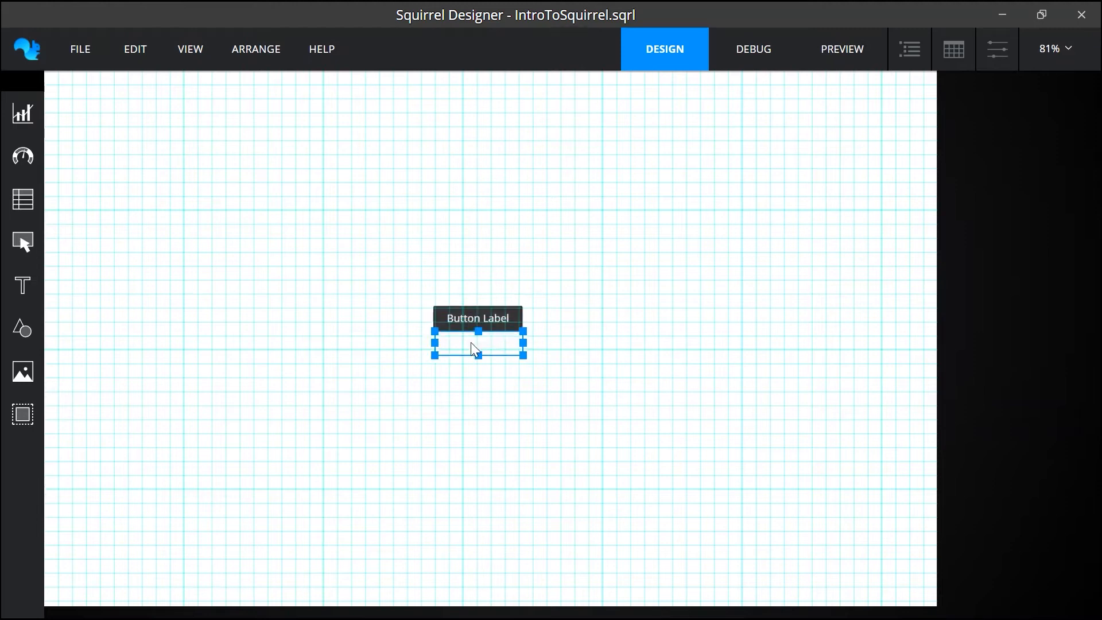
{"action": "left_click_drag", "start_coordinate": [478, 344], "coordinate": [460, 566]}
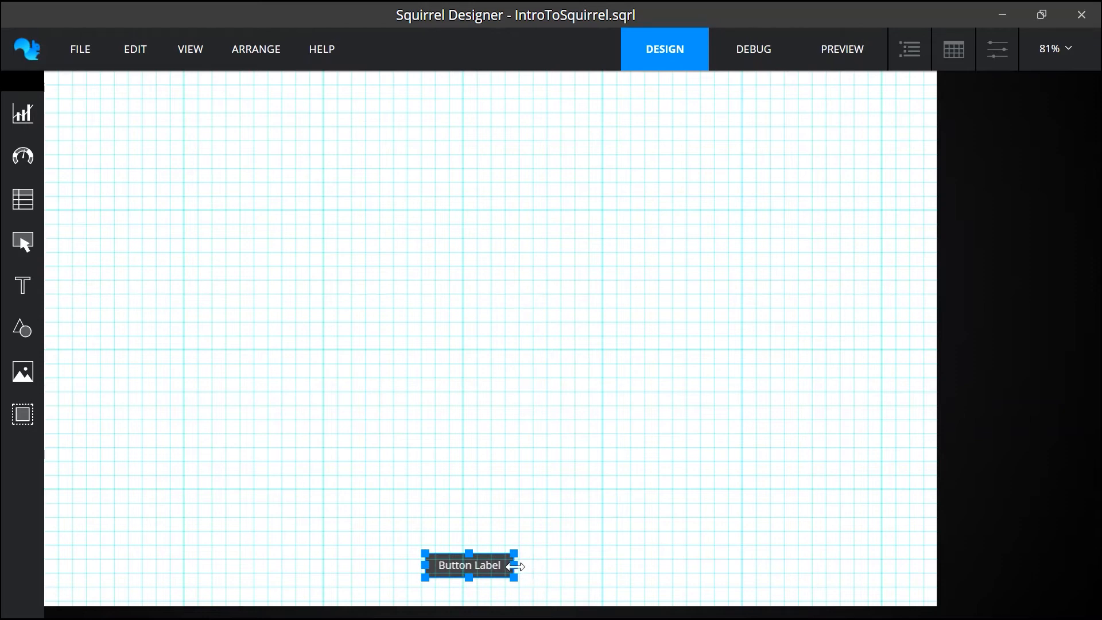
{"action": "left_click_drag", "start_coordinate": [520, 564], "coordinate": [591, 564]}
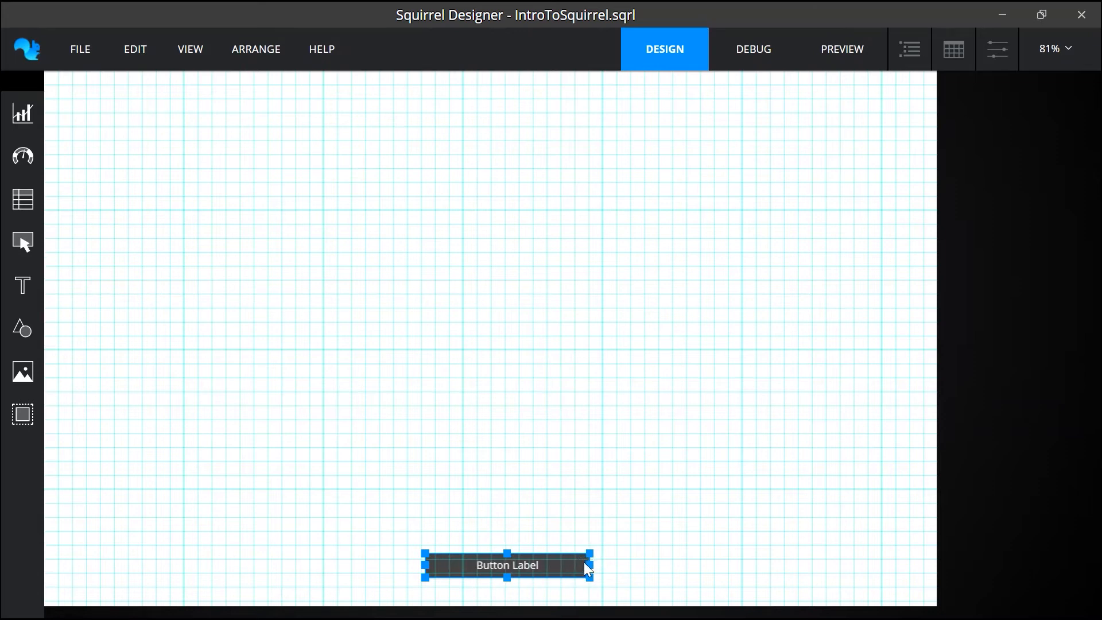
{"action": "mouse_move", "coordinate": [250, 372]}
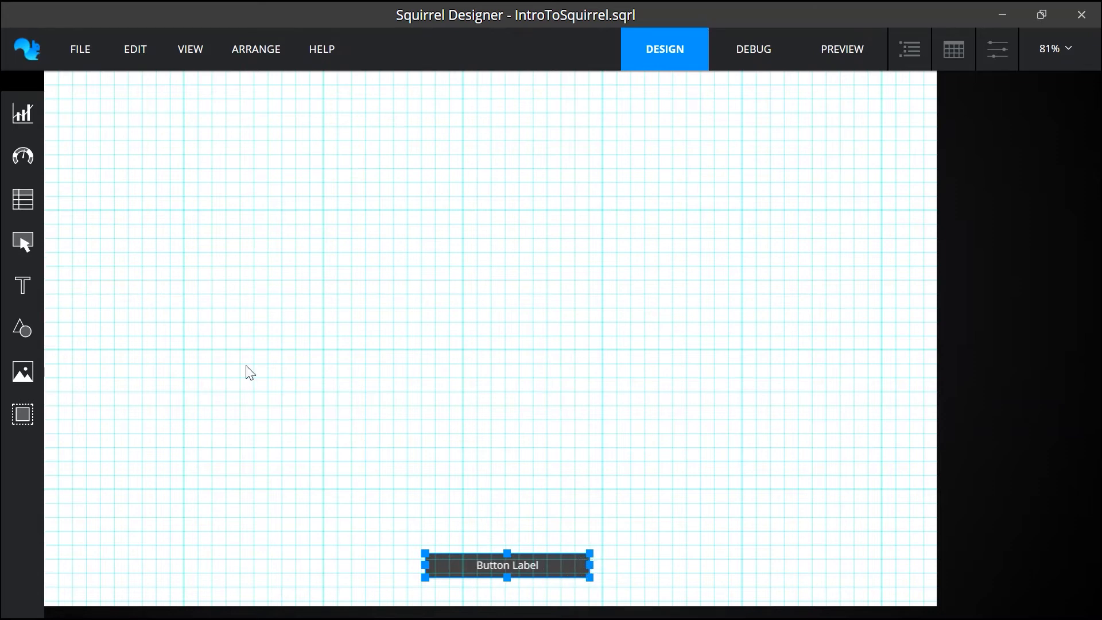
{"action": "mouse_move", "coordinate": [22, 285]}
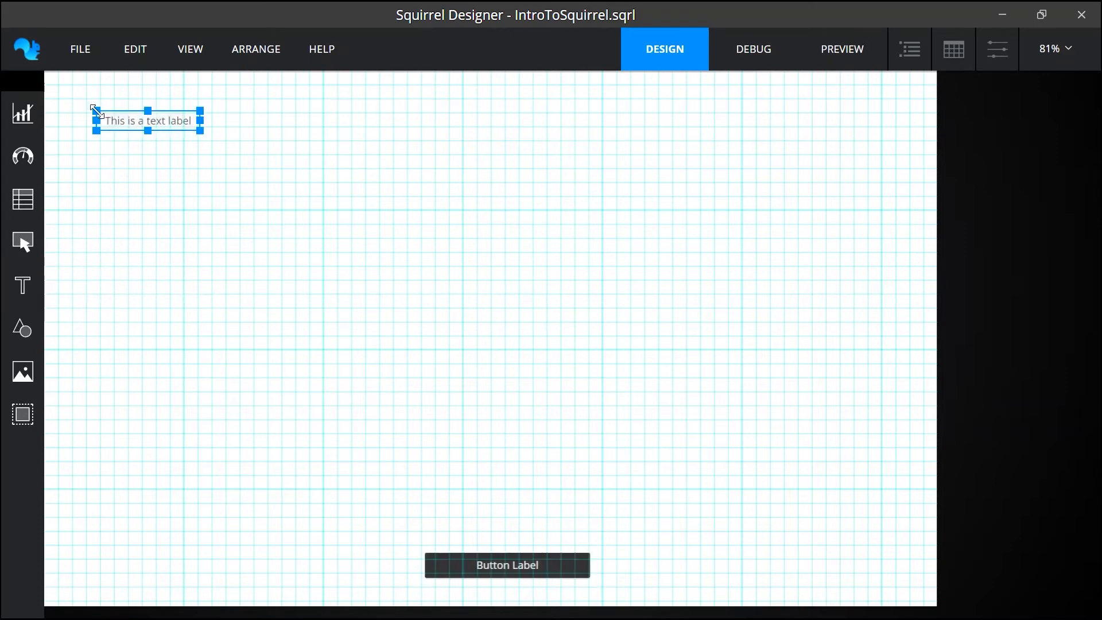
Step: Add a column chart from the Charts menu, then move to the Shapes components
{"action": "left_click", "coordinate": [23, 113]}
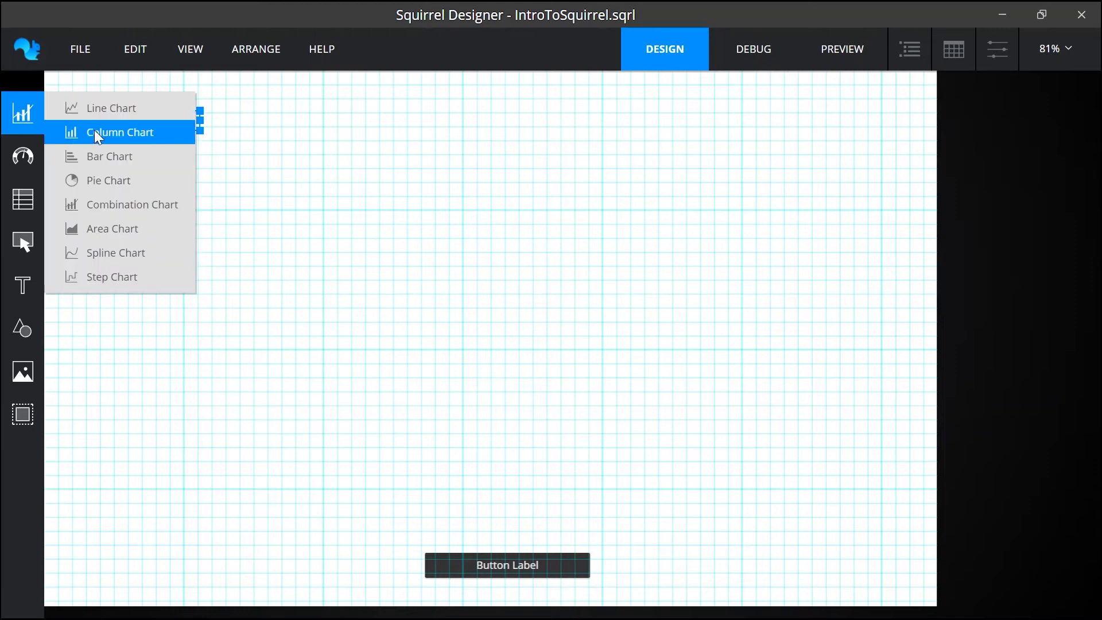
{"action": "left_click", "coordinate": [119, 132]}
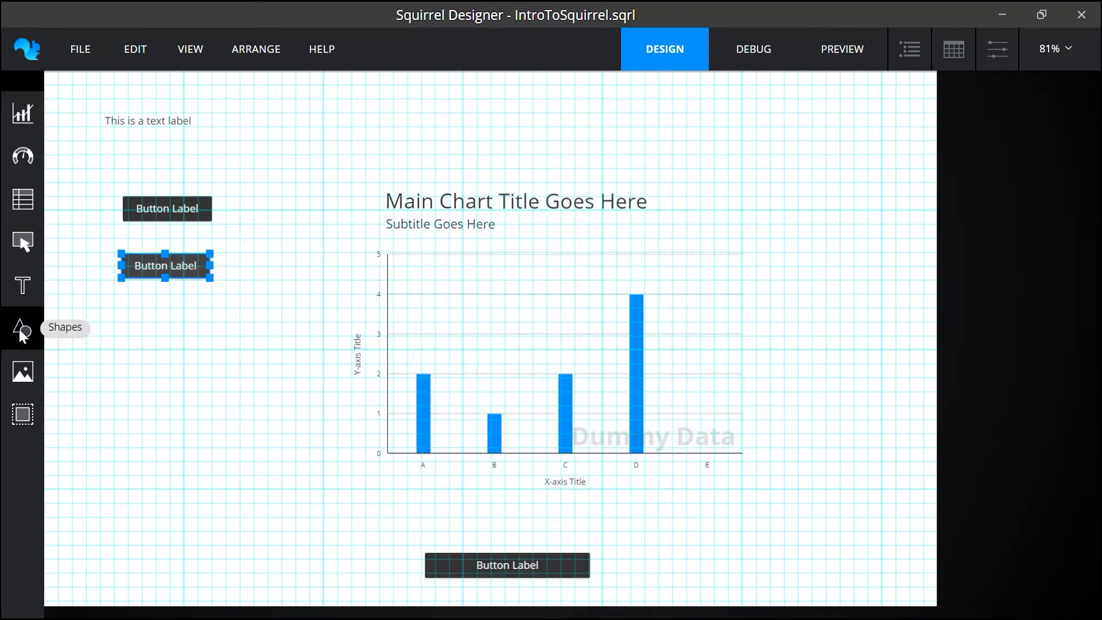
{"action": "left_click", "coordinate": [23, 330]}
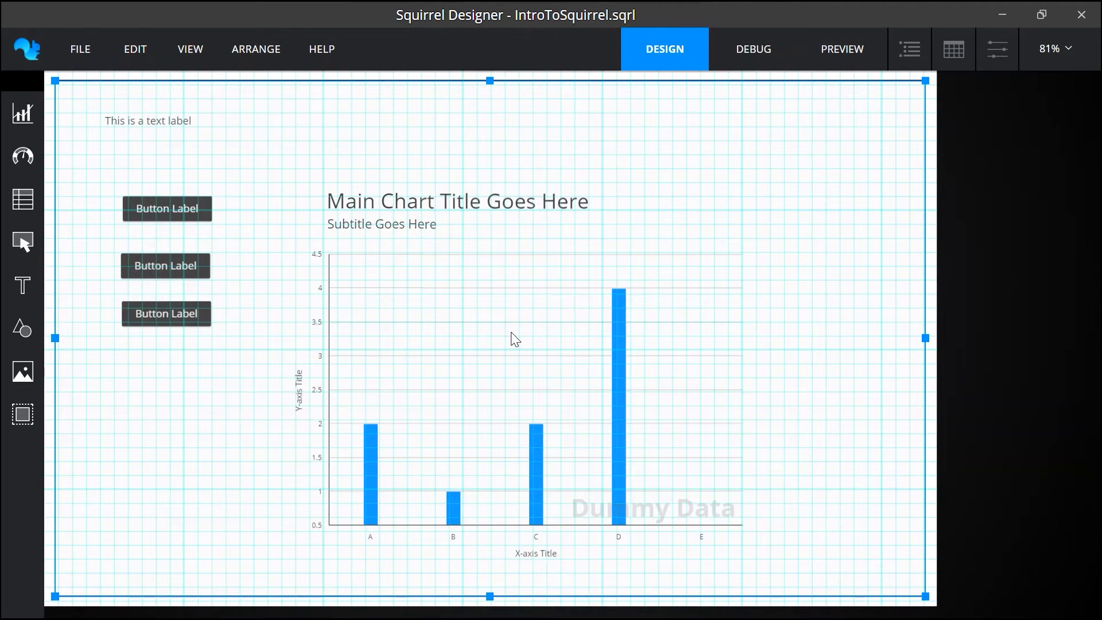
{"action": "mouse_move", "coordinate": [909, 50]}
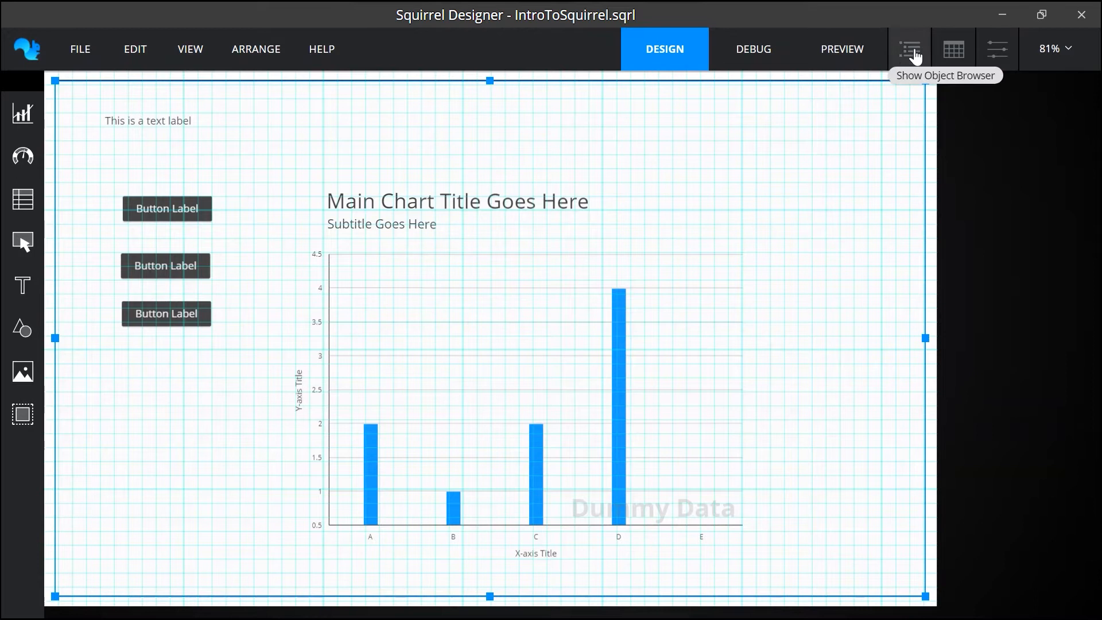
Step: Open the Object Browser and select ColumnChart 1, PushButton 3 and the background rectangle
{"action": "left_click", "coordinate": [909, 50]}
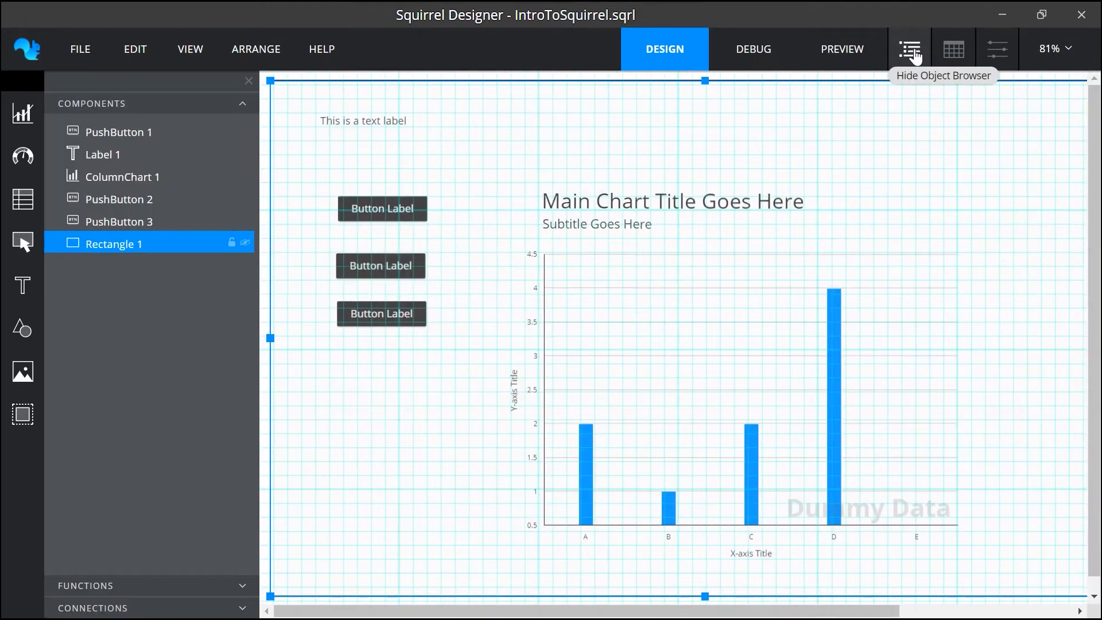
{"action": "mouse_move", "coordinate": [815, 116]}
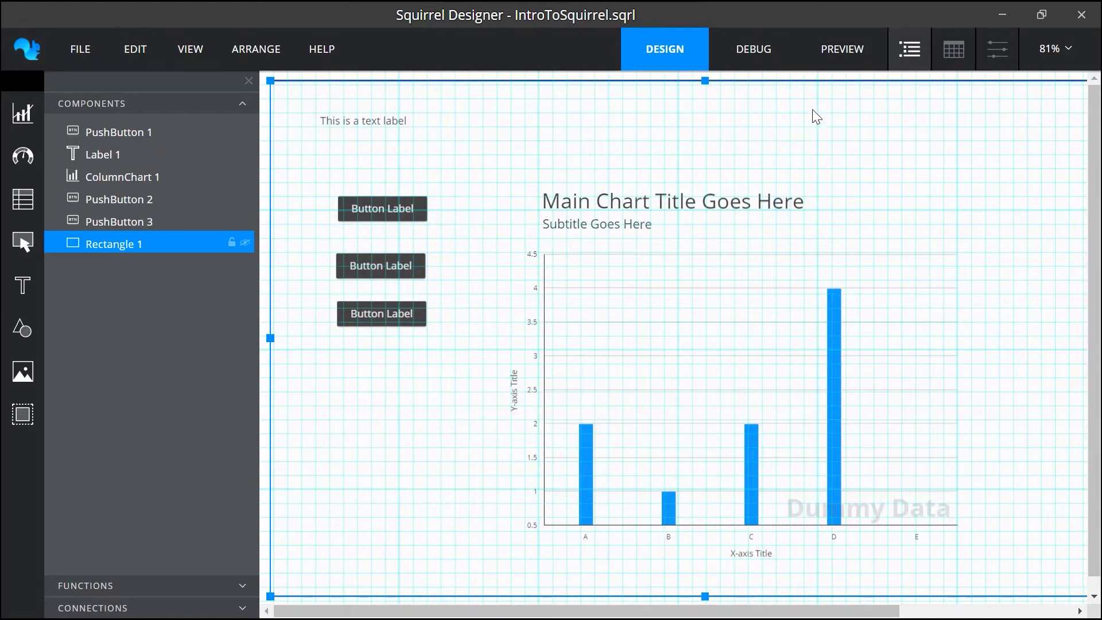
{"action": "mouse_move", "coordinate": [142, 587]}
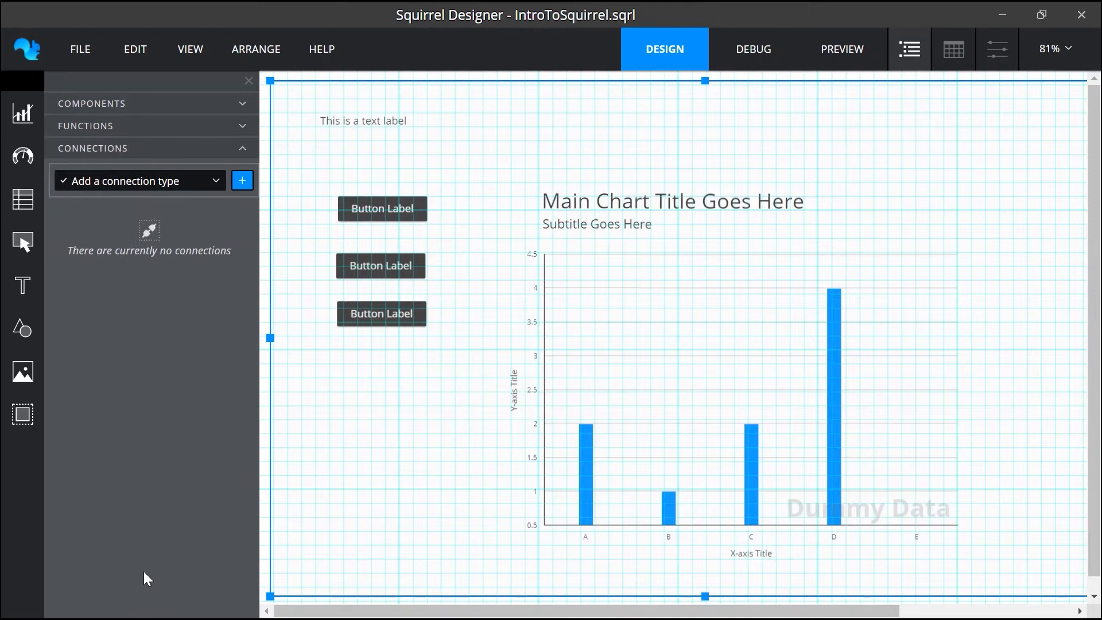
{"action": "left_click", "coordinate": [91, 104]}
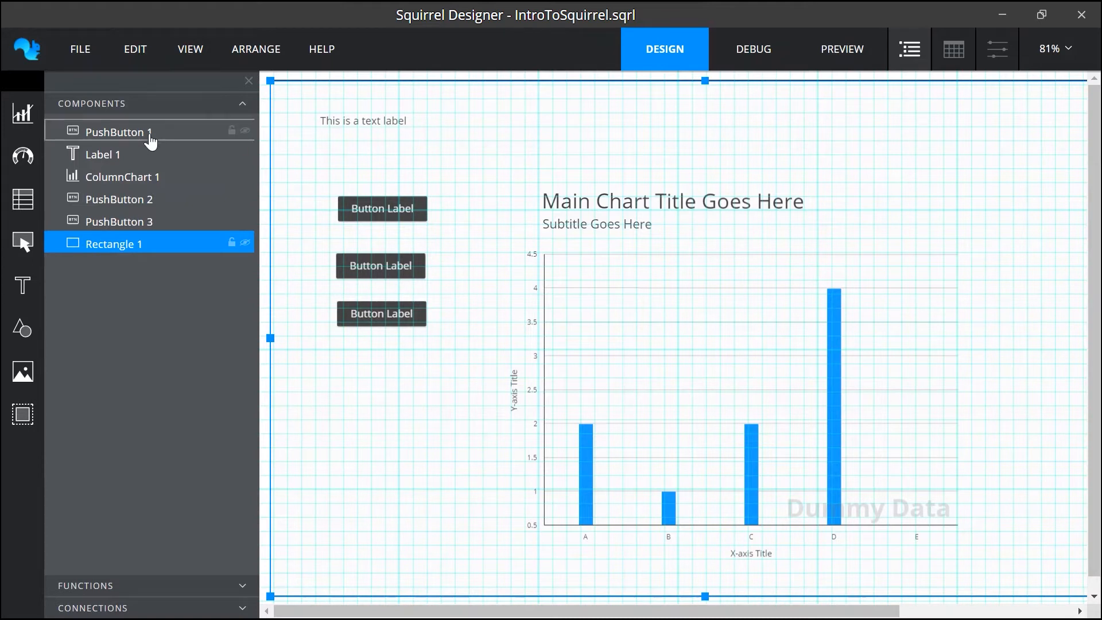
{"action": "left_click", "coordinate": [123, 176]}
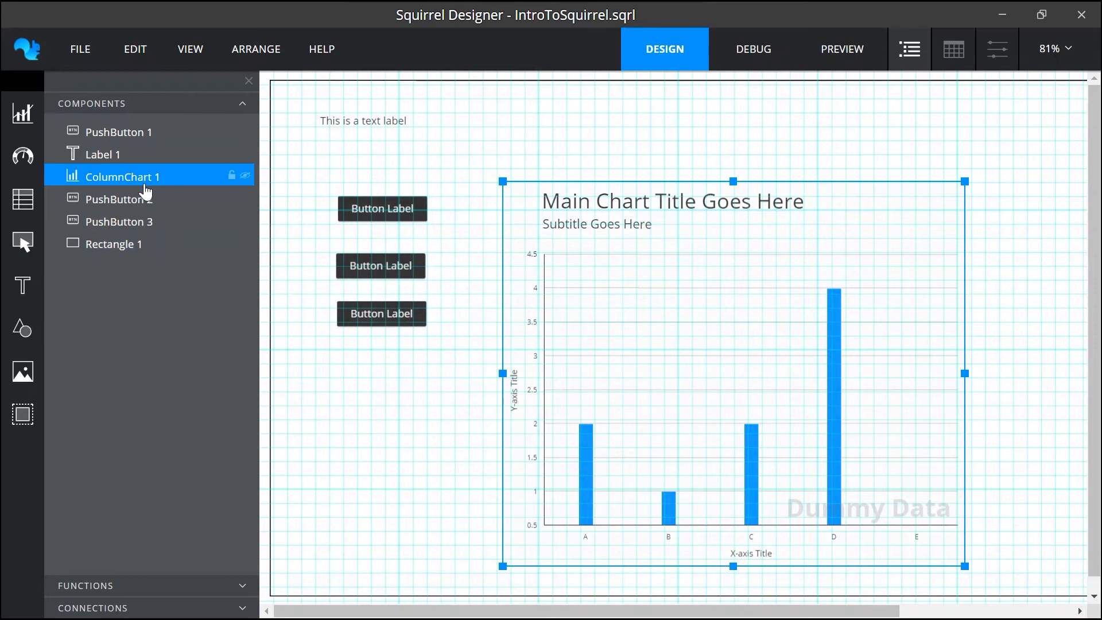
{"action": "left_click", "coordinate": [120, 222]}
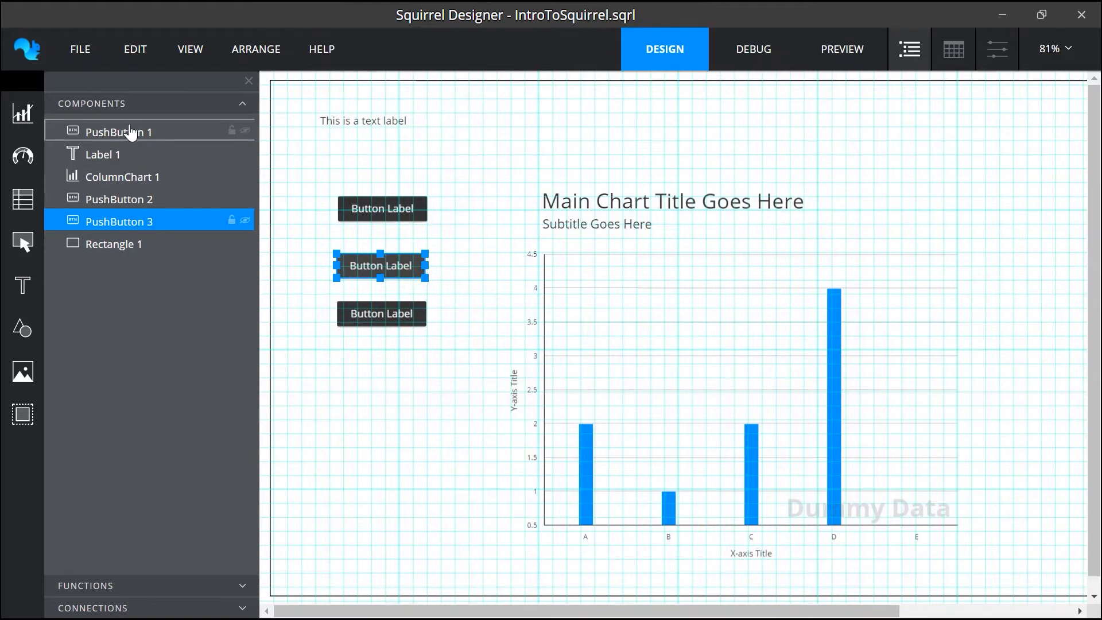
{"action": "mouse_move", "coordinate": [125, 247]}
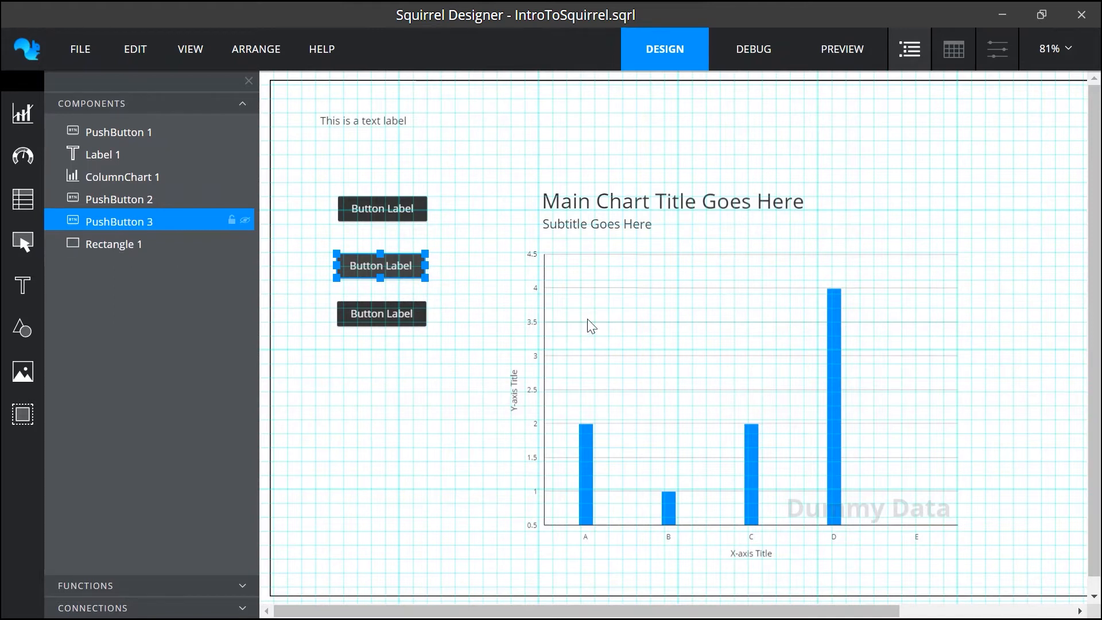
{"action": "left_click", "coordinate": [113, 243]}
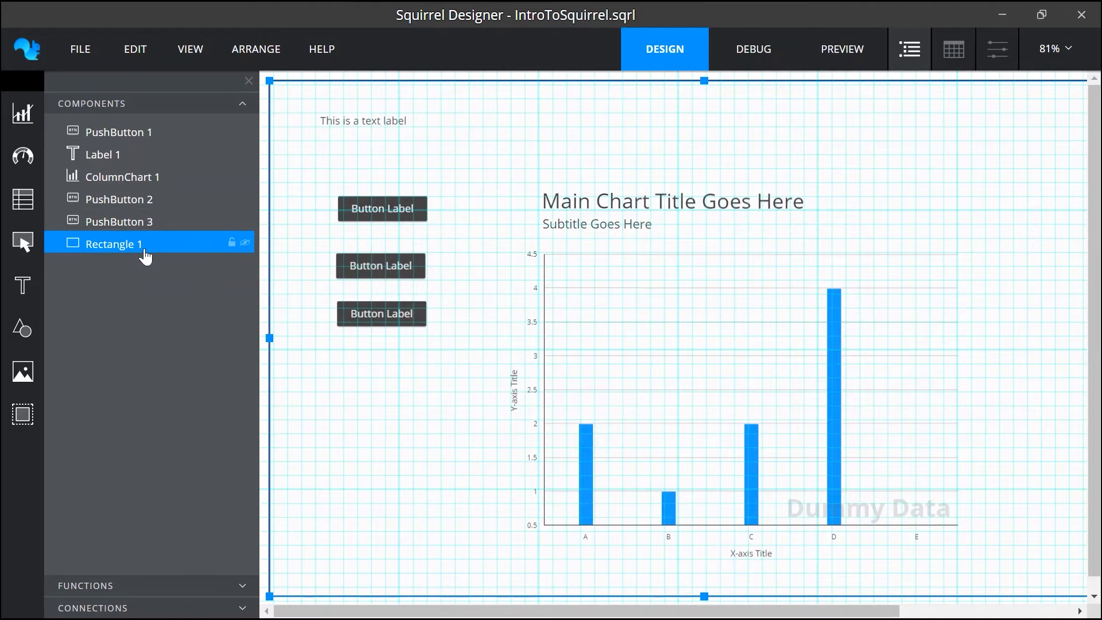
{"action": "mouse_move", "coordinate": [138, 131]}
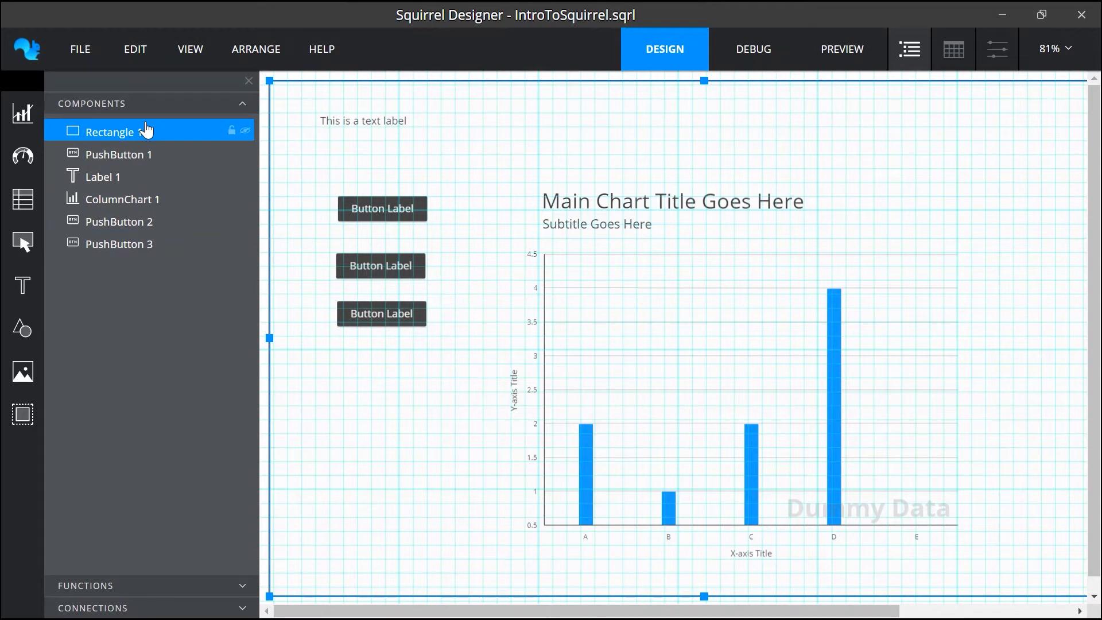
{"action": "mouse_move", "coordinate": [383, 264]}
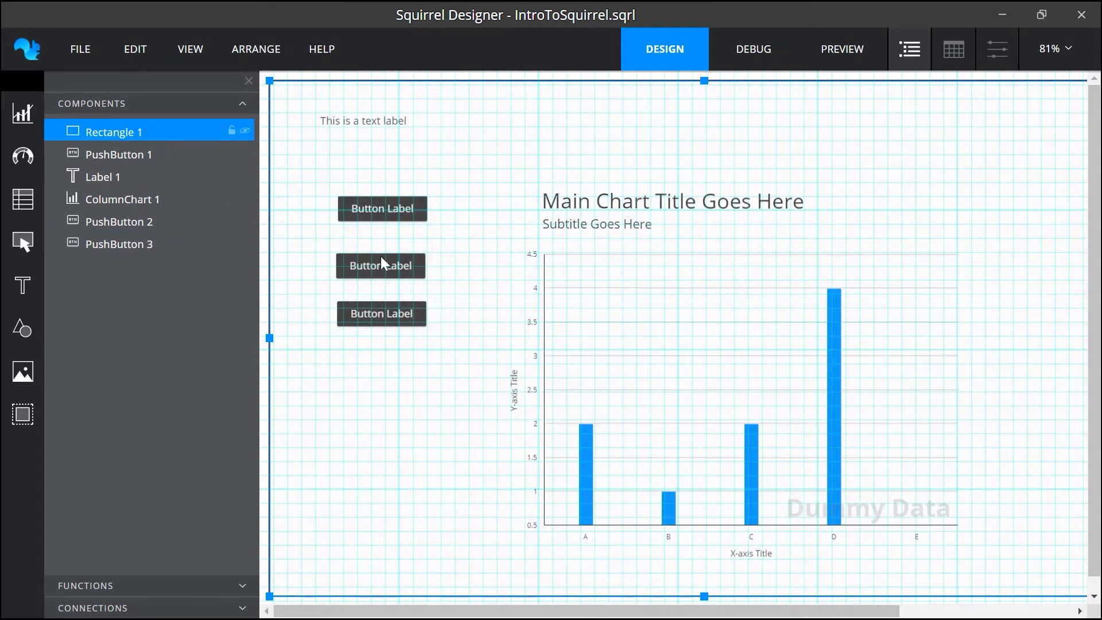
Step: Select PushButton 1, PushButton 2 and Label 1 in the reordered component list
{"action": "left_click", "coordinate": [381, 314]}
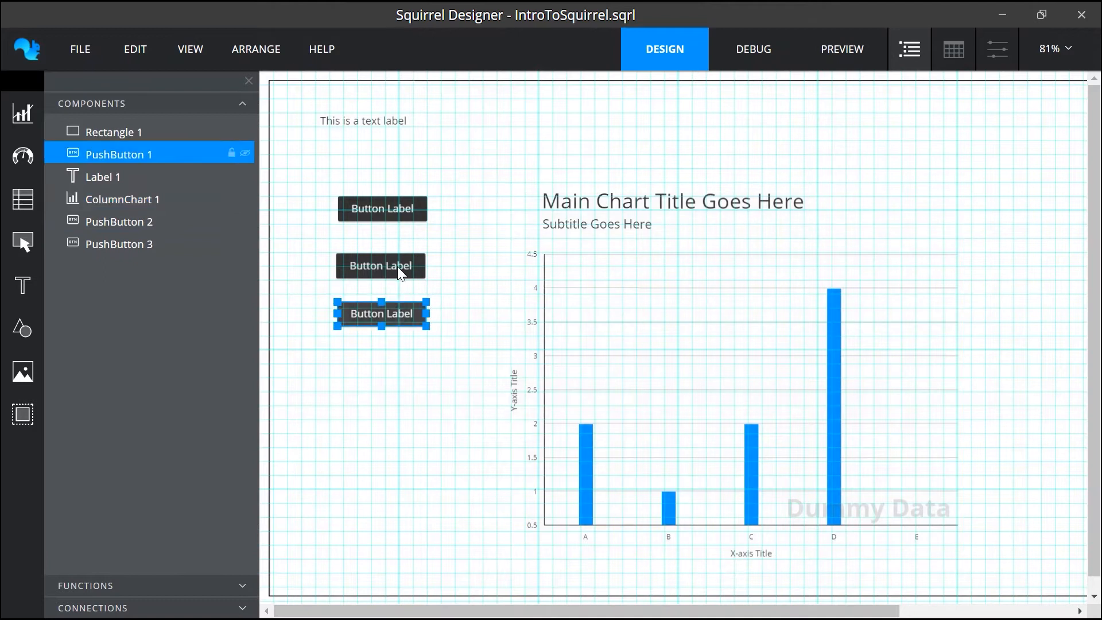
{"action": "left_click", "coordinate": [381, 208]}
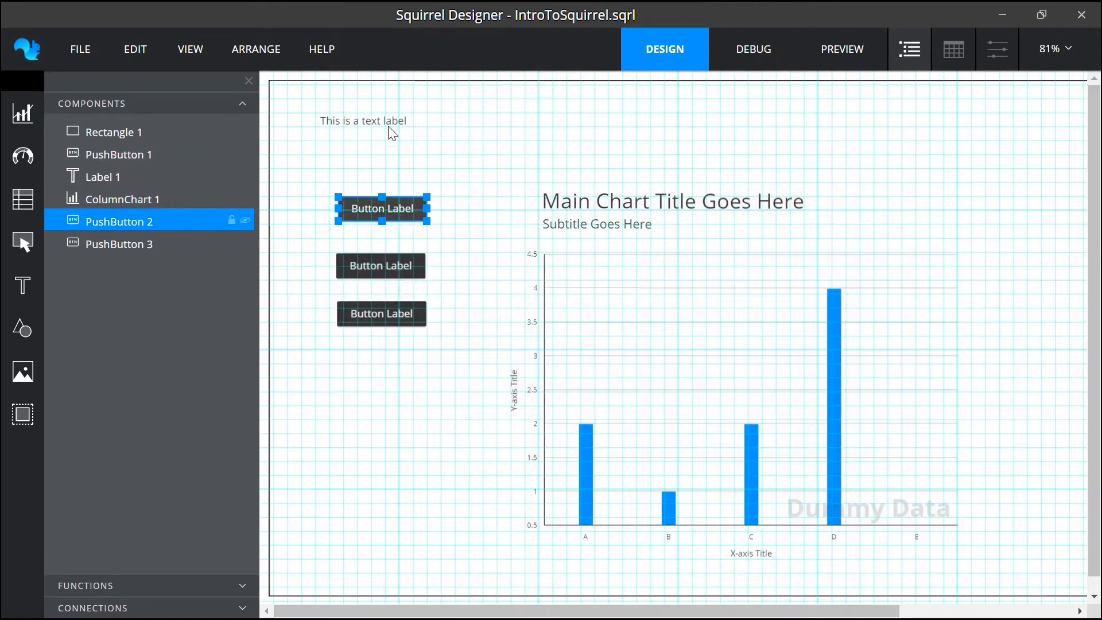
{"action": "left_click", "coordinate": [363, 120]}
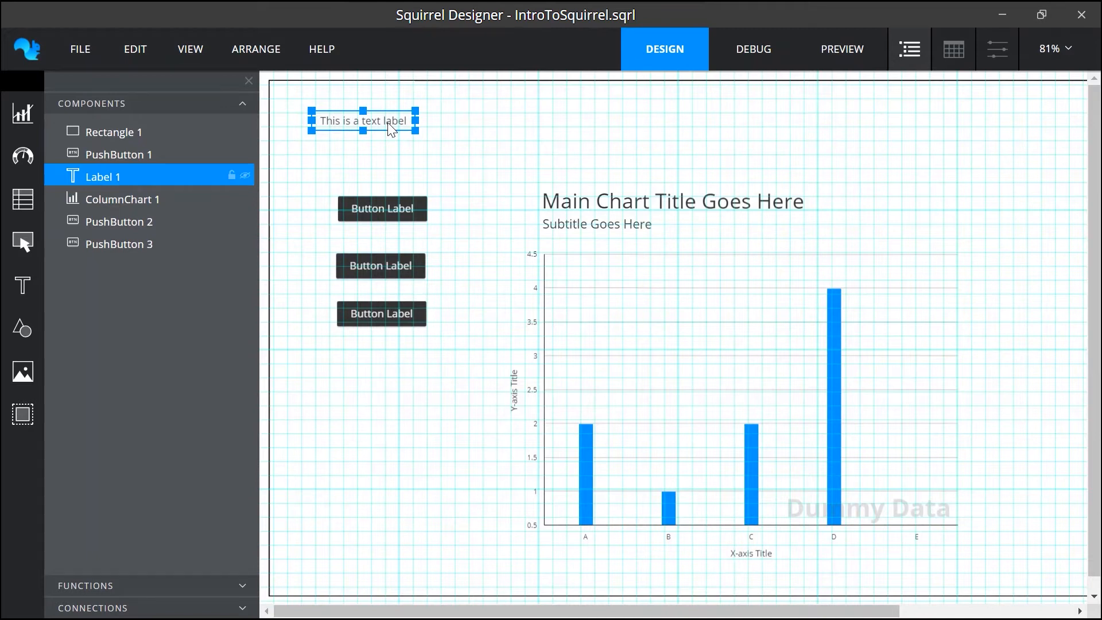
{"action": "mouse_move", "coordinate": [336, 157]}
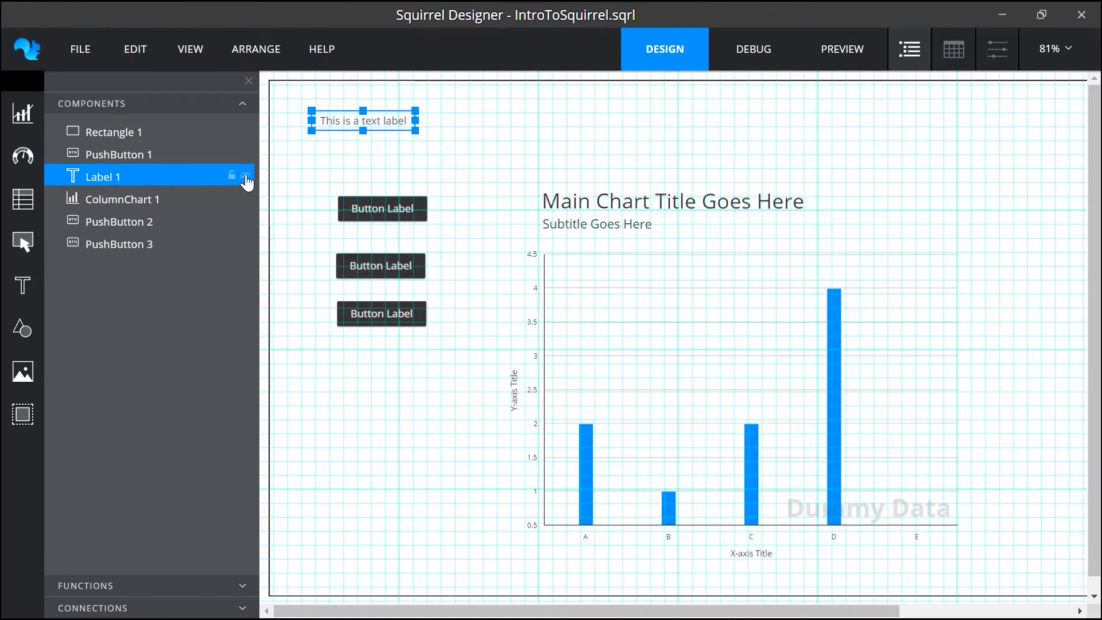
{"action": "left_click", "coordinate": [245, 176]}
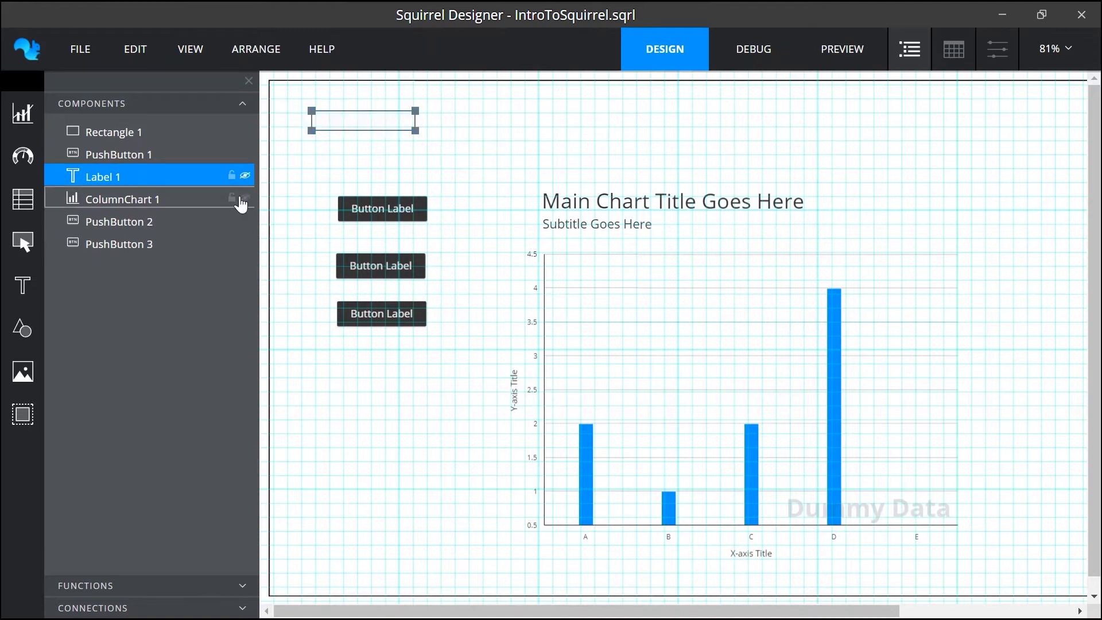
{"action": "left_click", "coordinate": [121, 200]}
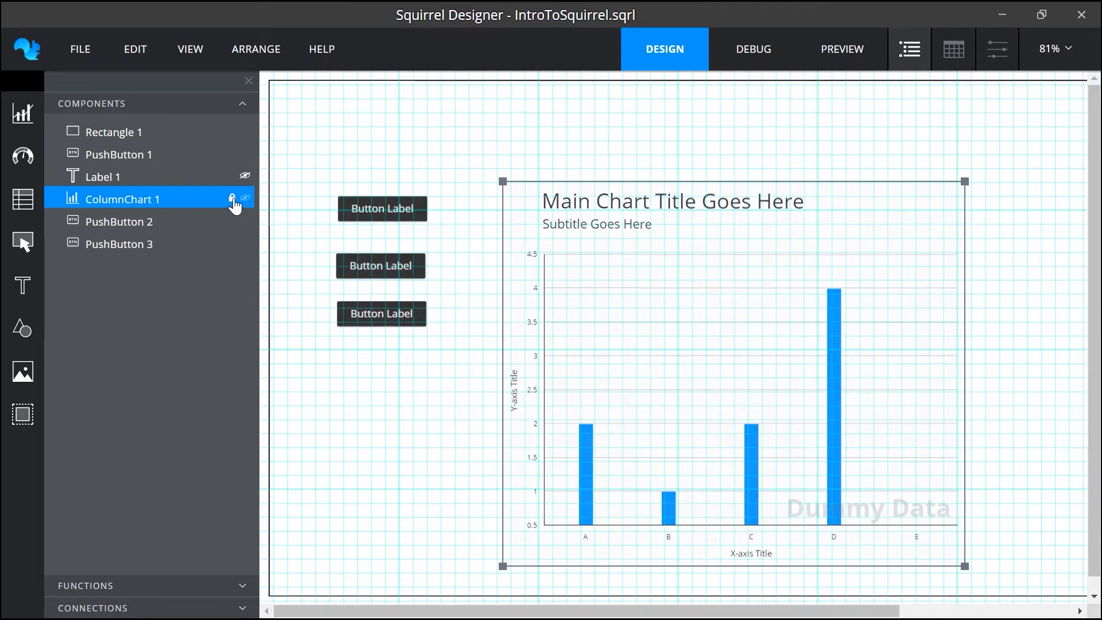
{"action": "left_click", "coordinate": [104, 176]}
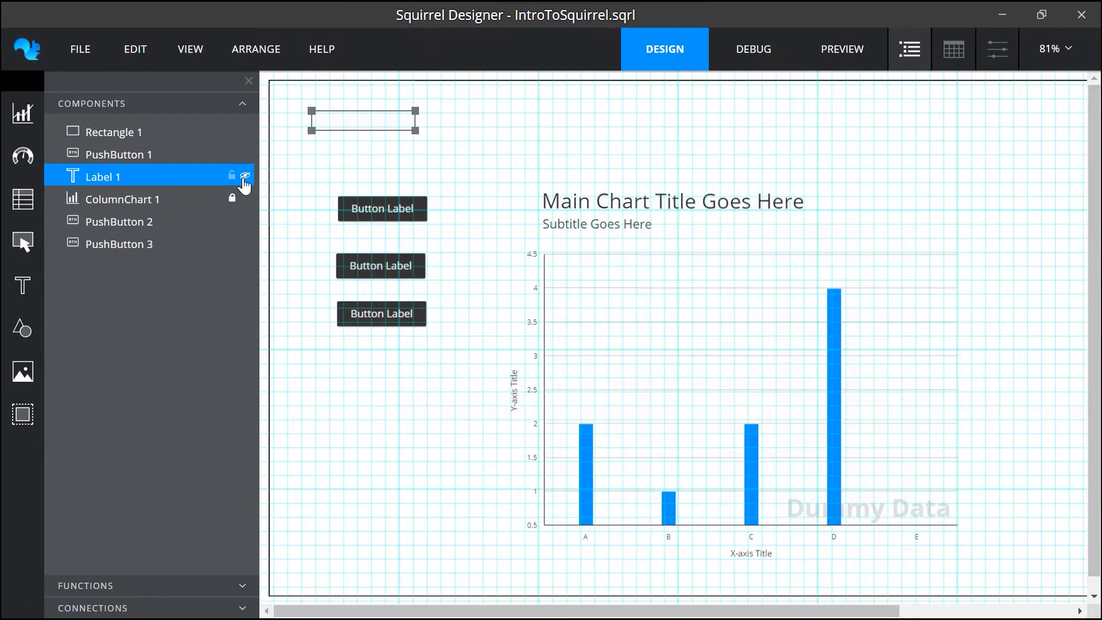
{"action": "left_click", "coordinate": [244, 175]}
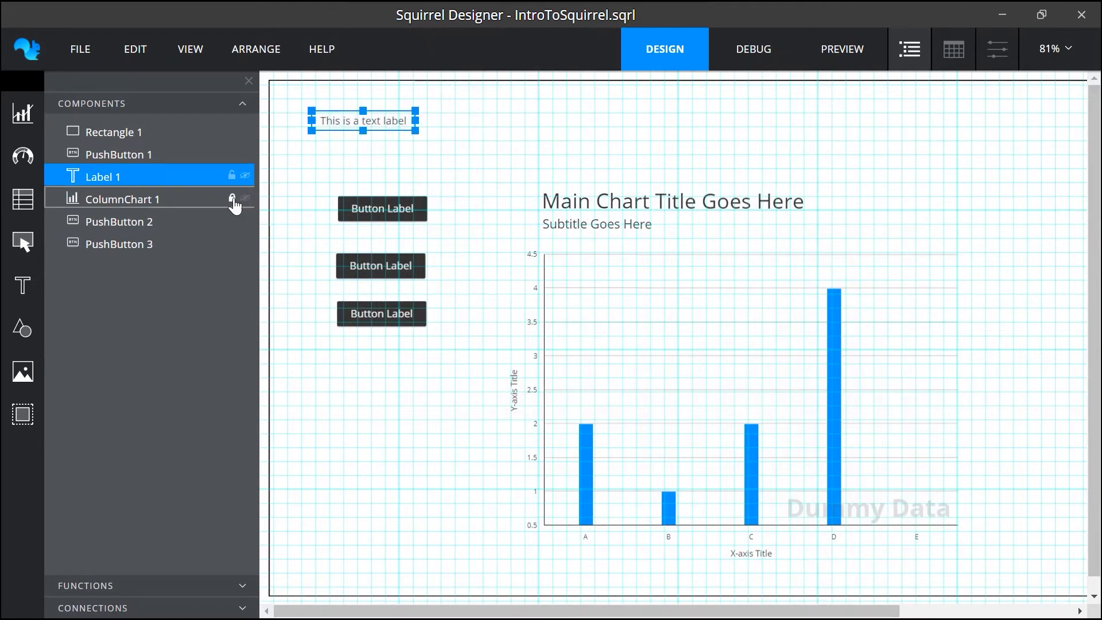
{"action": "left_click", "coordinate": [123, 199]}
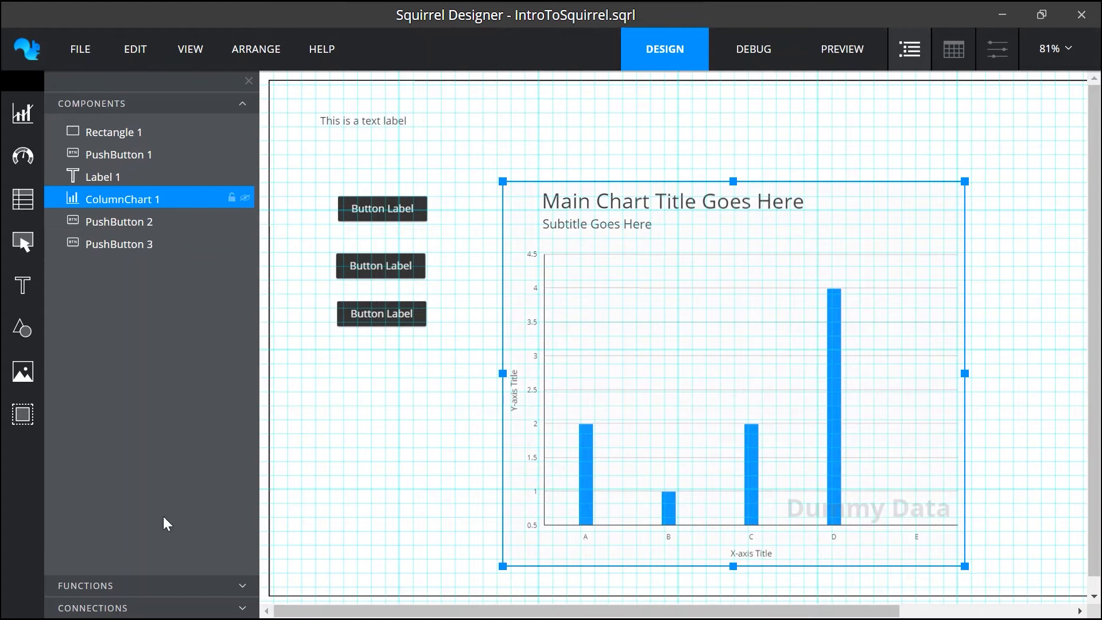
{"action": "mouse_move", "coordinate": [154, 591]}
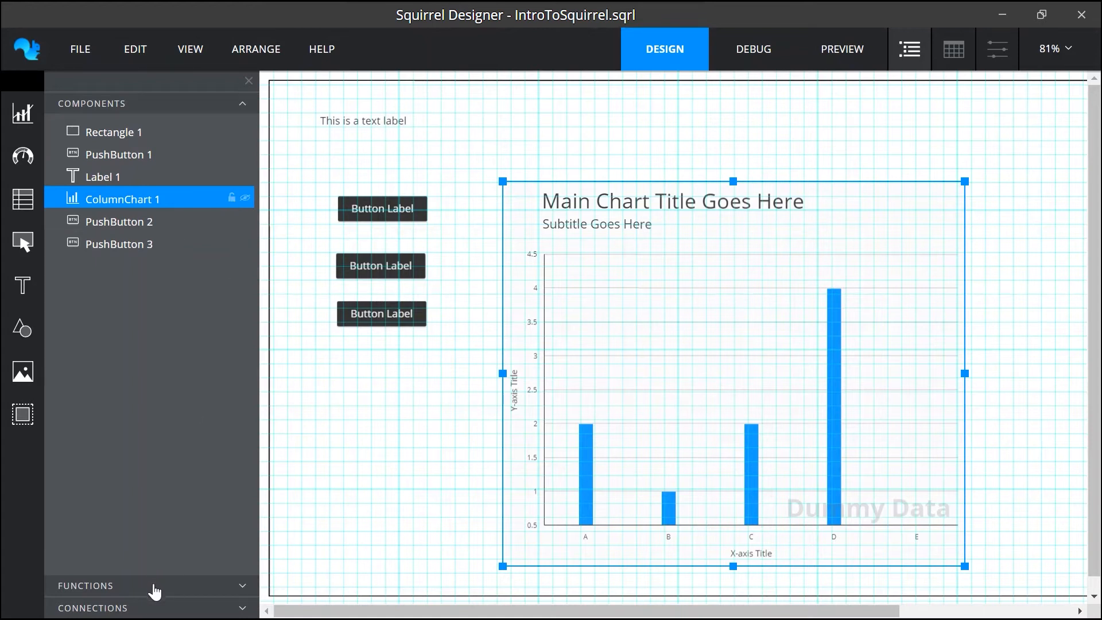
Step: Choose XML Connector as the connection type to add XMLConnector 1
{"action": "left_click", "coordinate": [85, 585]}
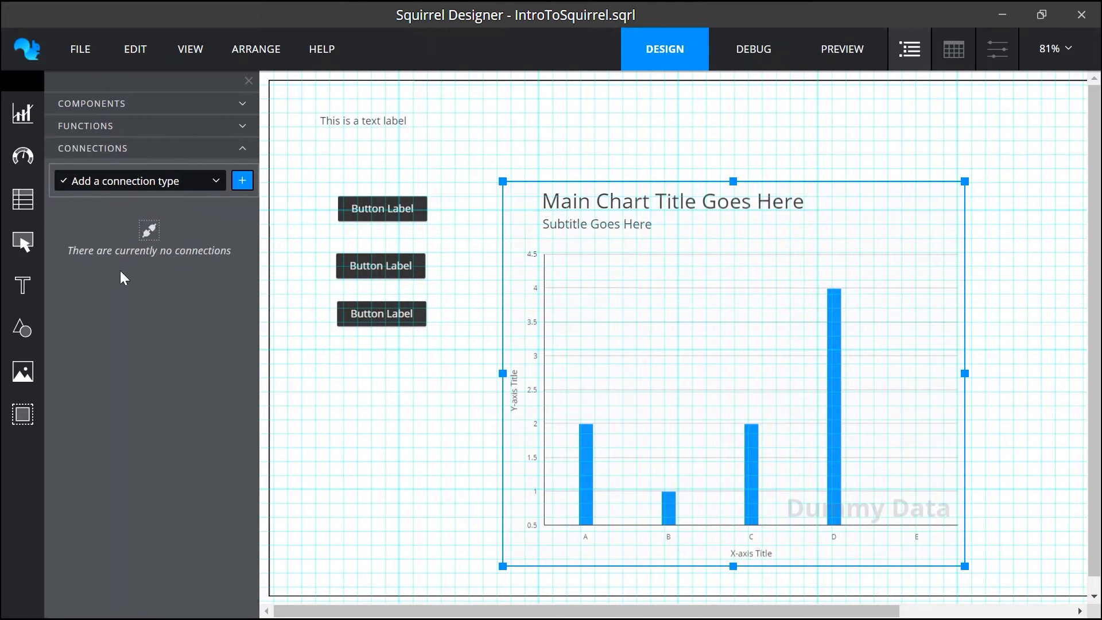
{"action": "left_click", "coordinate": [139, 181]}
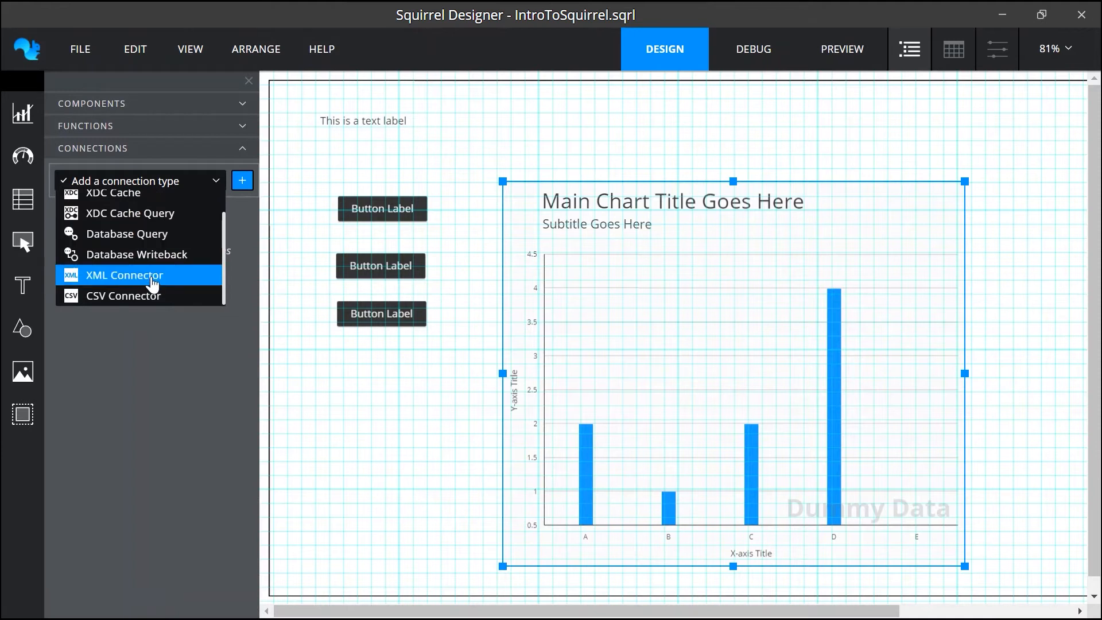
{"action": "left_click", "coordinate": [125, 275]}
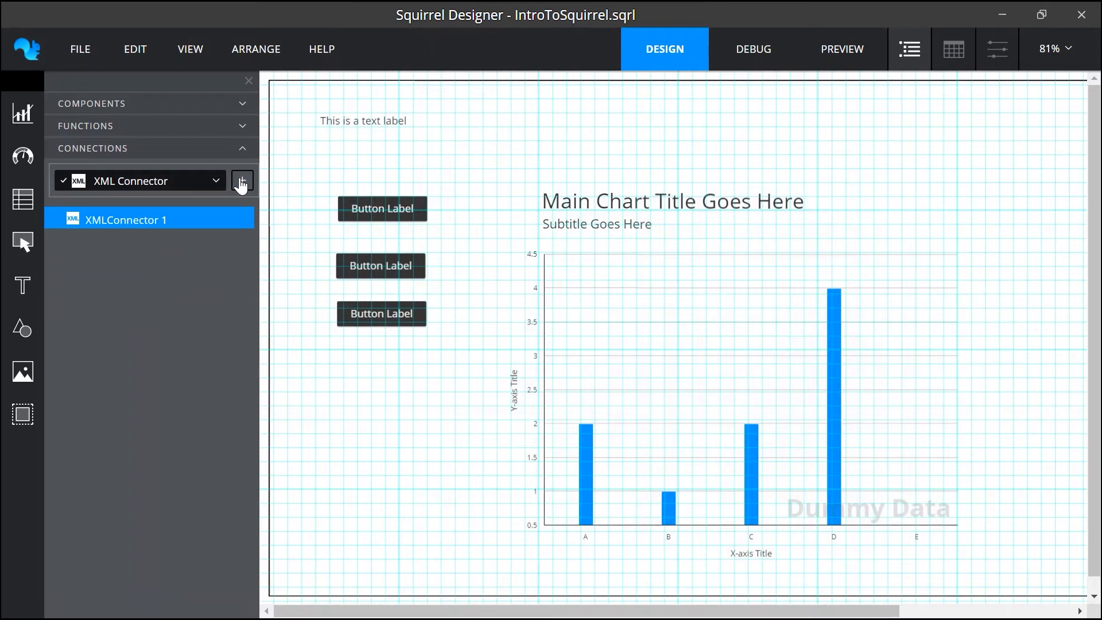
{"action": "mouse_move", "coordinate": [238, 194]}
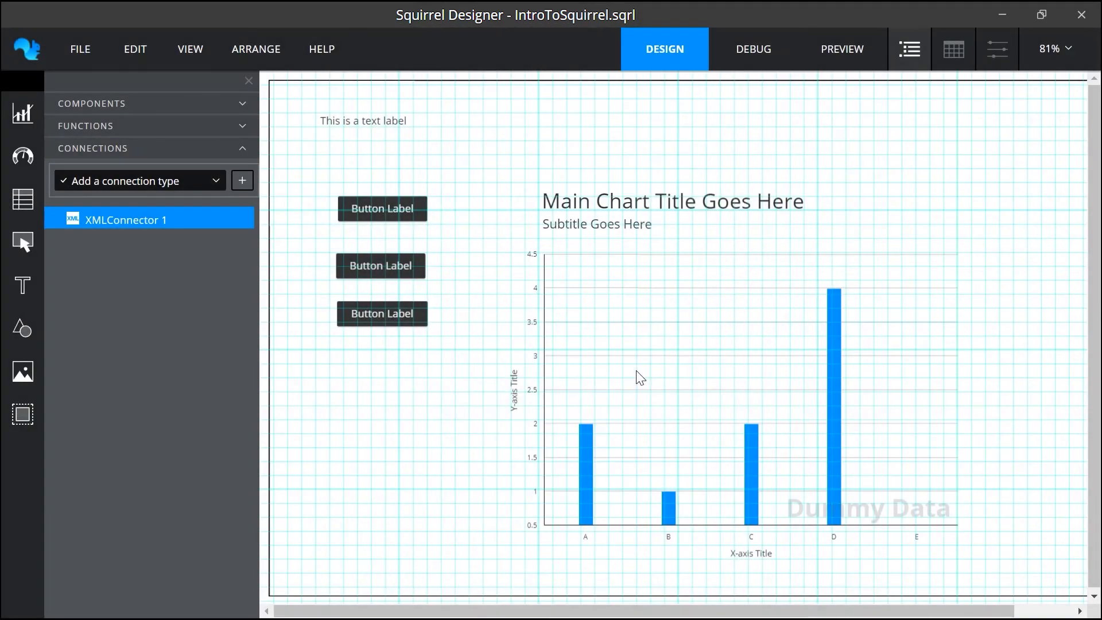
{"action": "mouse_move", "coordinate": [785, 262]}
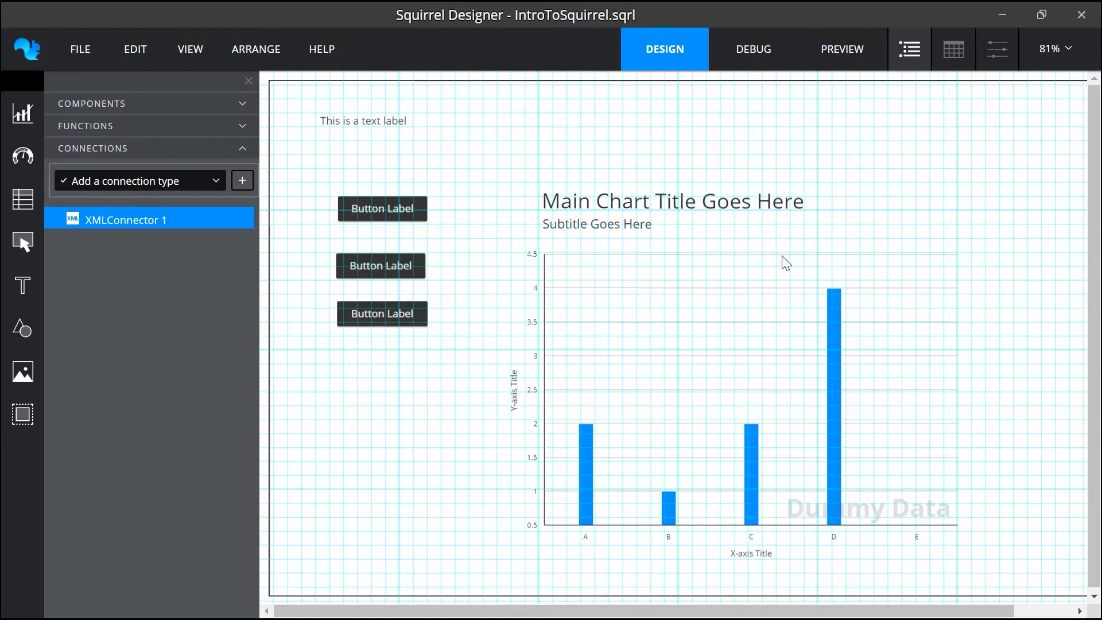
{"action": "mouse_move", "coordinate": [996, 48]}
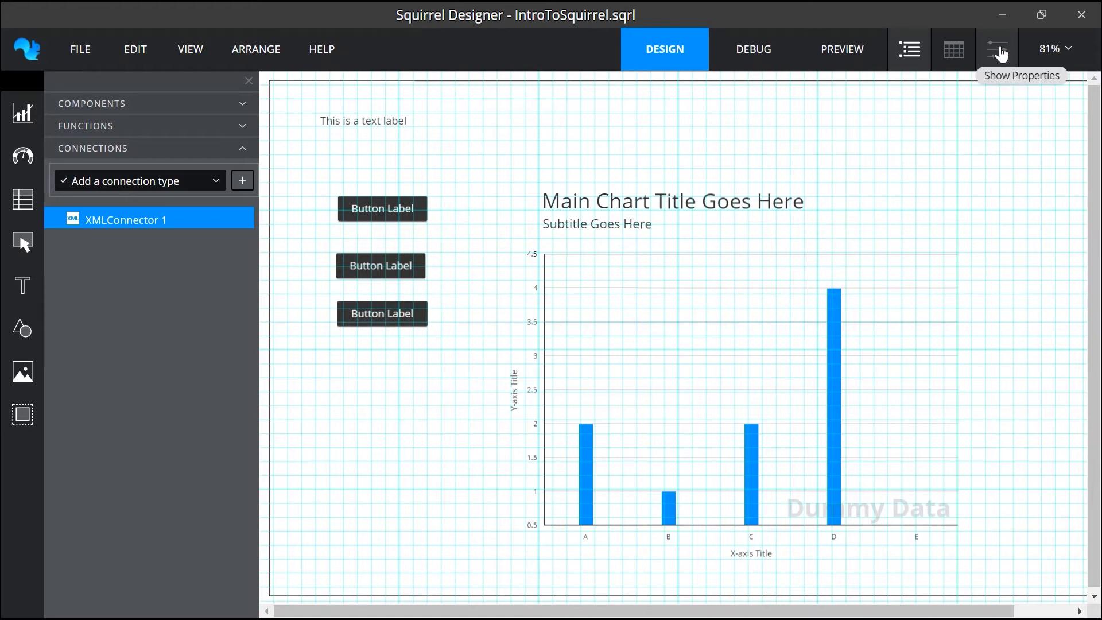
Step: Show the new XML connector's properties, then select the top push button, PushButton 2
{"action": "left_click", "coordinate": [997, 48]}
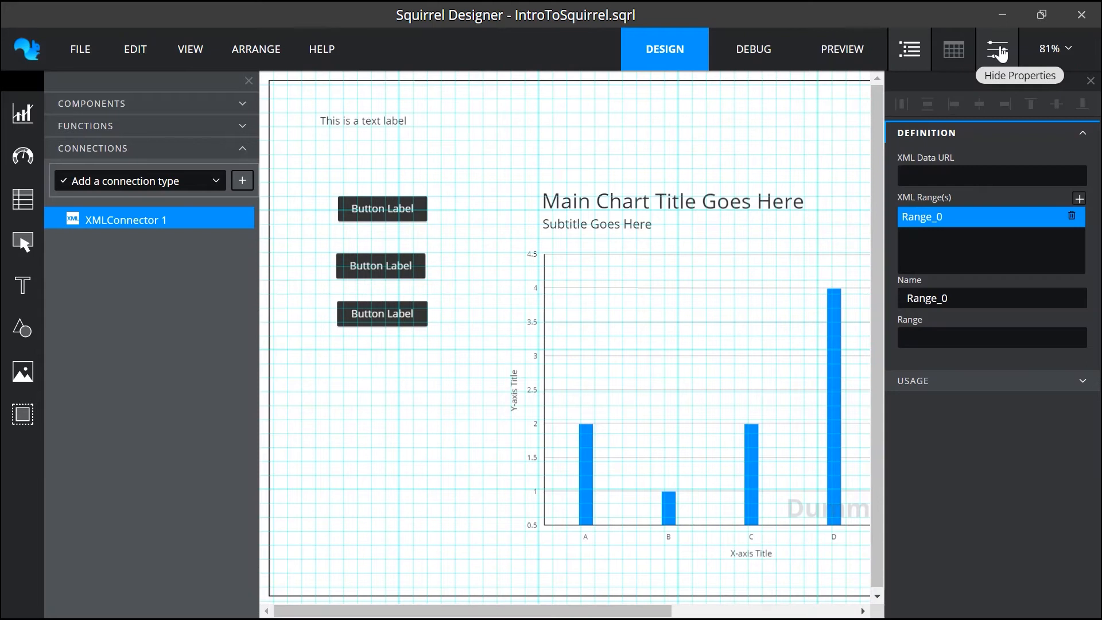
{"action": "mouse_move", "coordinate": [1000, 417]}
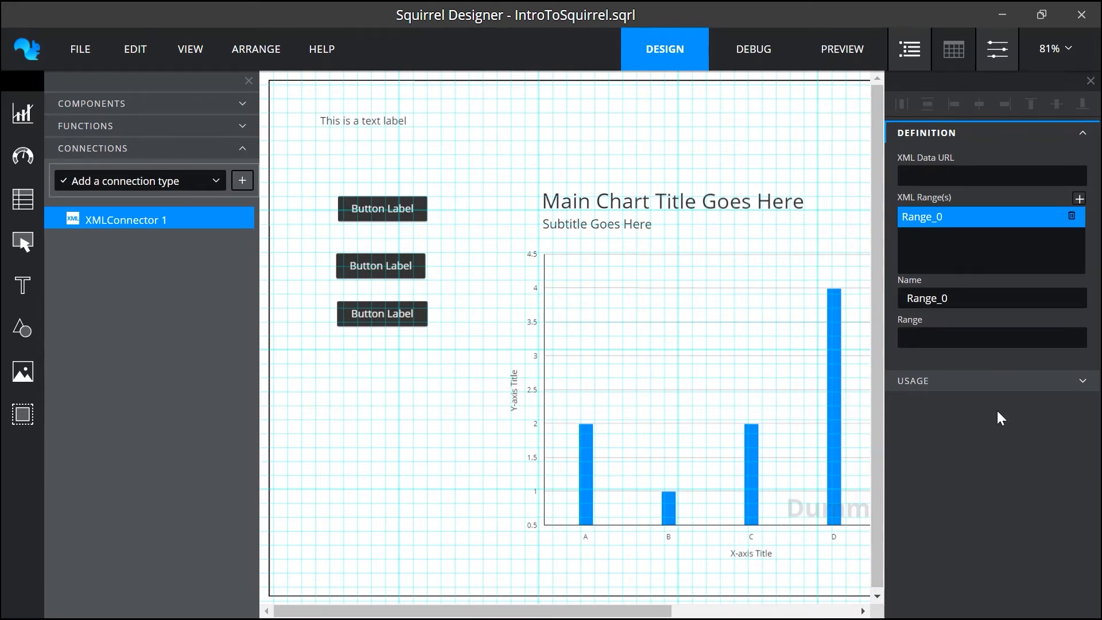
{"action": "mouse_move", "coordinate": [817, 395]}
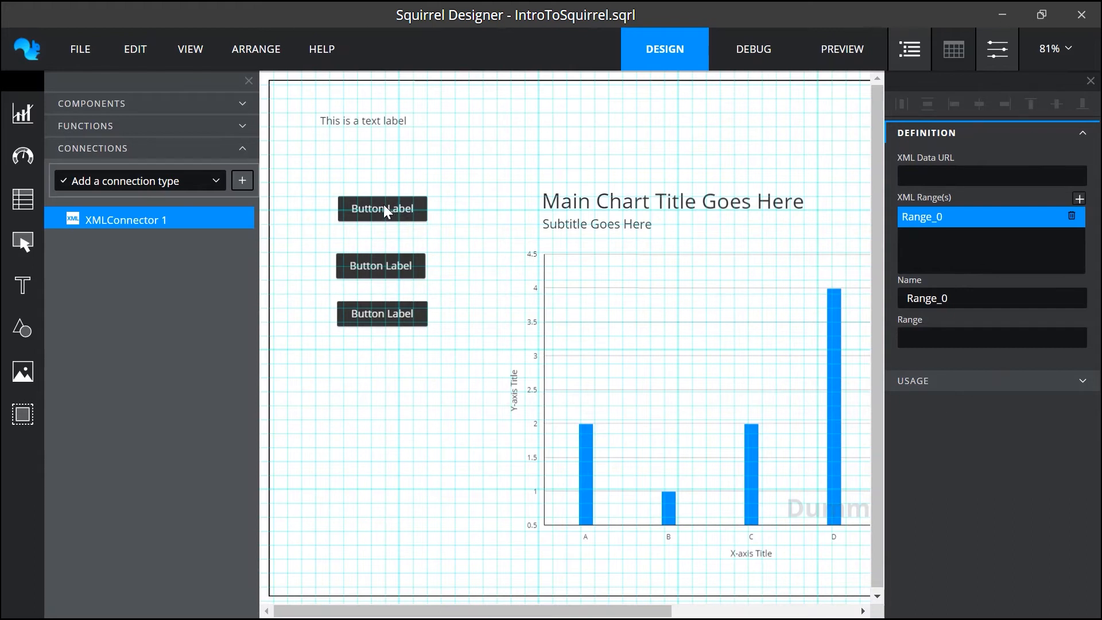
{"action": "left_click", "coordinate": [381, 208]}
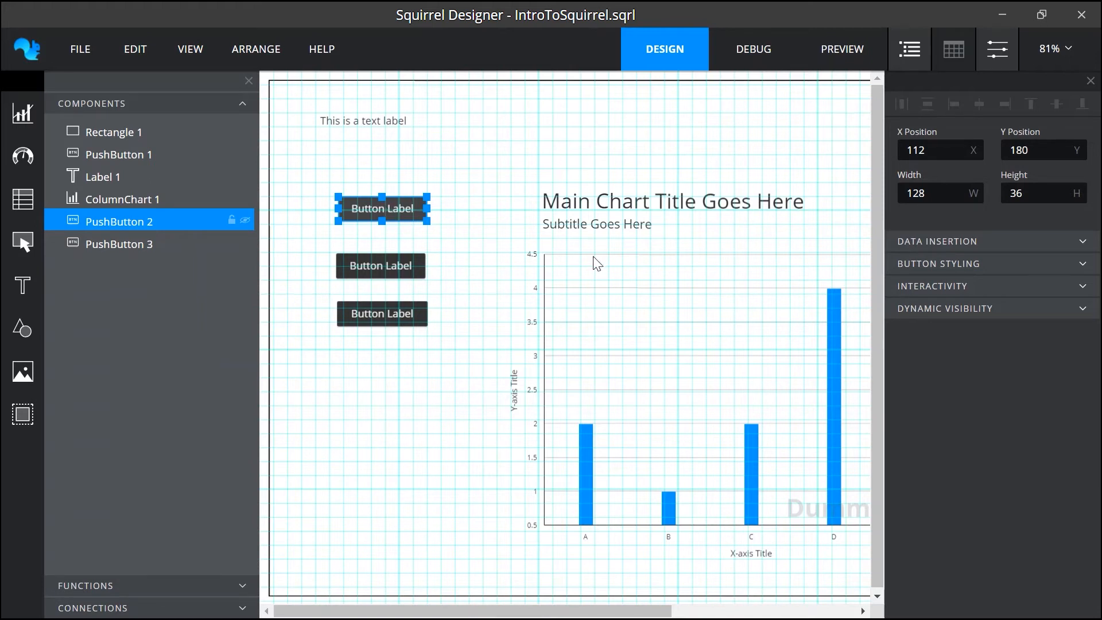
{"action": "mouse_move", "coordinate": [980, 394]}
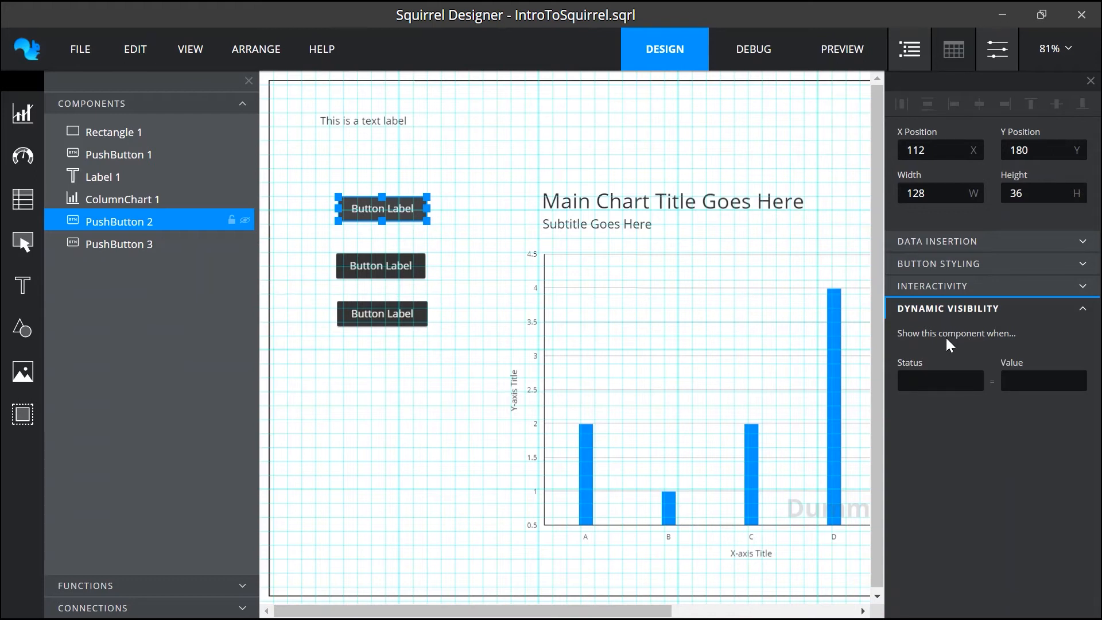
{"action": "mouse_move", "coordinate": [664, 261]}
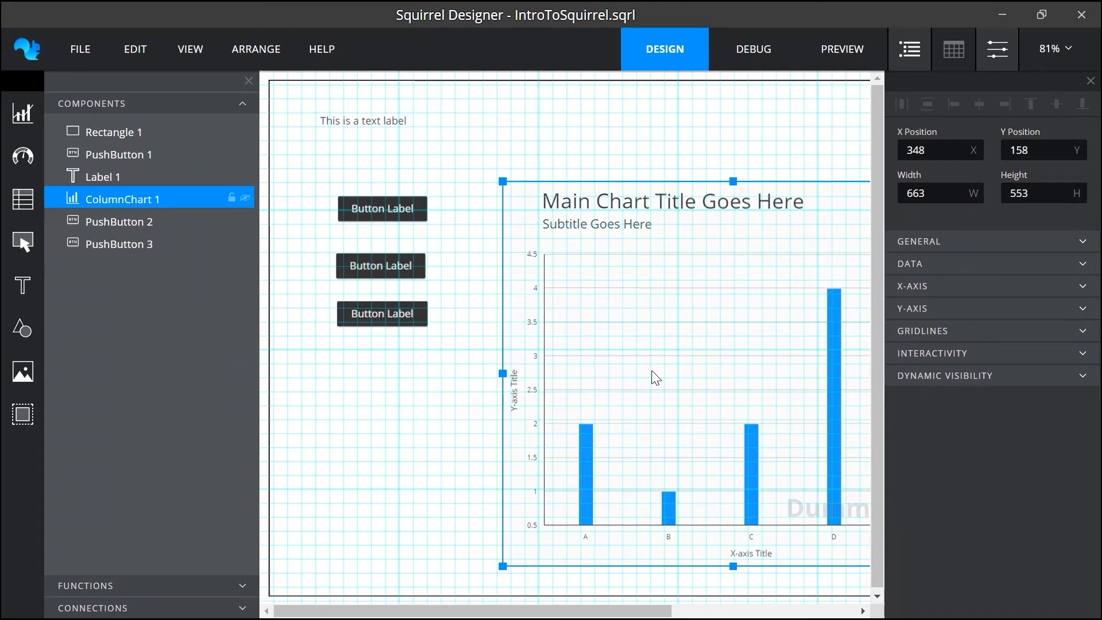
Step: Select PushButton 2 and set its button text to 'New Label'
{"action": "left_click", "coordinate": [382, 207]}
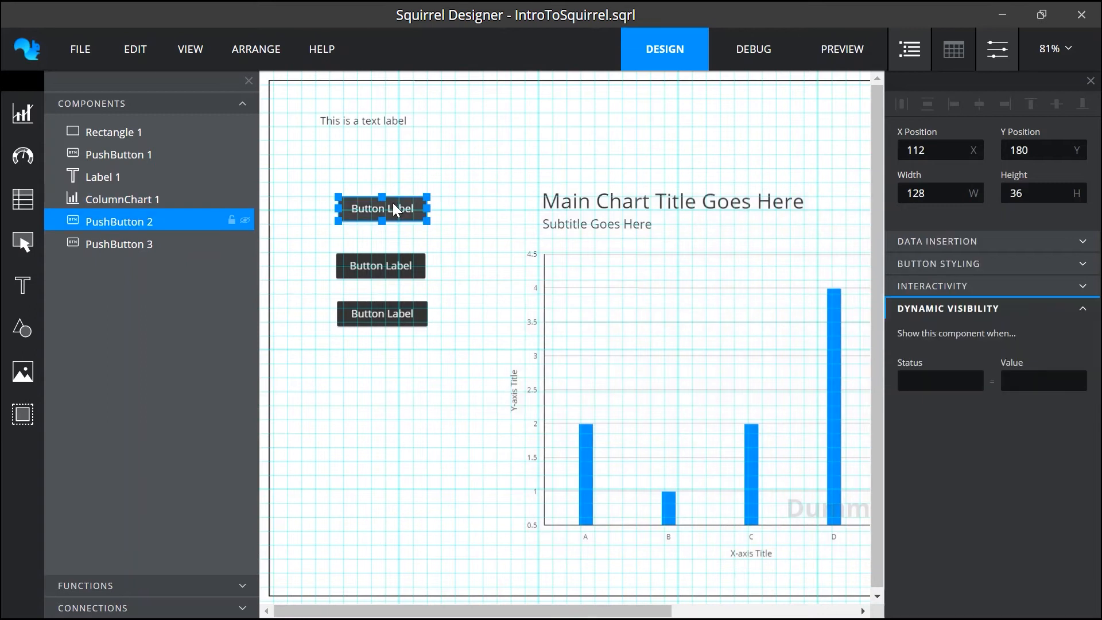
{"action": "left_click", "coordinate": [938, 263]}
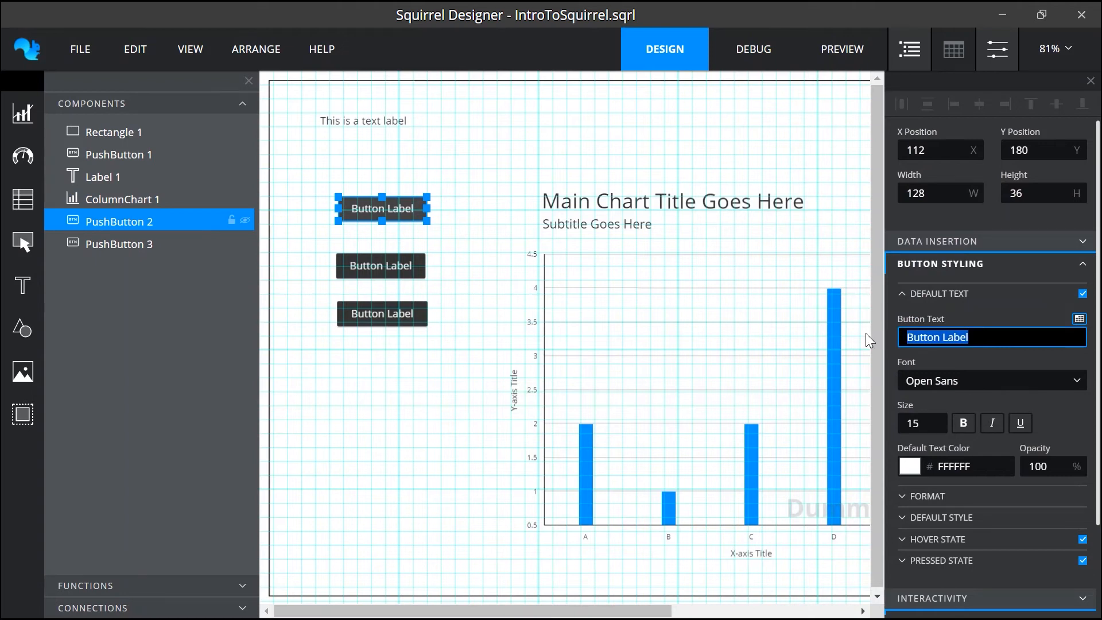
{"action": "type", "text": "New Label"}
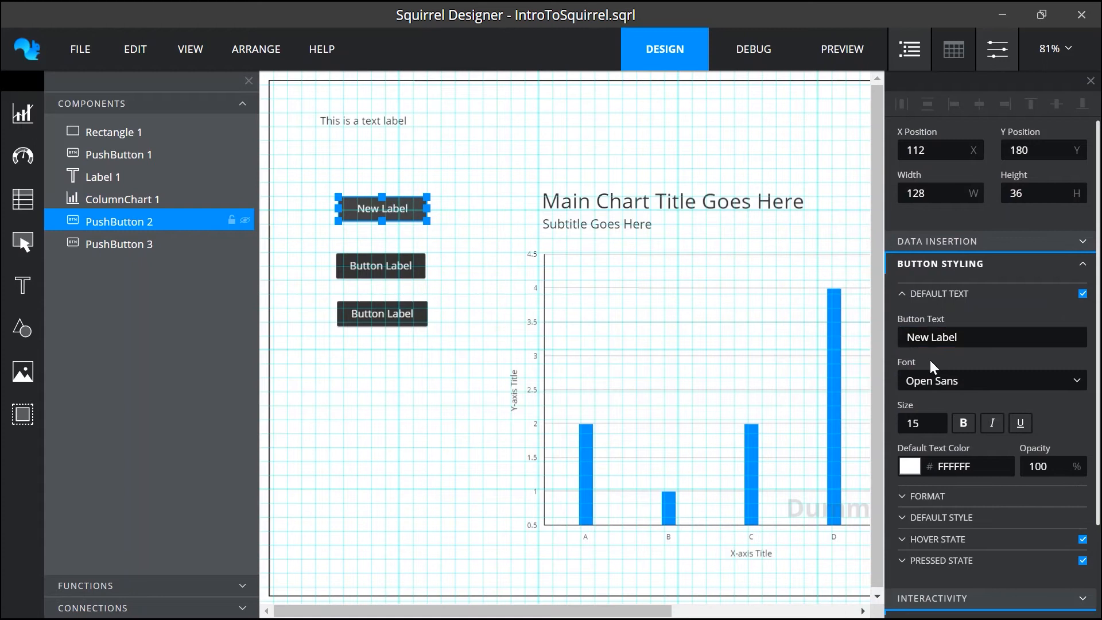
Step: Keep Open Sans as the button font and nudge the text size up and back down
{"action": "left_click", "coordinate": [990, 379]}
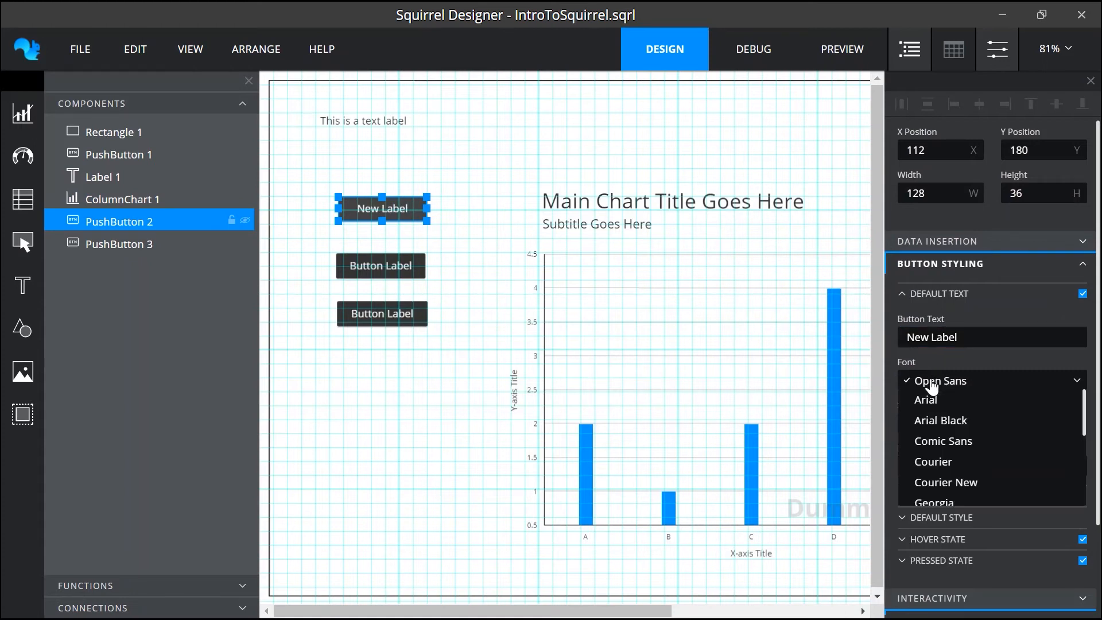
{"action": "left_click", "coordinate": [939, 380]}
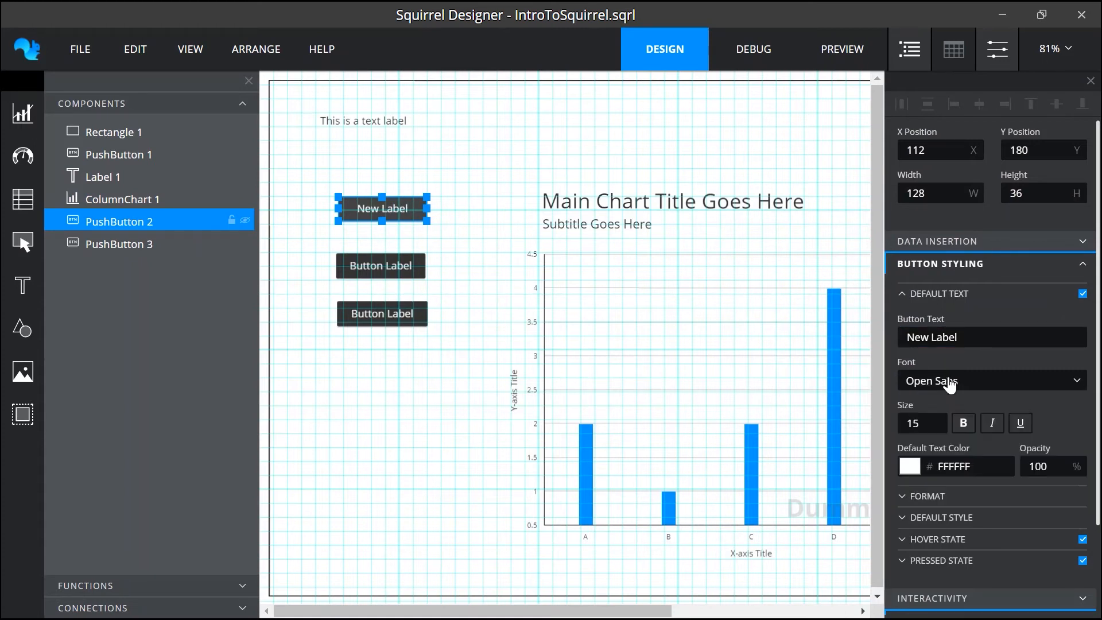
{"action": "left_click", "coordinate": [940, 419]}
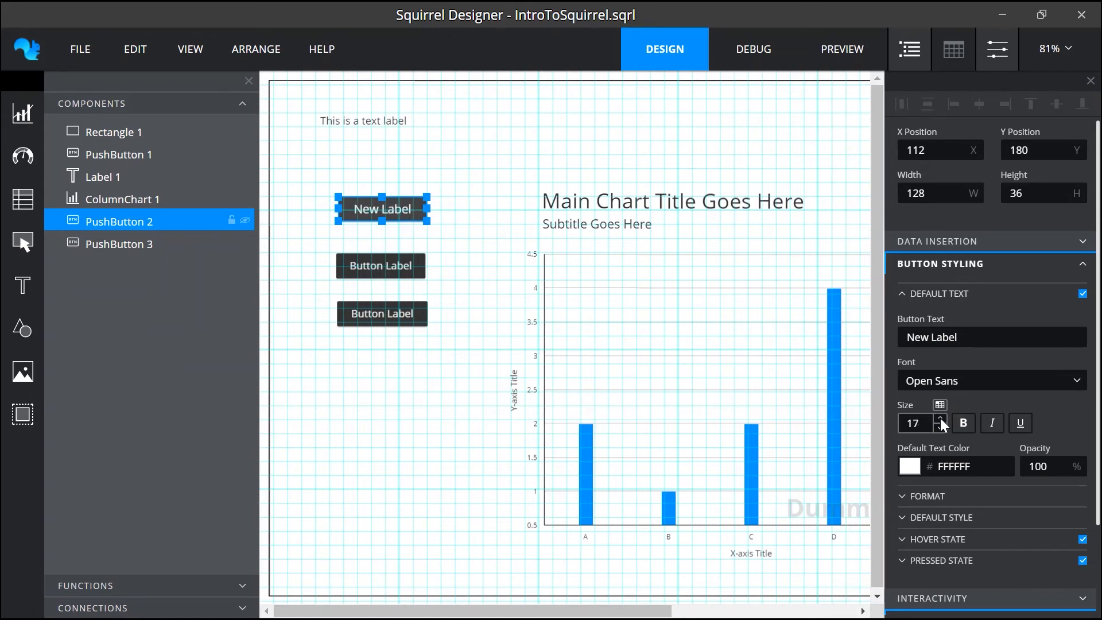
{"action": "left_click", "coordinate": [940, 427]}
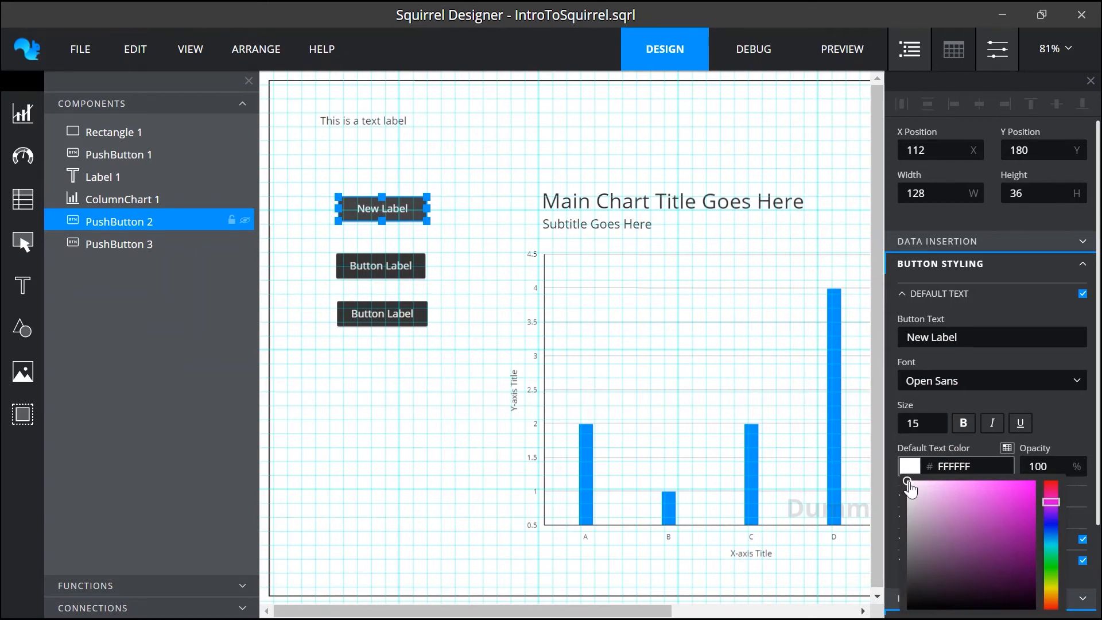
{"action": "left_click", "coordinate": [910, 482]}
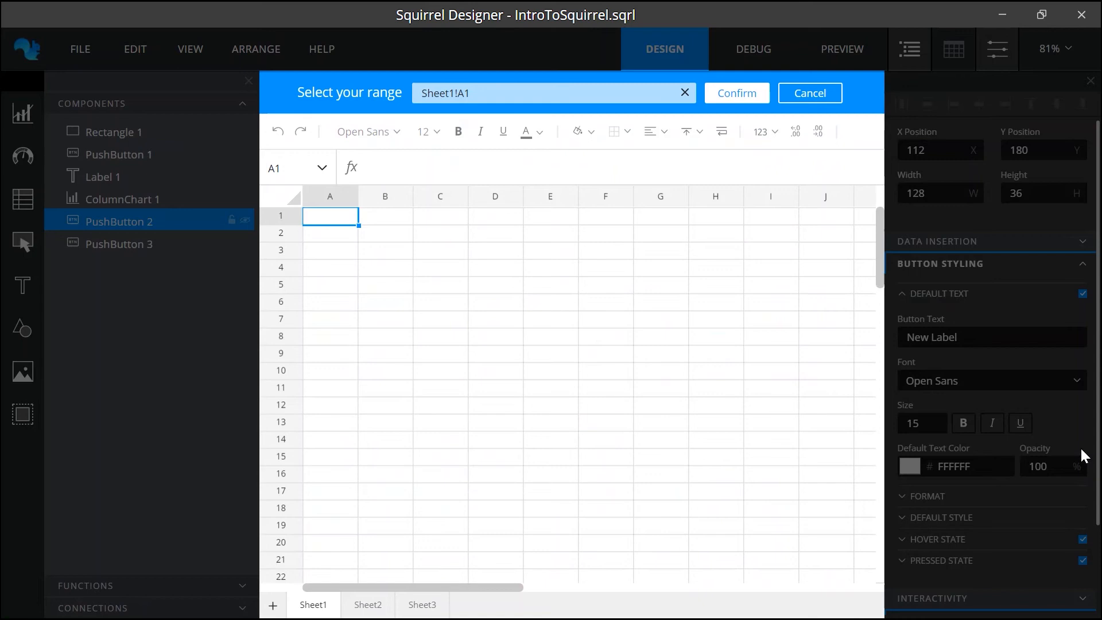
{"action": "mouse_move", "coordinate": [850, 141]}
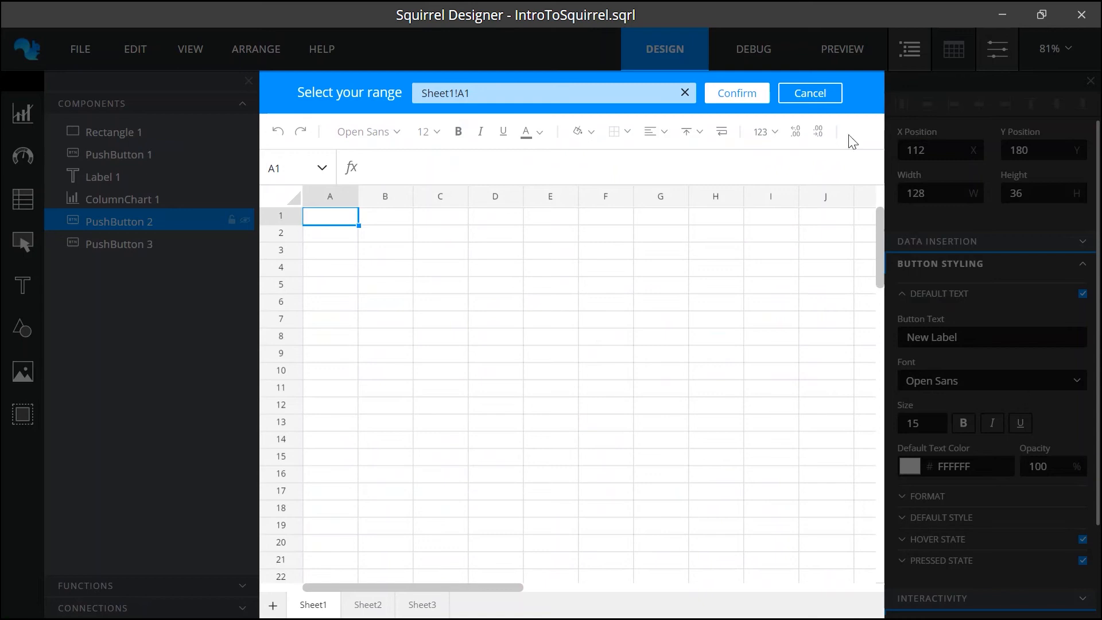
{"action": "left_click", "coordinate": [809, 93]}
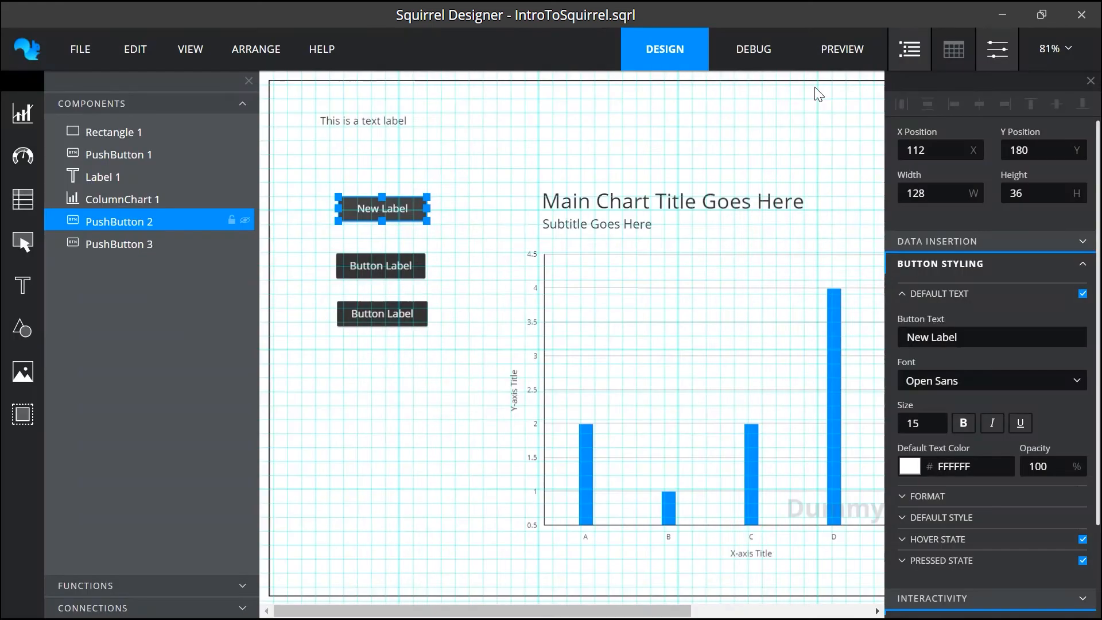
{"action": "mouse_move", "coordinate": [829, 103]}
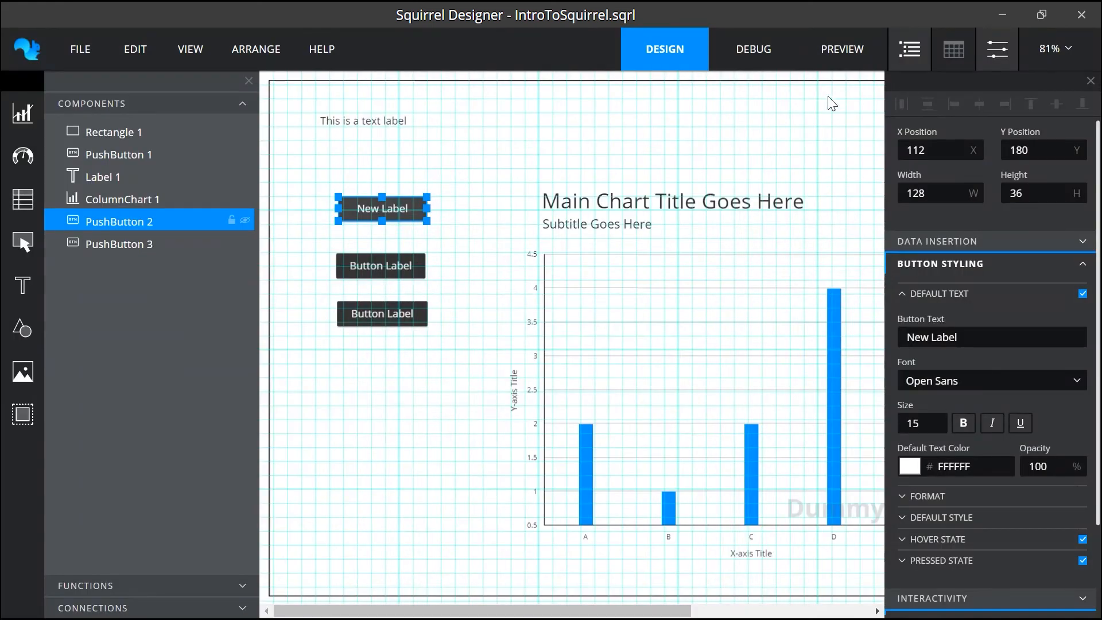
{"action": "mouse_move", "coordinate": [1032, 121]}
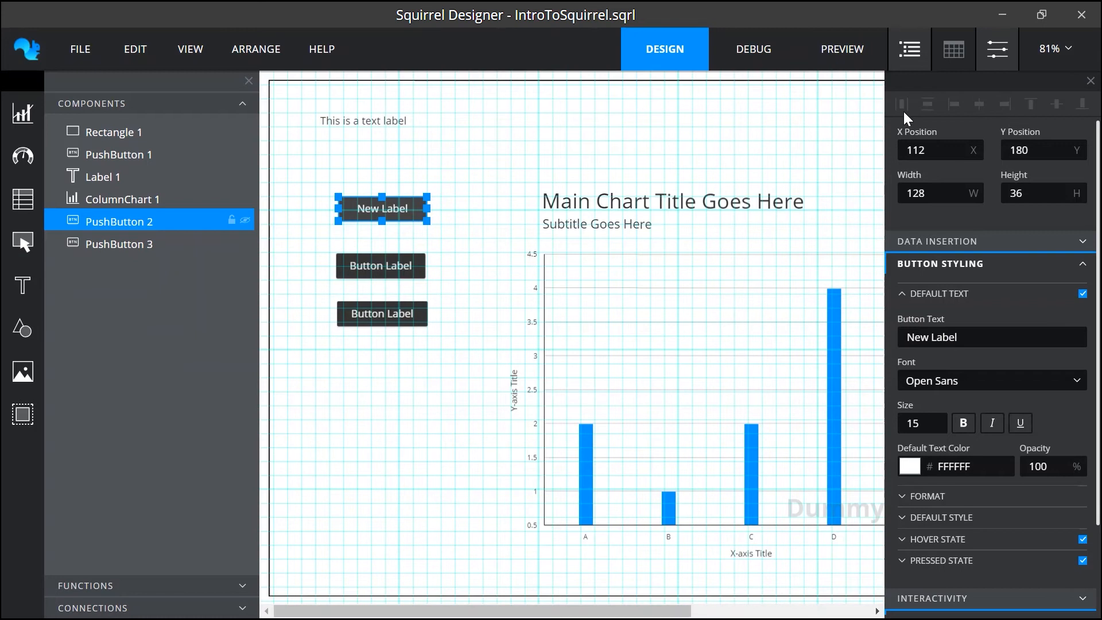
{"action": "mouse_move", "coordinate": [687, 162]}
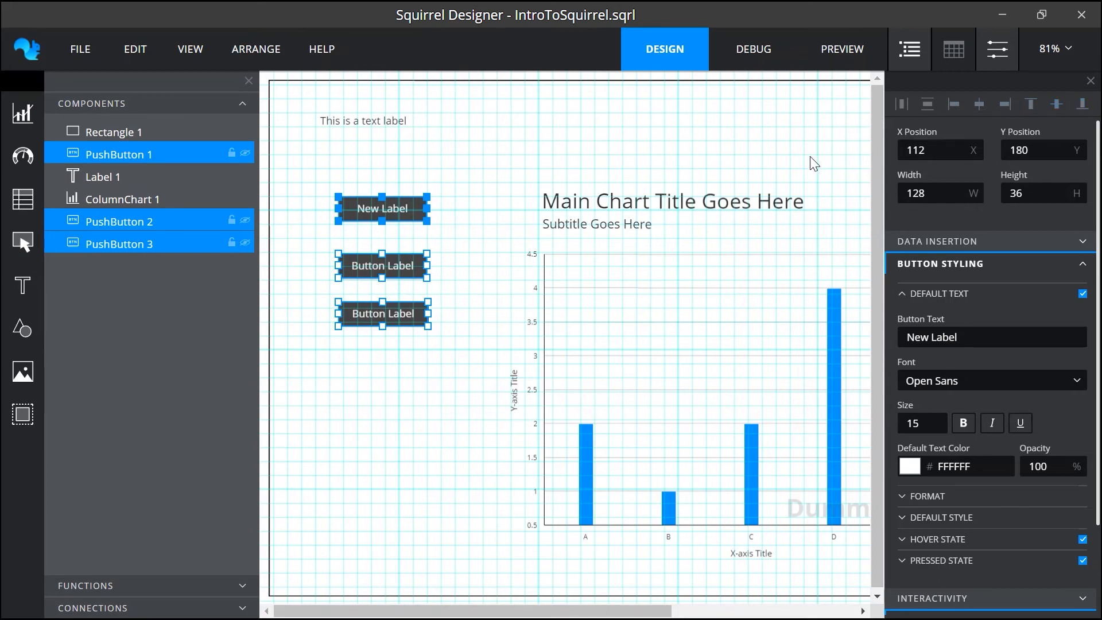
{"action": "mouse_move", "coordinate": [406, 218]}
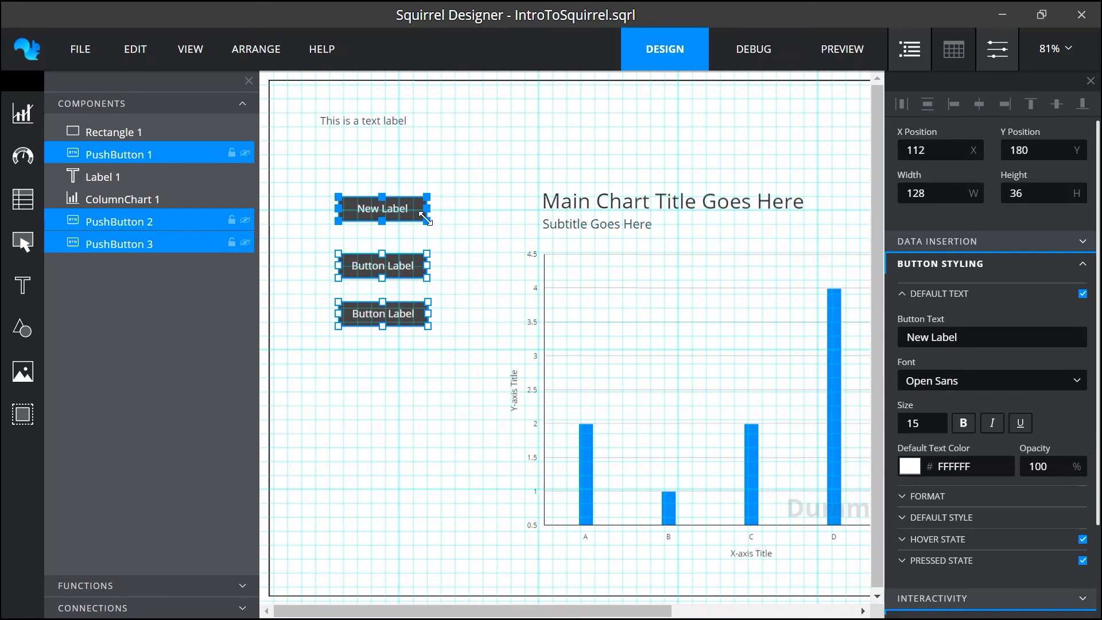
{"action": "mouse_move", "coordinate": [720, 194]}
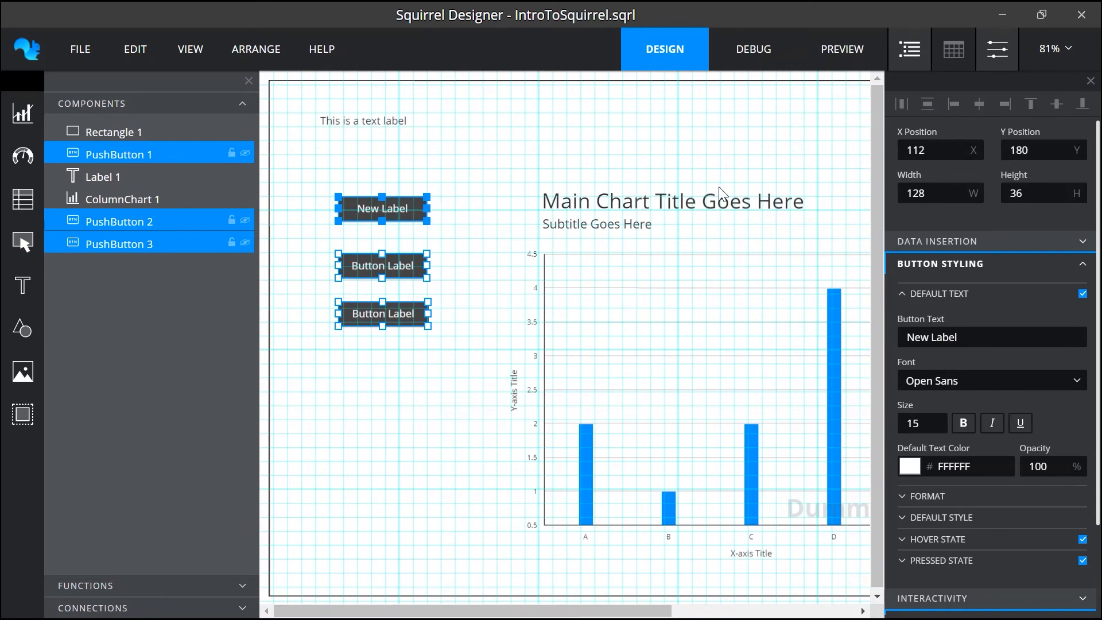
Step: Apply Align Left to the selected PushButton 1, 2 and 3
{"action": "left_click", "coordinate": [926, 104]}
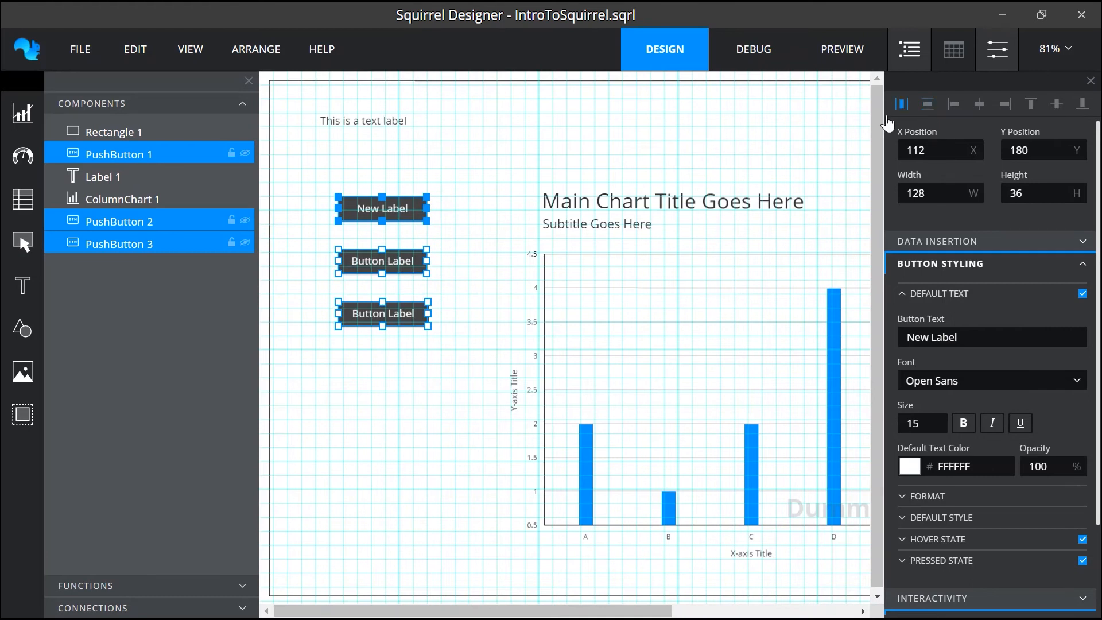
Step: Apply Arrange > Size > Make Same Size to the three selected push buttons
{"action": "left_click", "coordinate": [256, 48]}
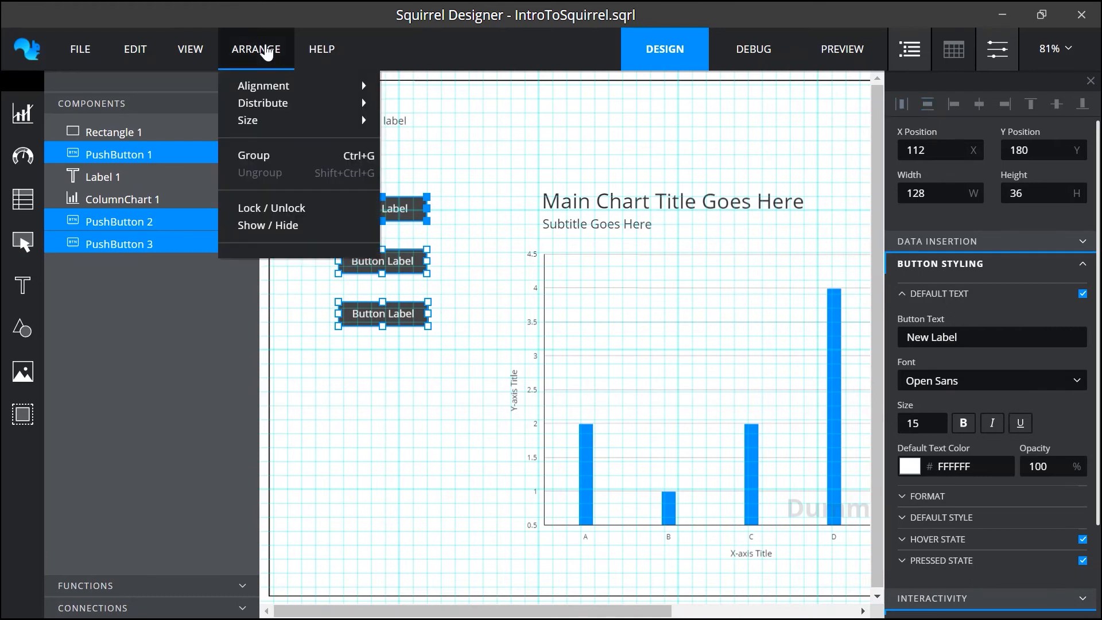
{"action": "mouse_move", "coordinate": [263, 102]}
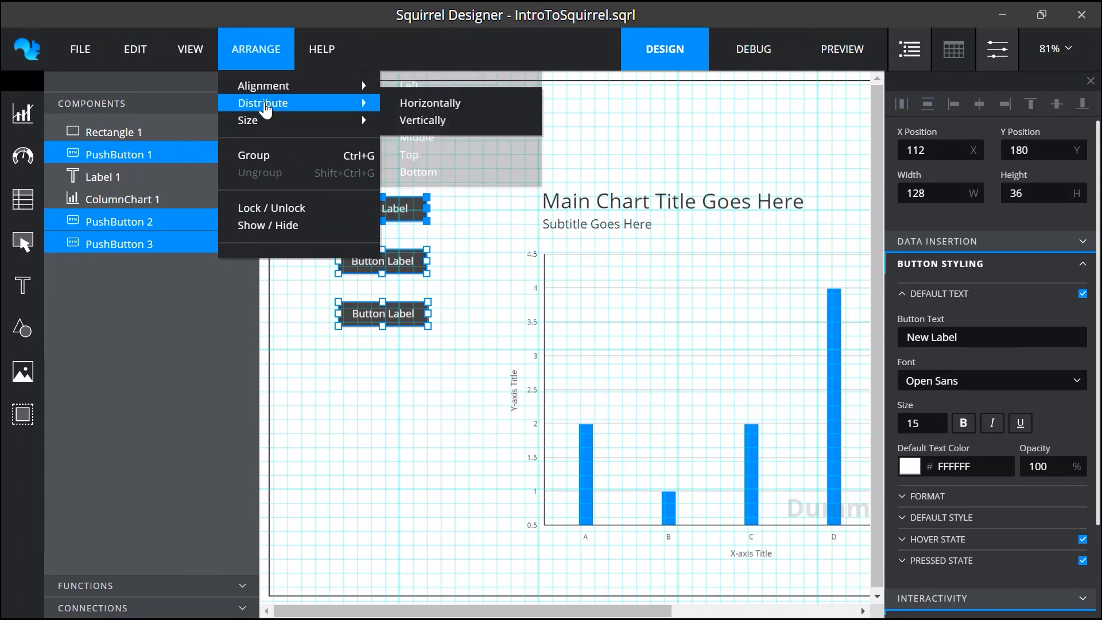
{"action": "mouse_move", "coordinate": [247, 119]}
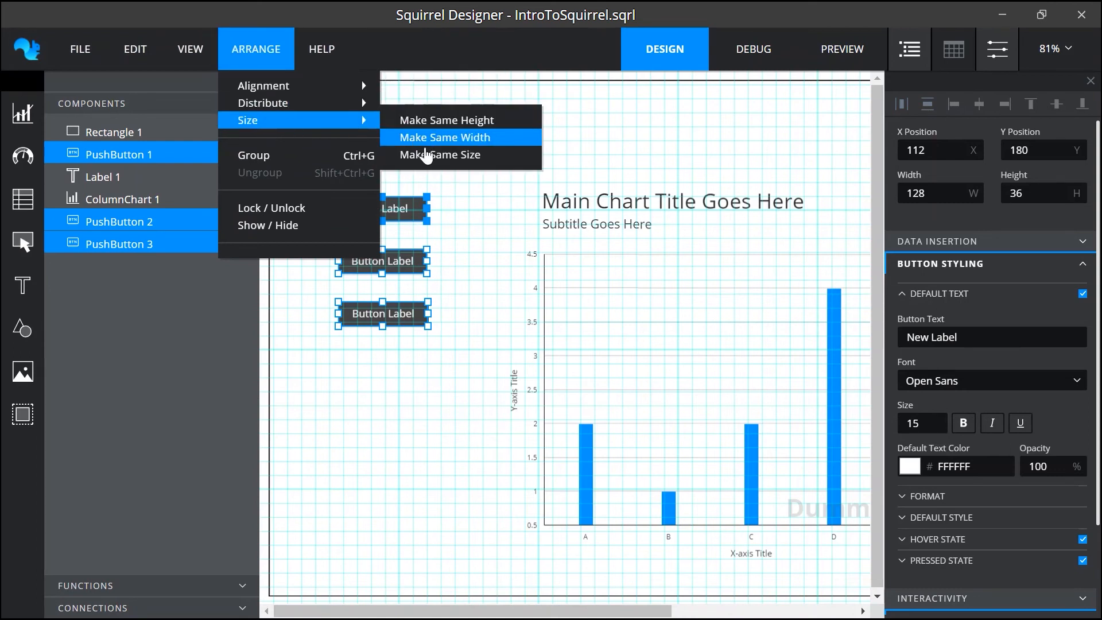
{"action": "left_click", "coordinate": [444, 137]}
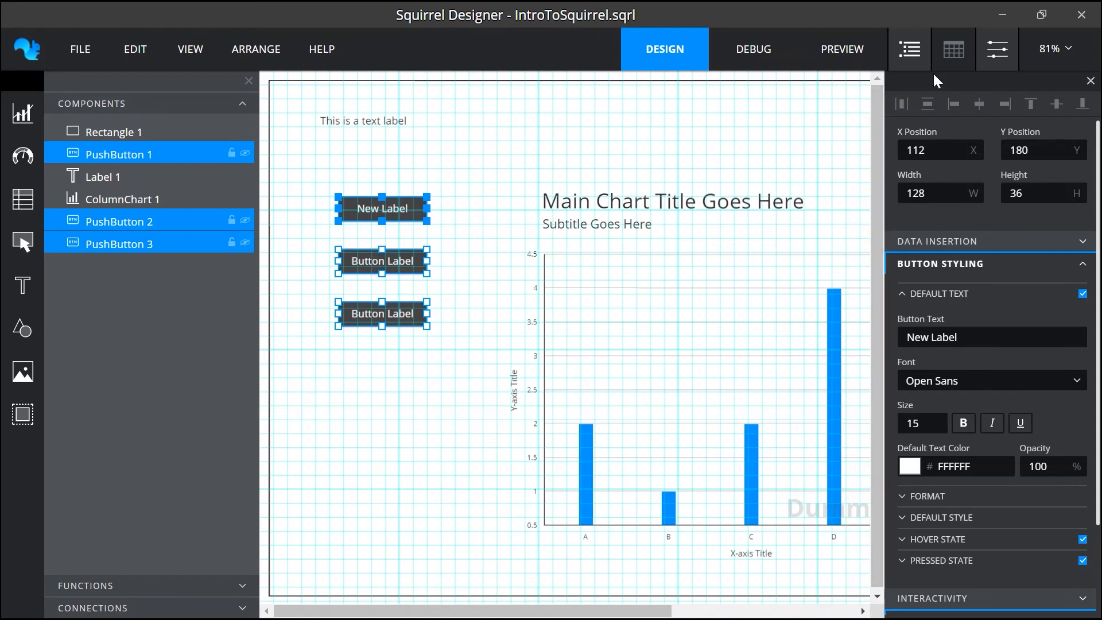
{"action": "mouse_move", "coordinate": [953, 49]}
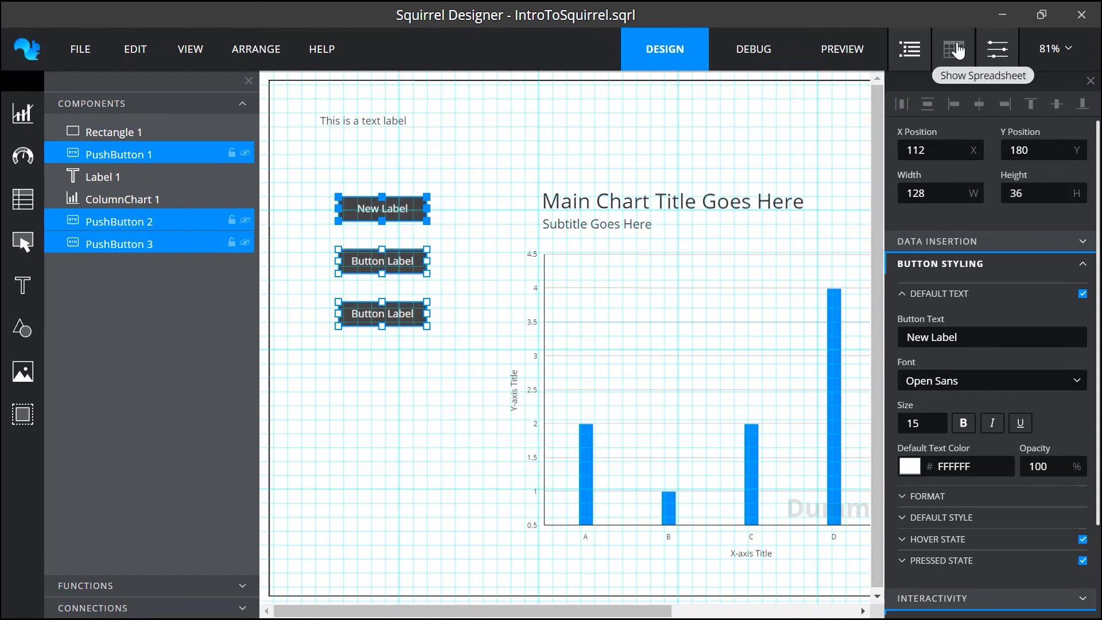
Step: Show the empty data spreadsheet below the canvas and scroll through it
{"action": "left_click", "coordinate": [954, 48]}
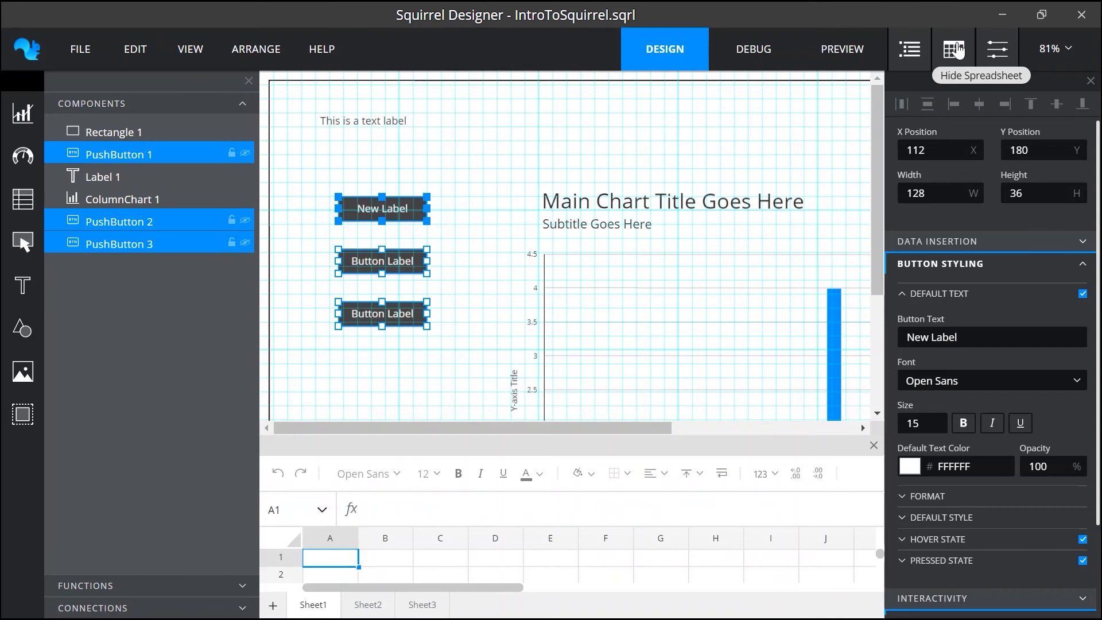
{"action": "mouse_move", "coordinate": [755, 230]}
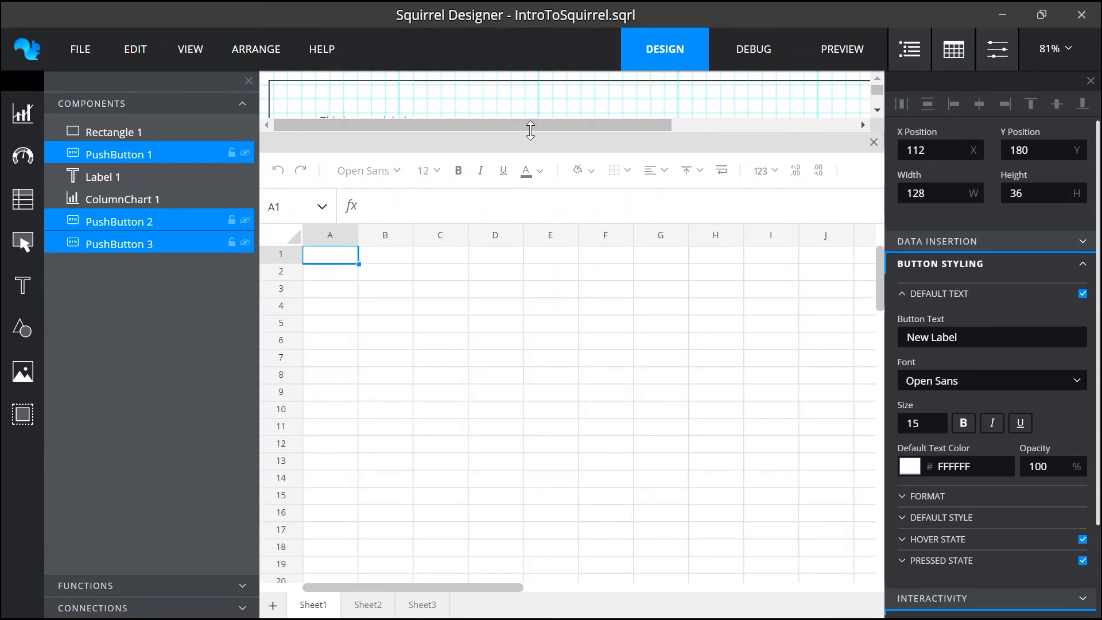
{"action": "scroll", "scroll_direction": "down", "scroll_amount": 3}
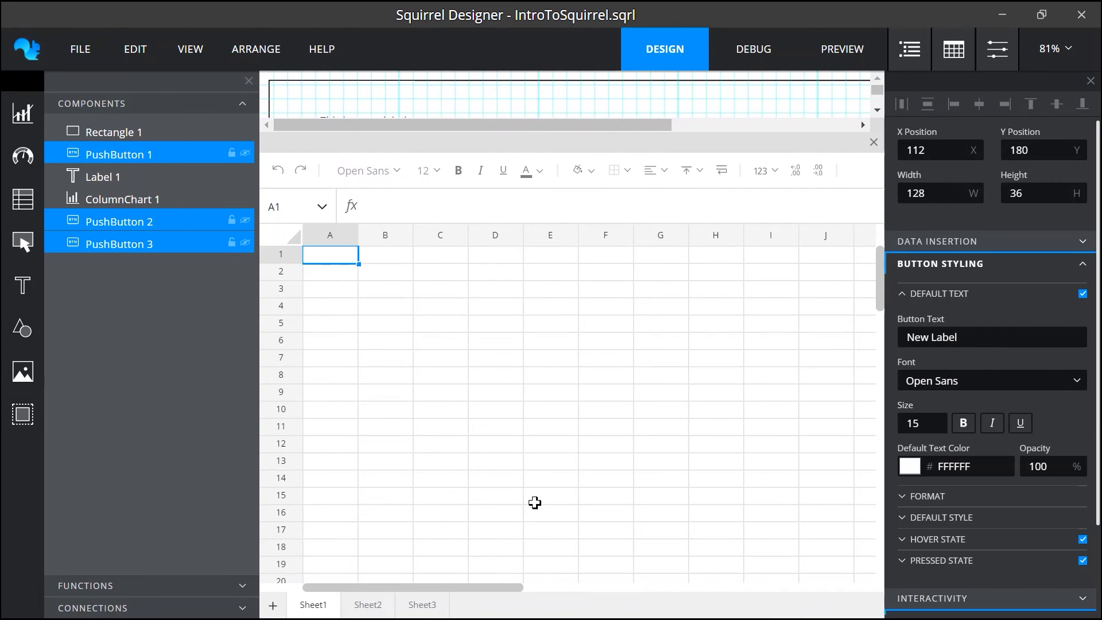
{"action": "mouse_move", "coordinate": [558, 118]}
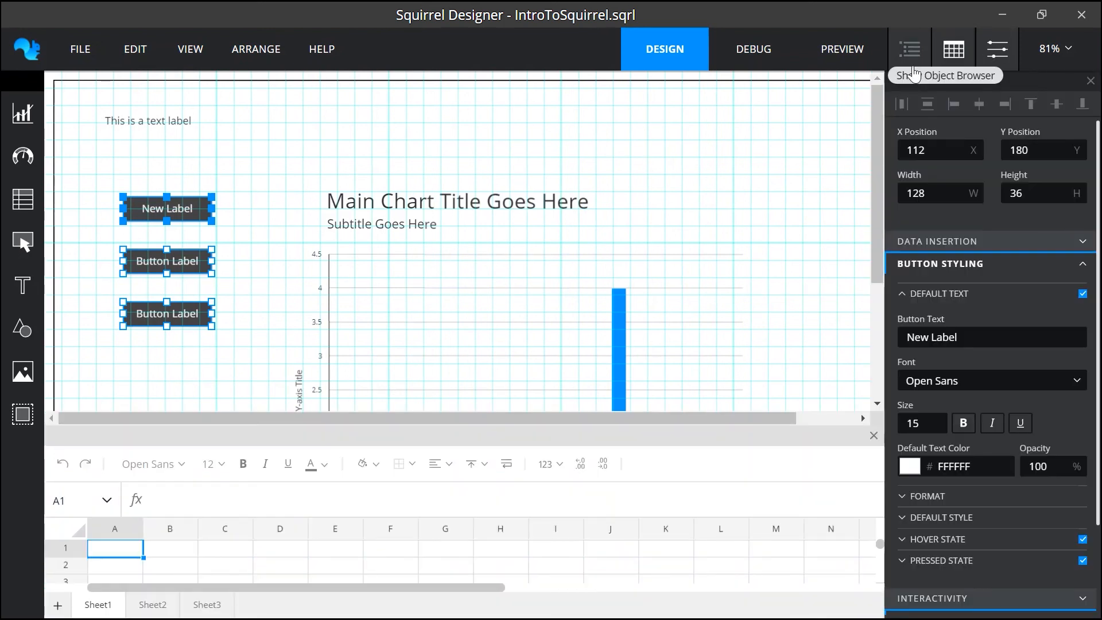
Step: Restore the Object Browser and untick Spreadsheet in the View menu
{"action": "left_click", "coordinate": [909, 48]}
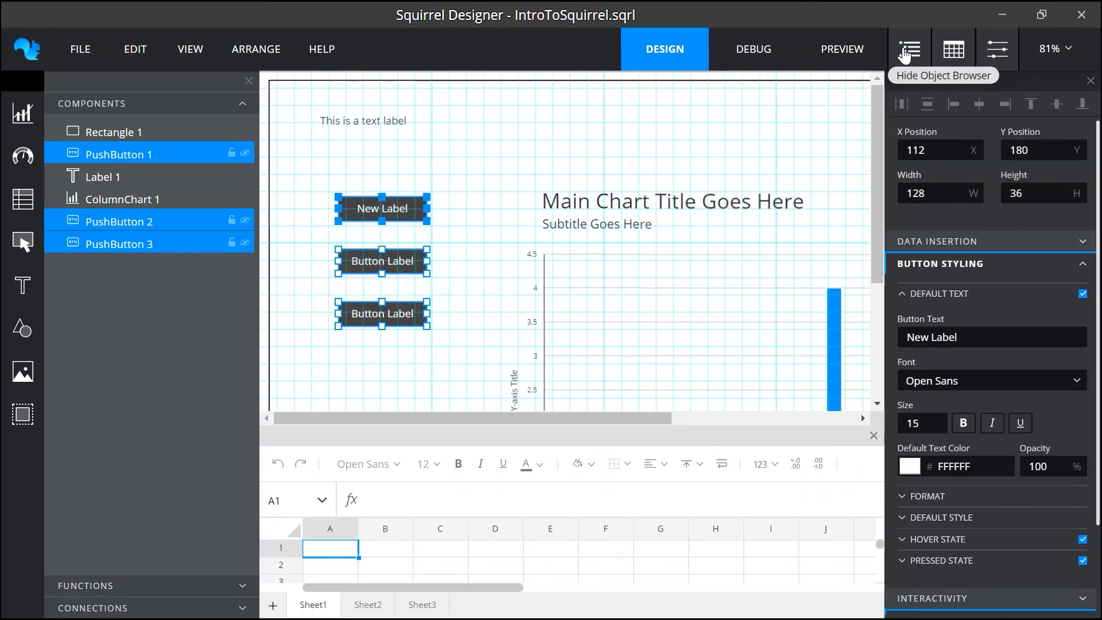
{"action": "left_click", "coordinate": [190, 49]}
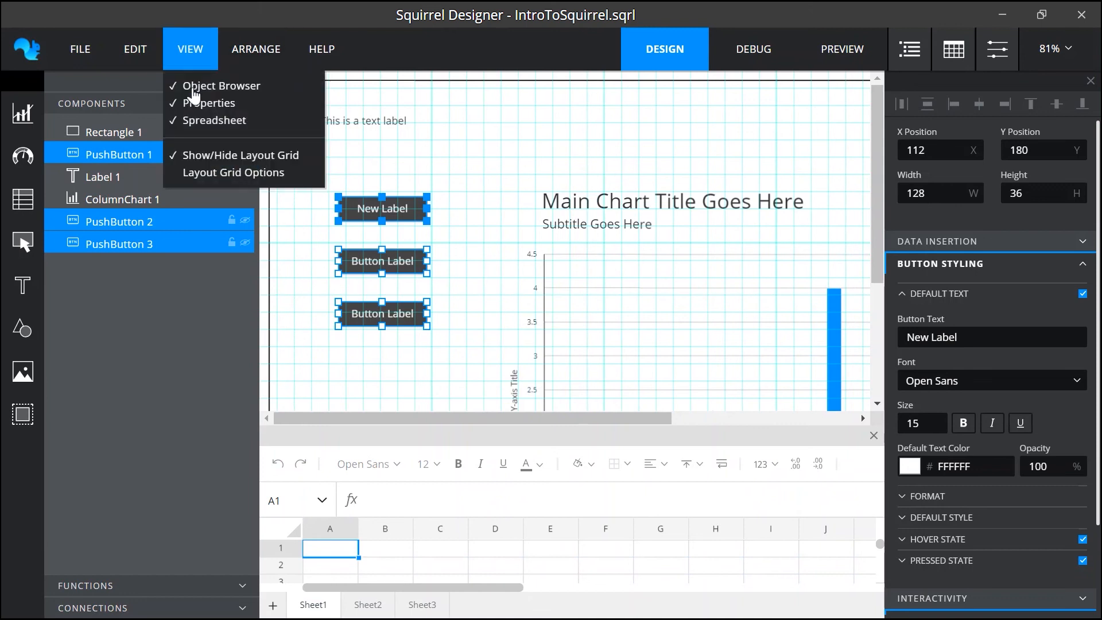
{"action": "left_click", "coordinate": [214, 120]}
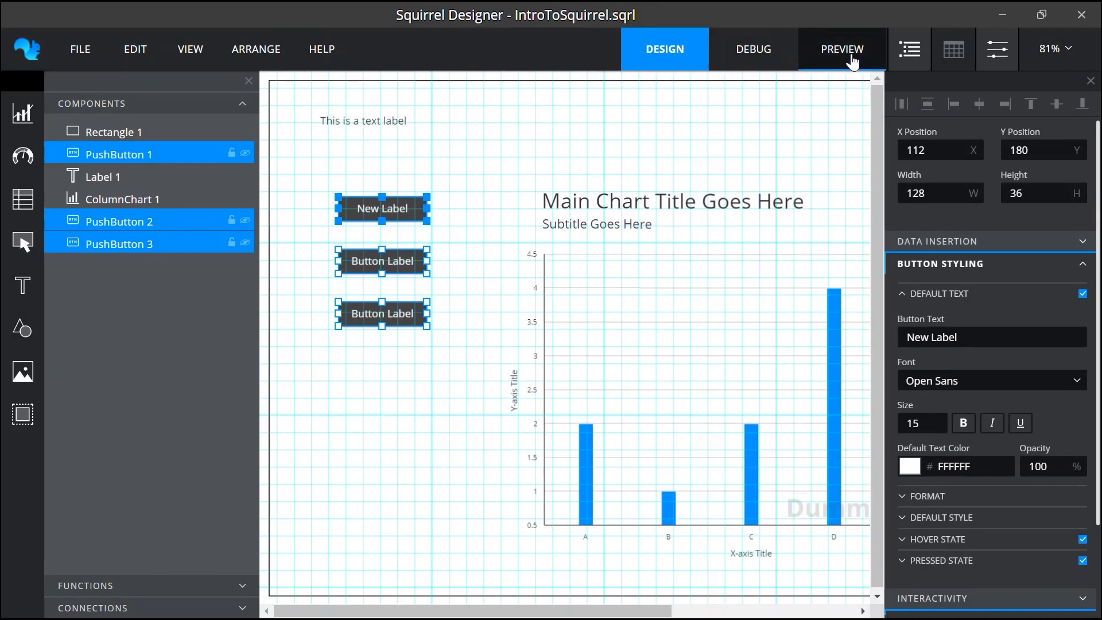
Step: Cycle through Preview, Debug and Design, ending in Debug with the spreadsheet toggled on and off
{"action": "left_click", "coordinate": [841, 49]}
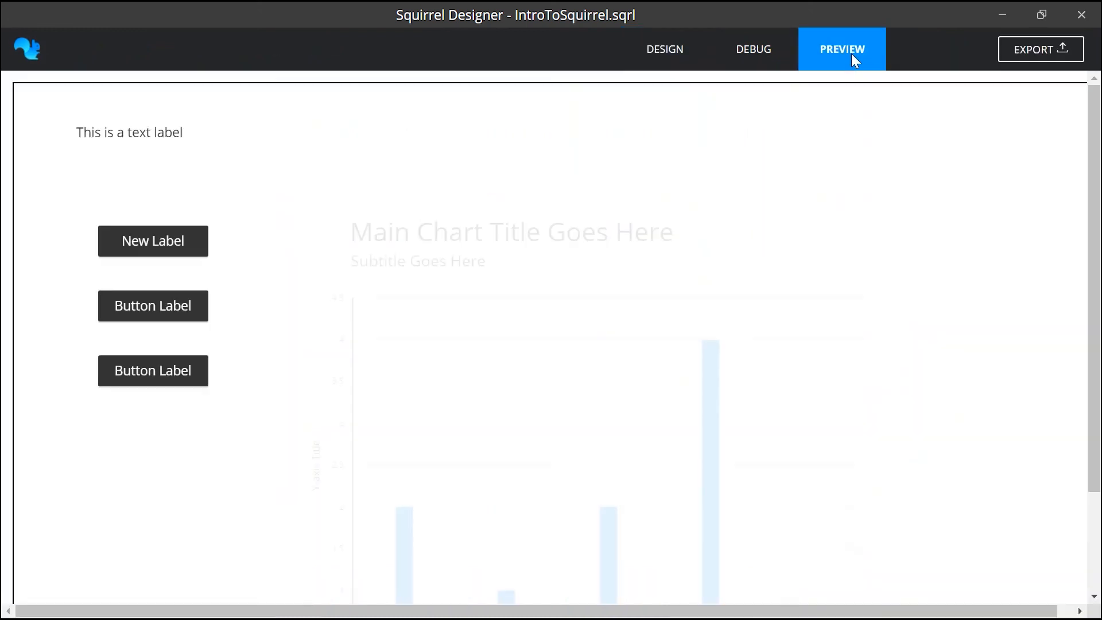
{"action": "left_click", "coordinate": [752, 49]}
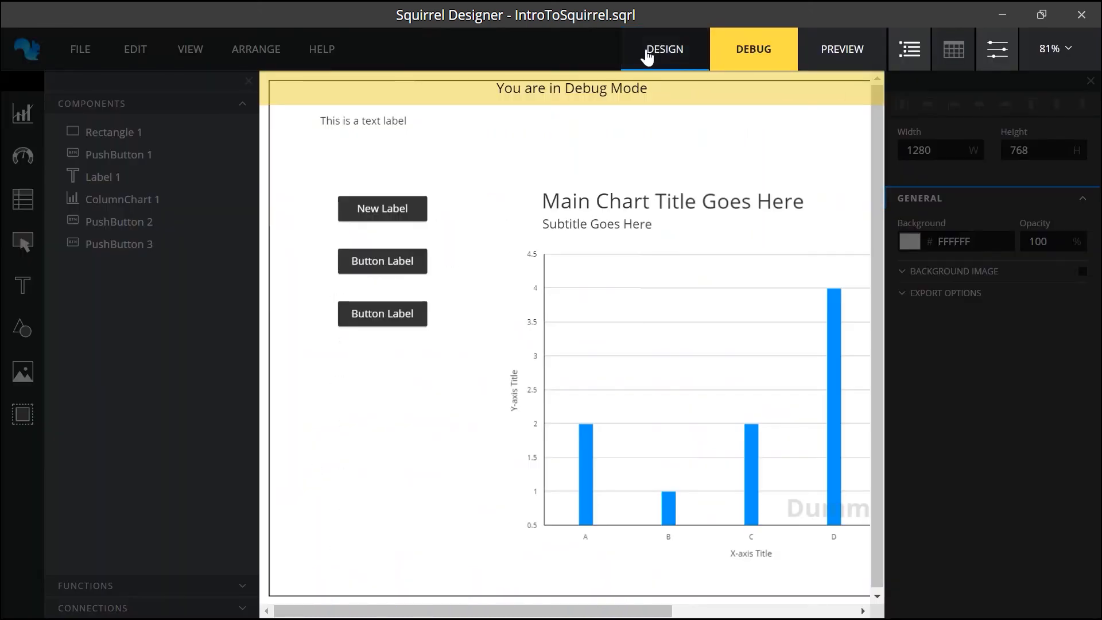
{"action": "left_click", "coordinate": [663, 49]}
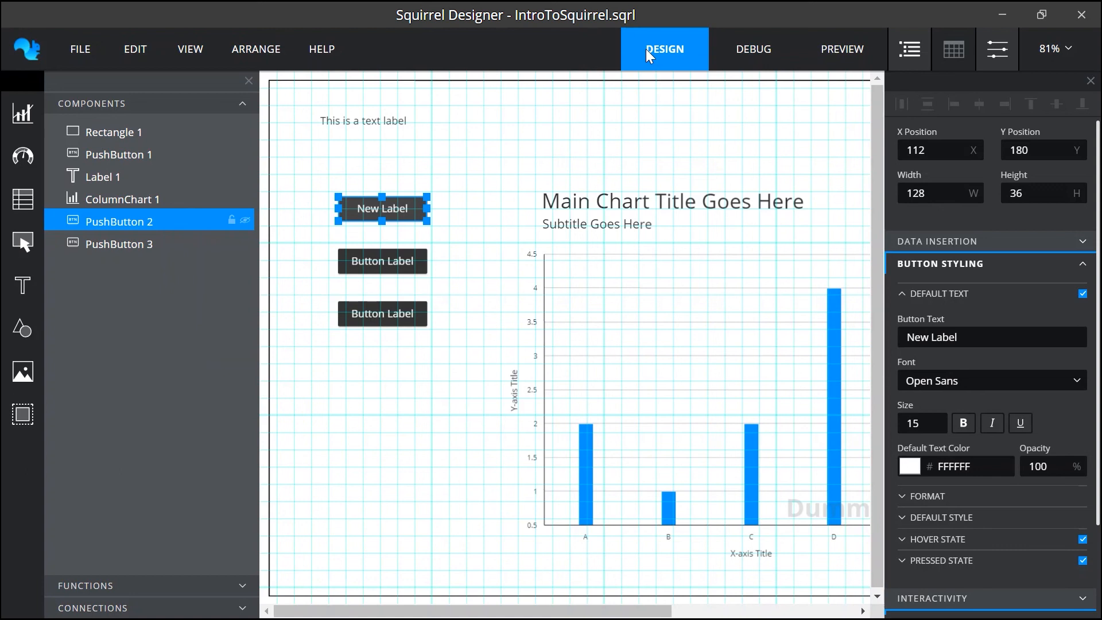
{"action": "mouse_move", "coordinate": [672, 78]}
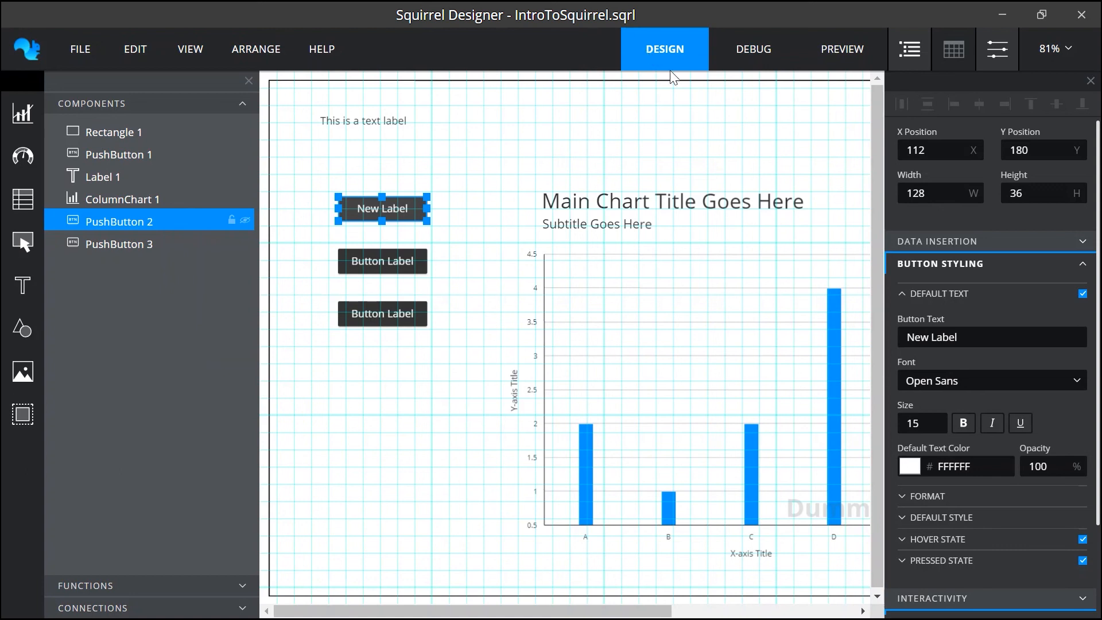
{"action": "left_click", "coordinate": [751, 49]}
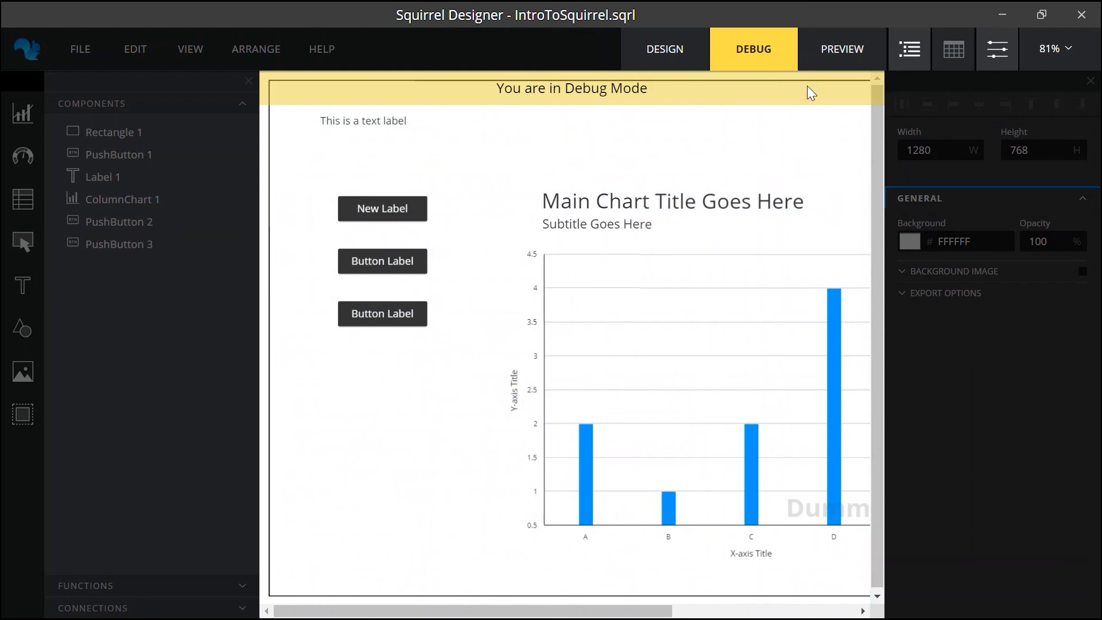
{"action": "mouse_move", "coordinate": [952, 49]}
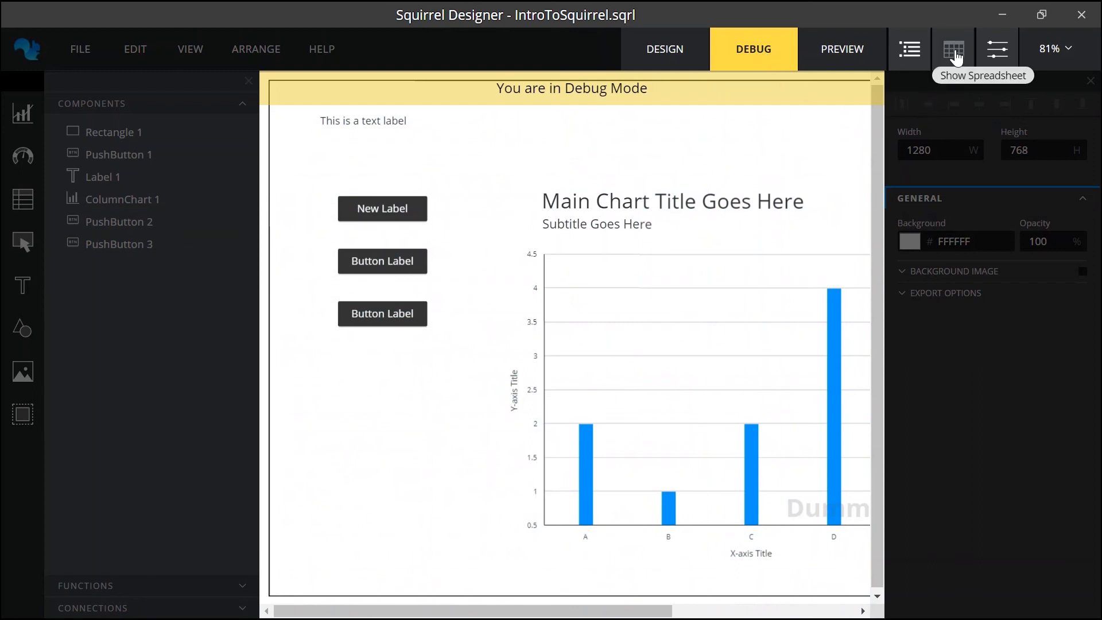
{"action": "left_click", "coordinate": [953, 47]}
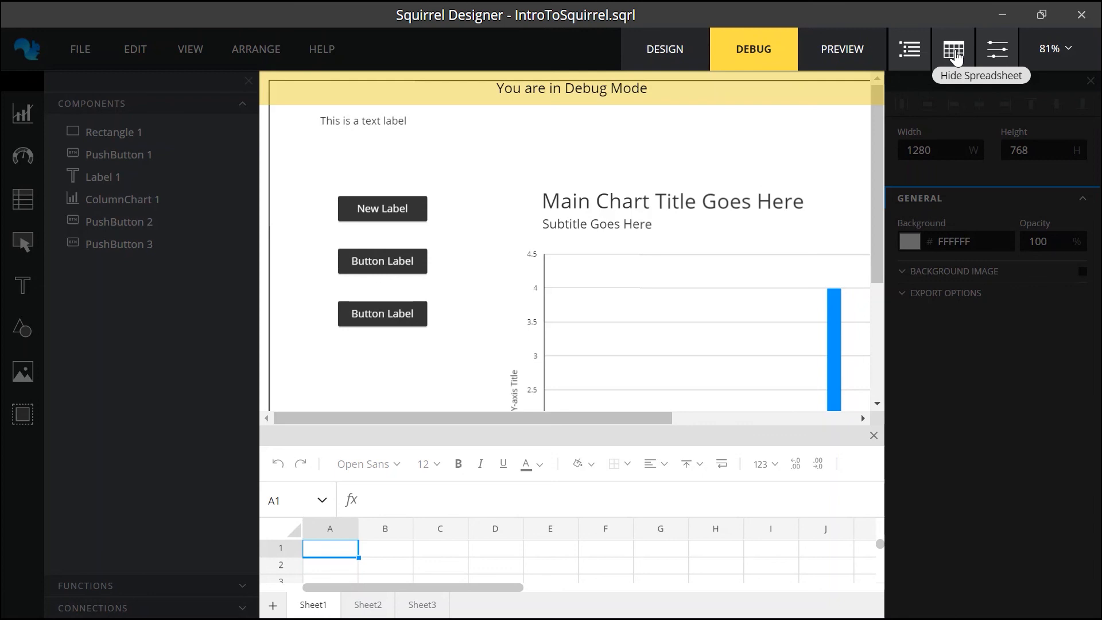
{"action": "left_click", "coordinate": [952, 48]}
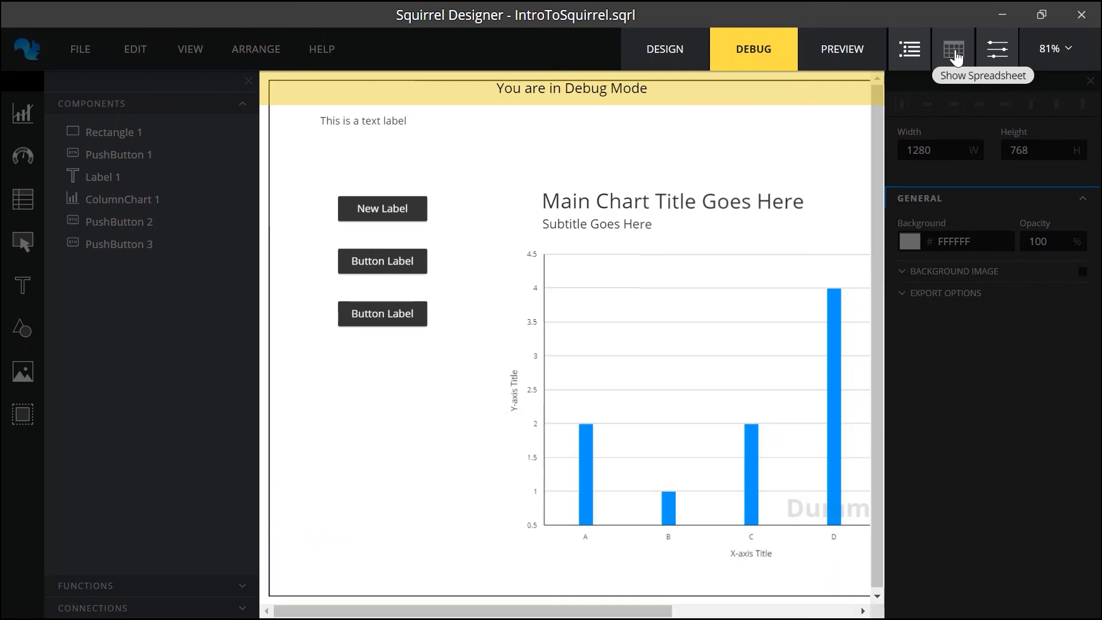
{"action": "mouse_move", "coordinate": [892, 124]}
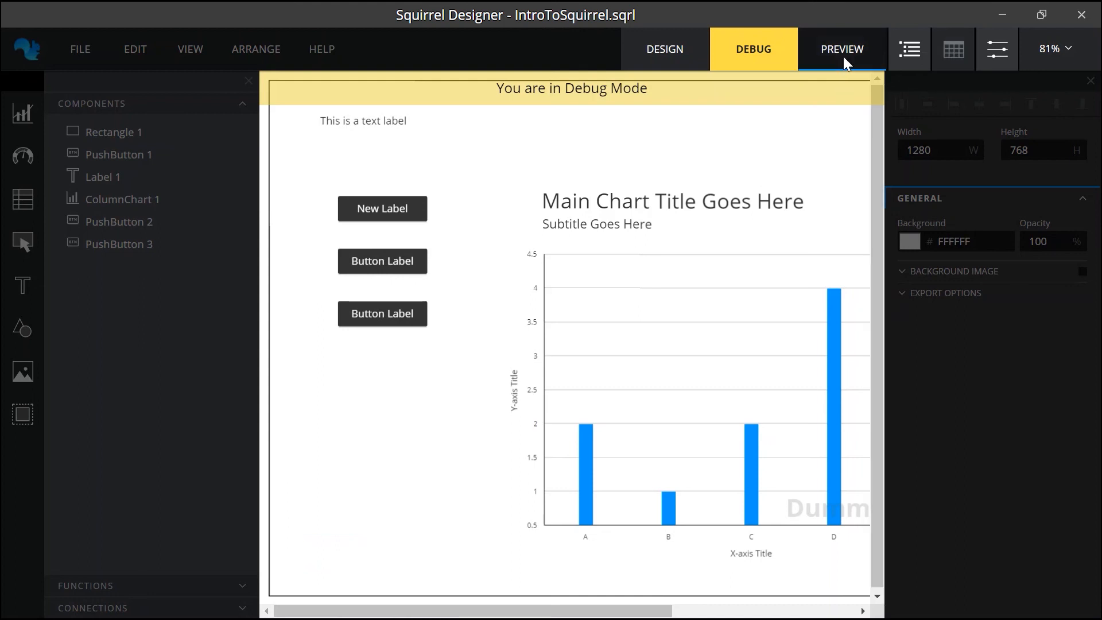
Step: Preview the dashboard with the Export options dialog open
{"action": "left_click", "coordinate": [841, 50]}
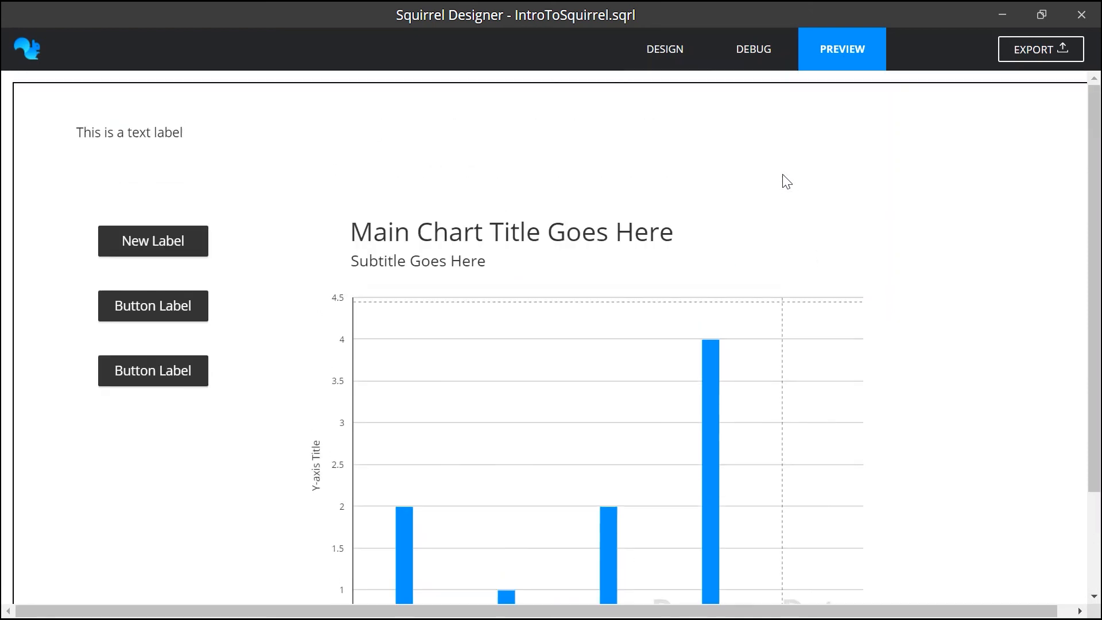
{"action": "mouse_move", "coordinate": [1041, 49]}
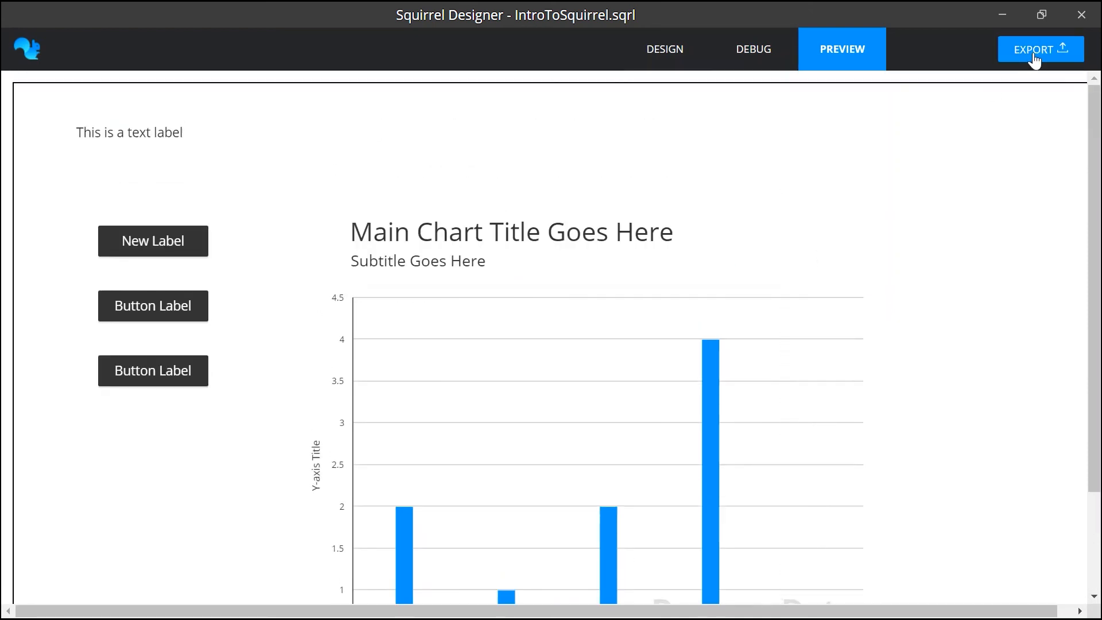
{"action": "left_click", "coordinate": [1041, 50]}
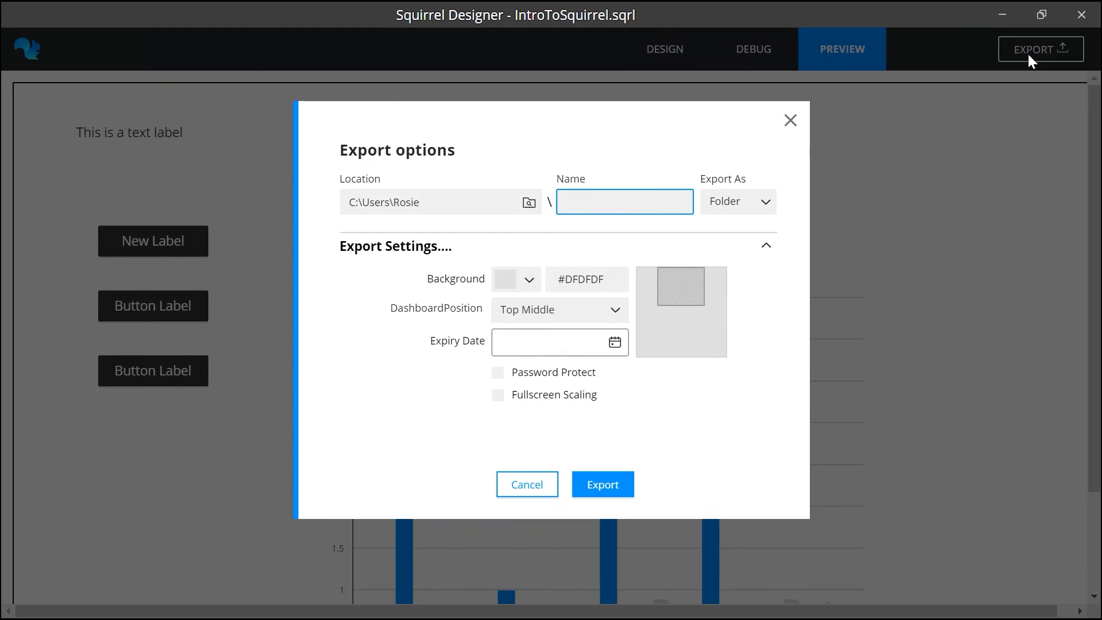
{"action": "mouse_move", "coordinate": [1024, 69]}
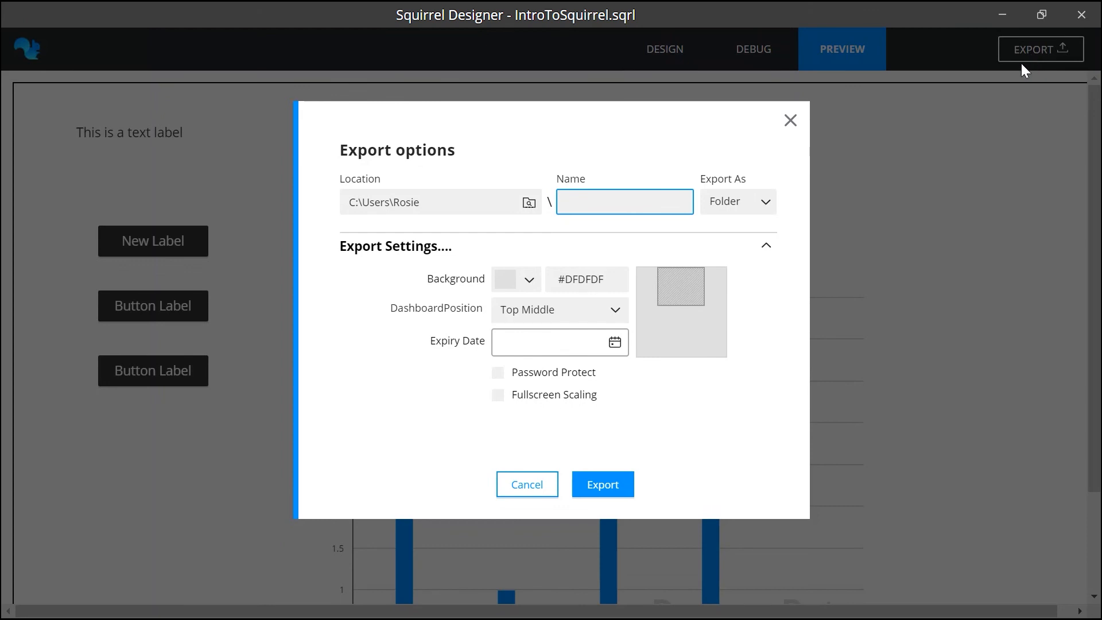
{"action": "mouse_move", "coordinate": [890, 148]}
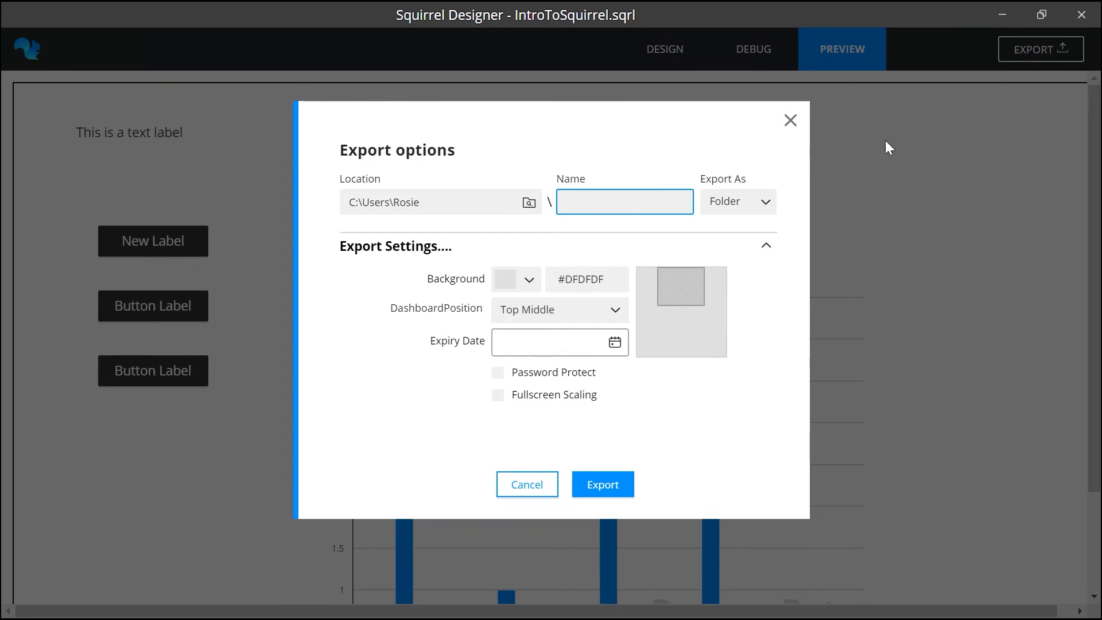